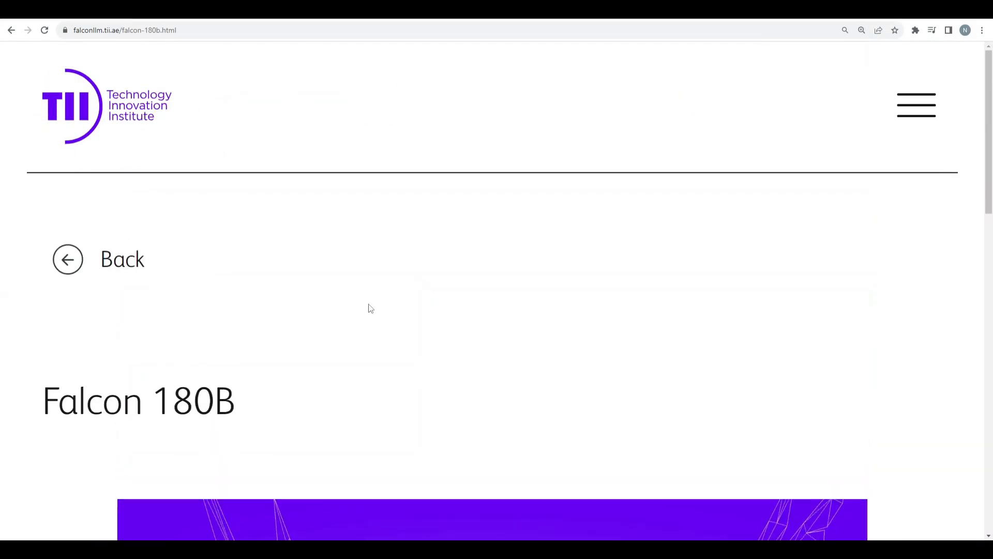
# Review the Falcon 180B overview, highlighting the 180 billion parameters and 3.5 trillion tokens figures
pyautogui.scroll(-3)
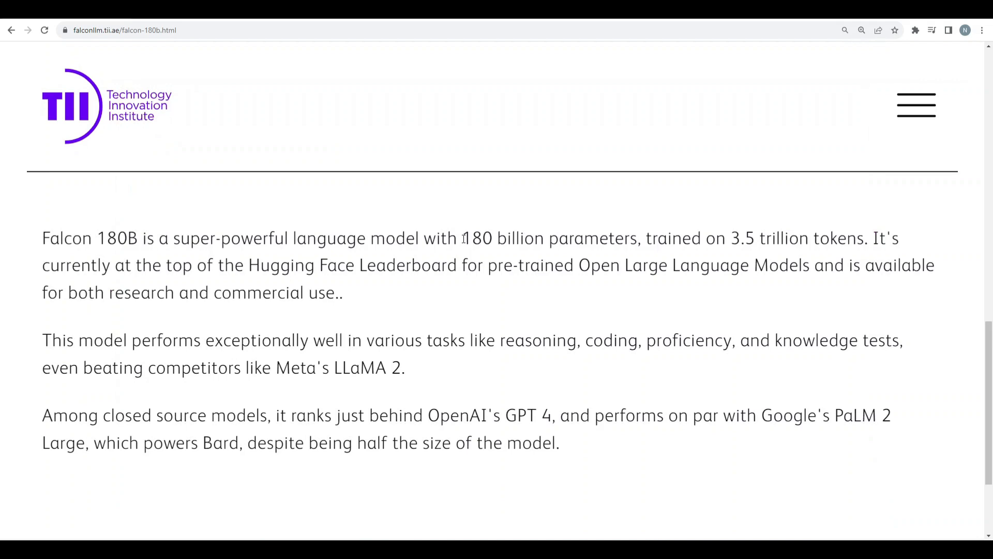
pyautogui.moveTo(462, 238); pyautogui.dragTo(637, 238)
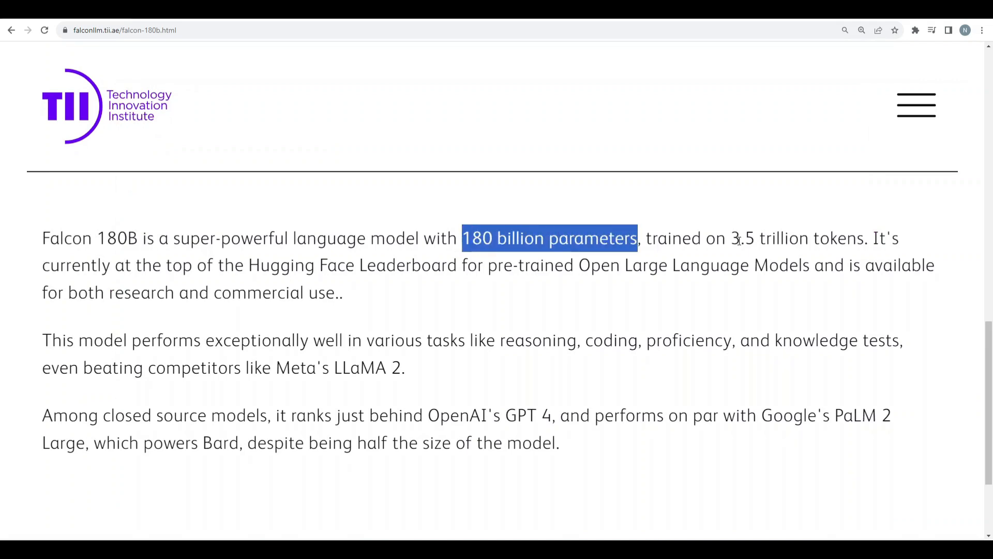
pyautogui.moveTo(730, 238); pyautogui.dragTo(862, 238)
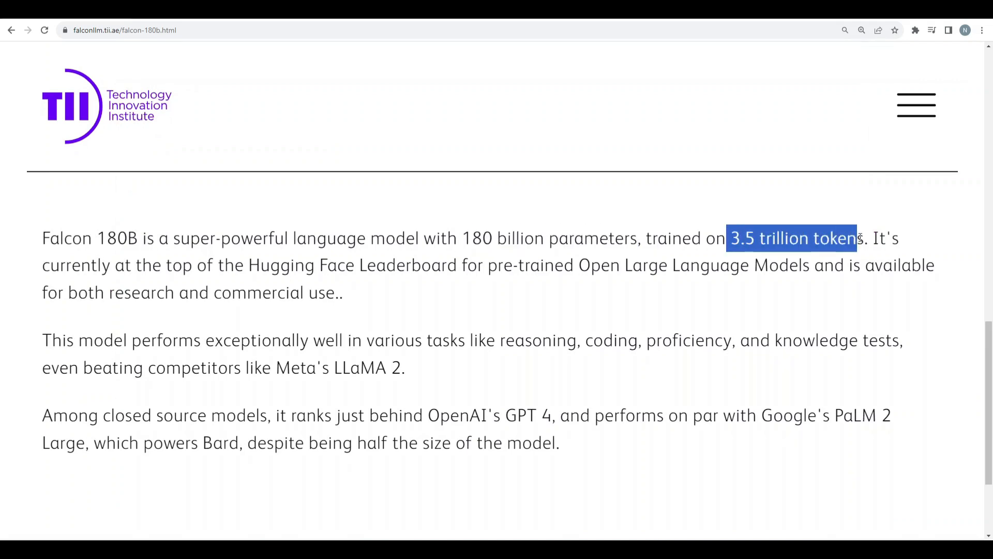
pyautogui.moveTo(222, 350)
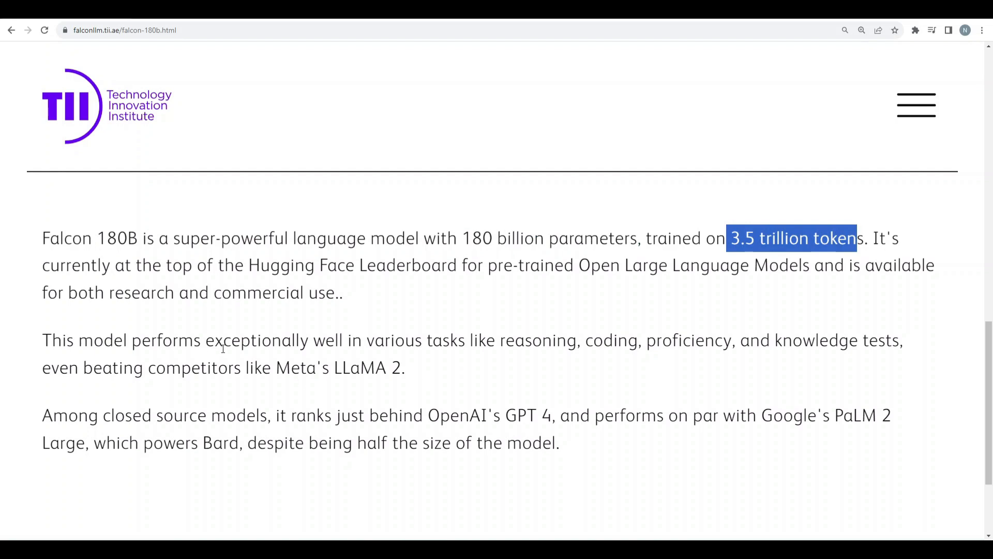
pyautogui.moveTo(534, 356)
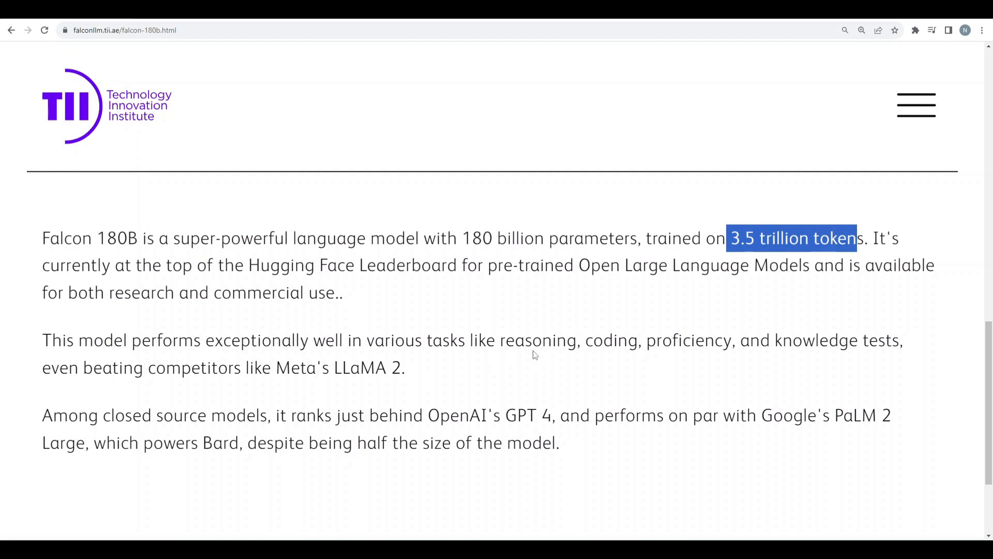
# Highlight the list of tasks the model excels at and the comparison with Meta's LLaMA 2
pyautogui.moveTo(500, 341); pyautogui.dragTo(654, 341)
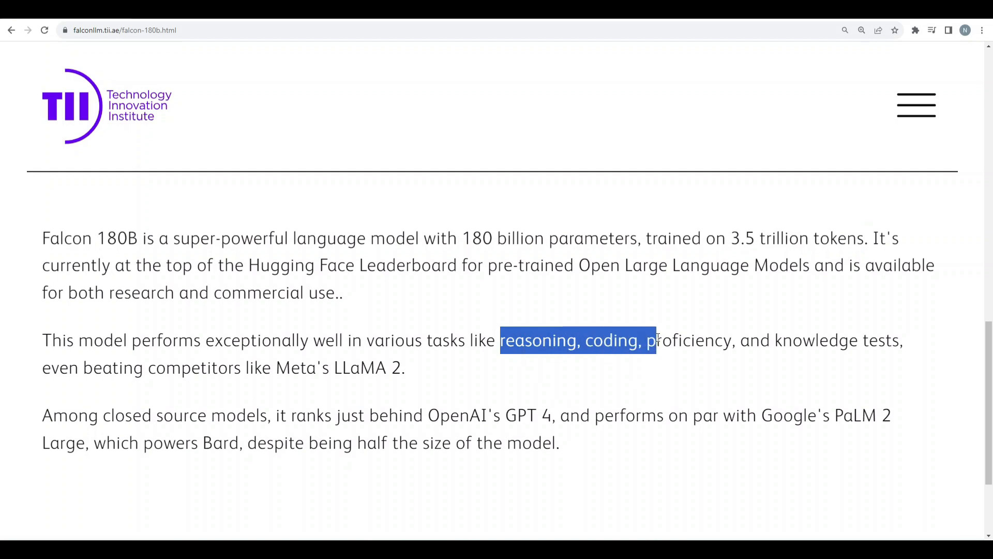
pyautogui.moveTo(650, 341); pyautogui.dragTo(902, 340)
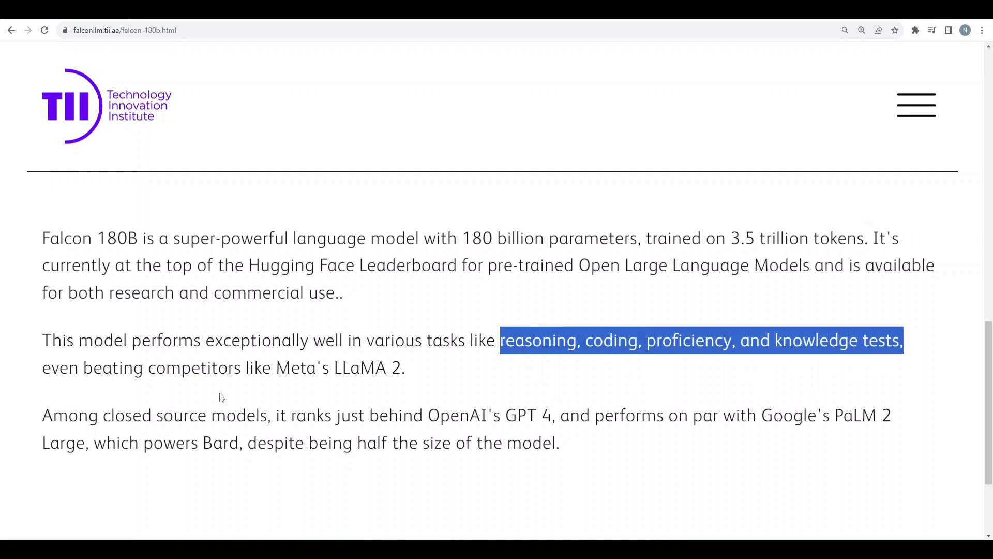
pyautogui.moveTo(148, 367); pyautogui.dragTo(361, 367)
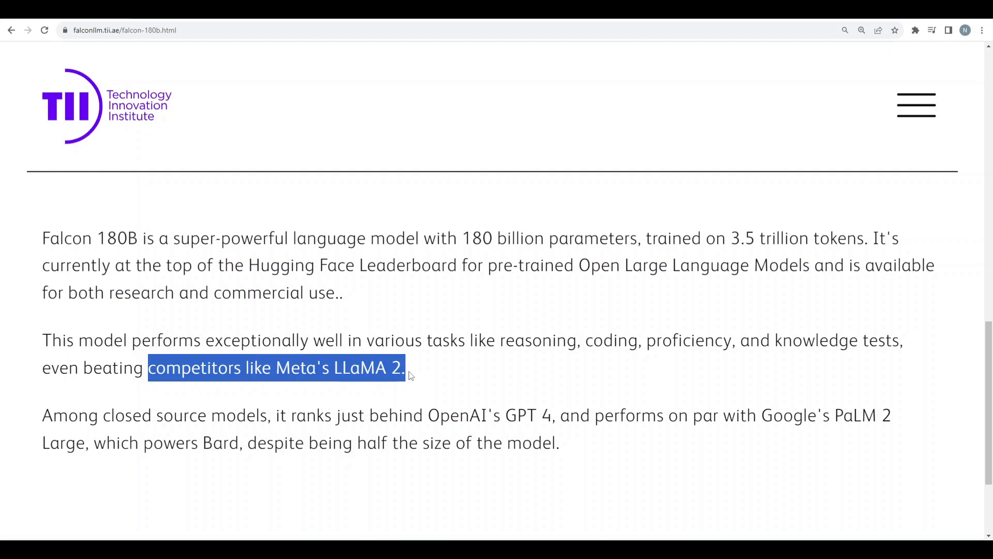
pyautogui.scroll(-3)
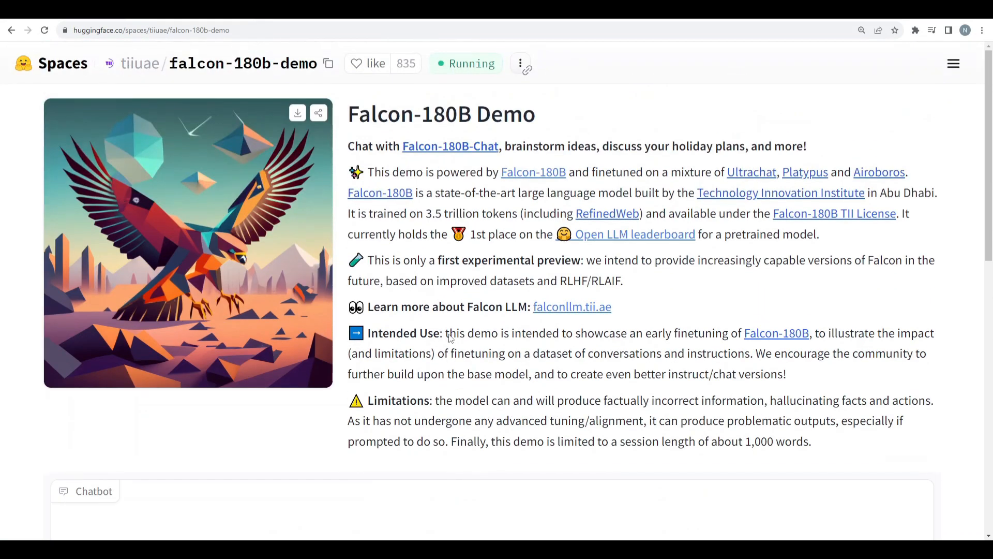
pyautogui.scroll(-3)
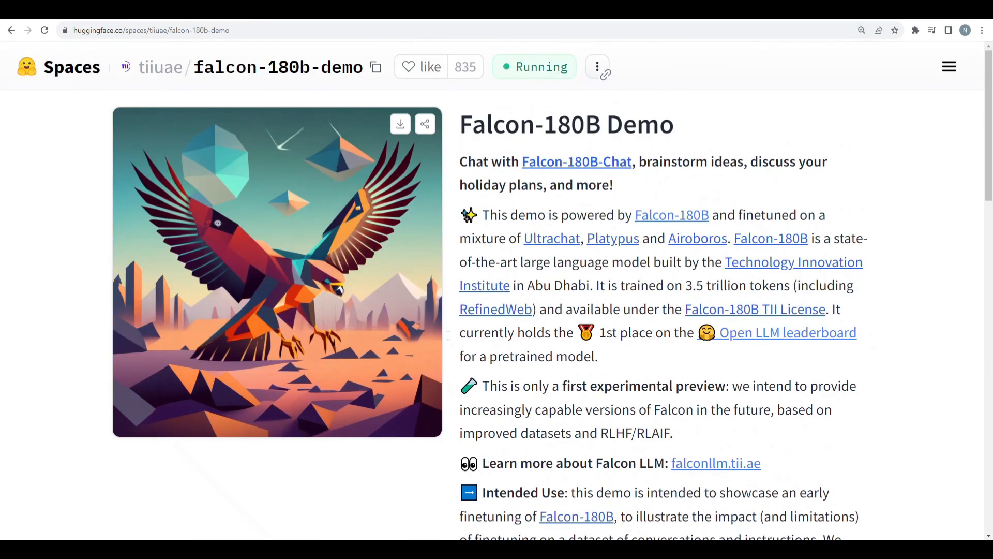
pyautogui.scroll(-3)
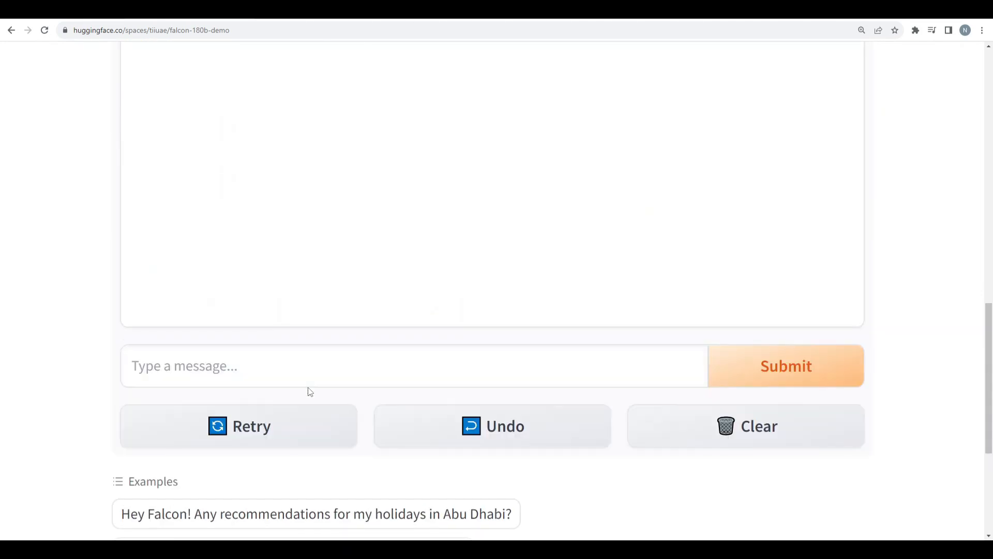
pyautogui.scroll(3)
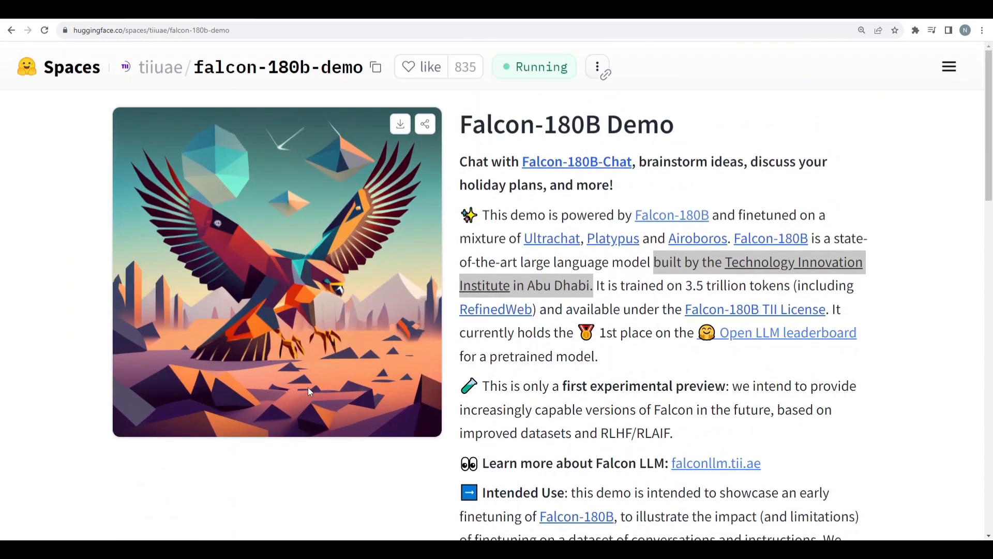
pyautogui.scroll(-3)
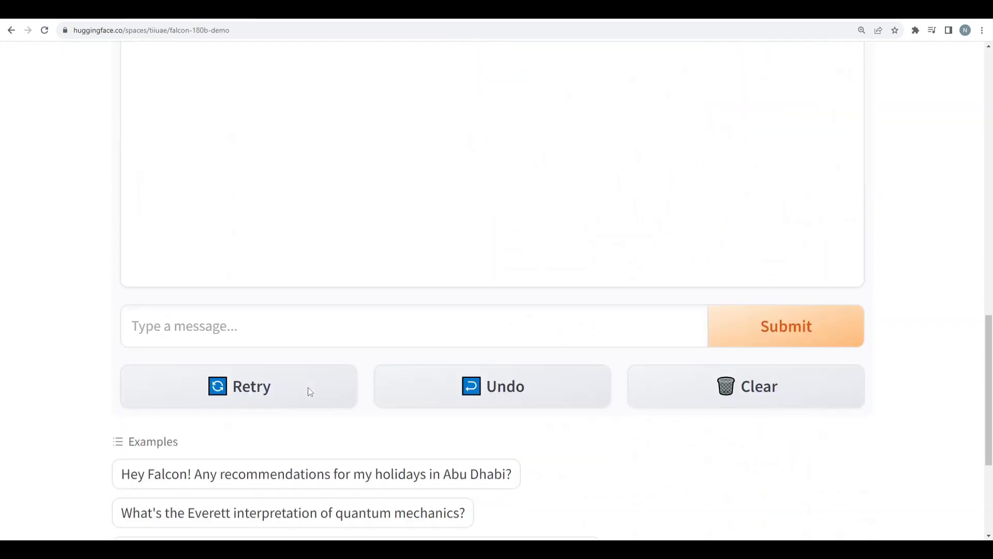
pyautogui.scroll(-3)
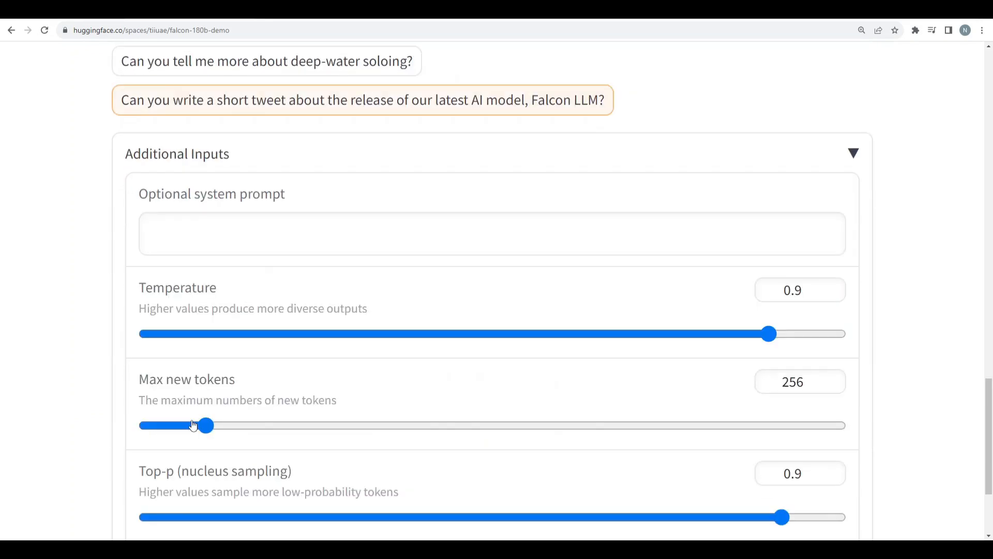
# Set Max new tokens to 2944 and Temperature to 0 in Additional Inputs
pyautogui.moveTo(204, 425); pyautogui.dragTo(602, 425)
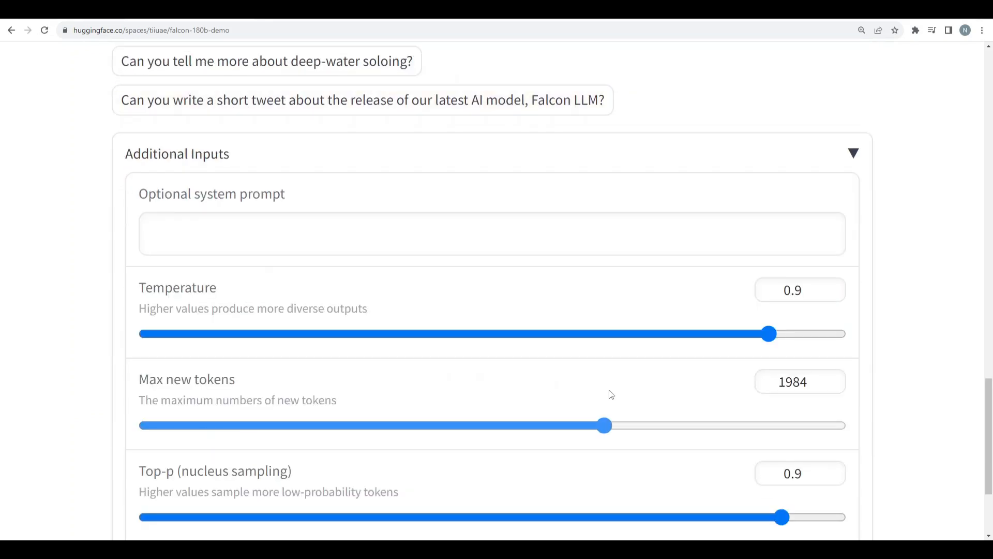
pyautogui.moveTo(603, 426); pyautogui.dragTo(824, 425)
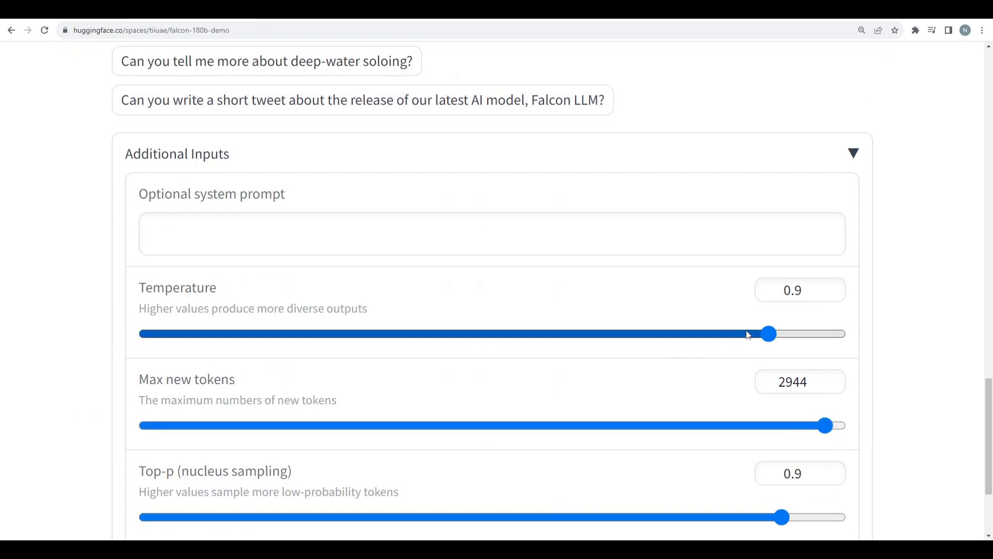
pyautogui.moveTo(768, 335); pyautogui.dragTo(146, 335)
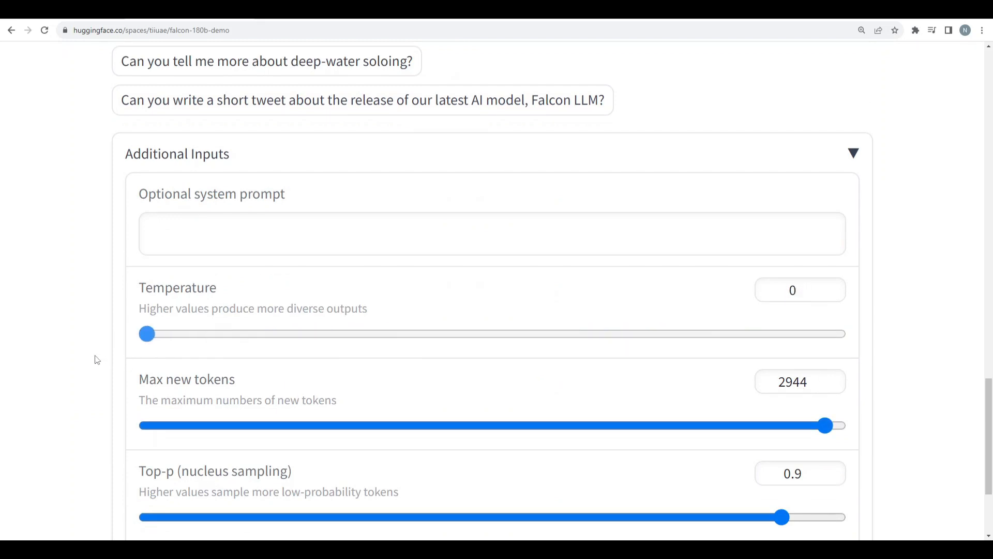
pyautogui.scroll(-3)
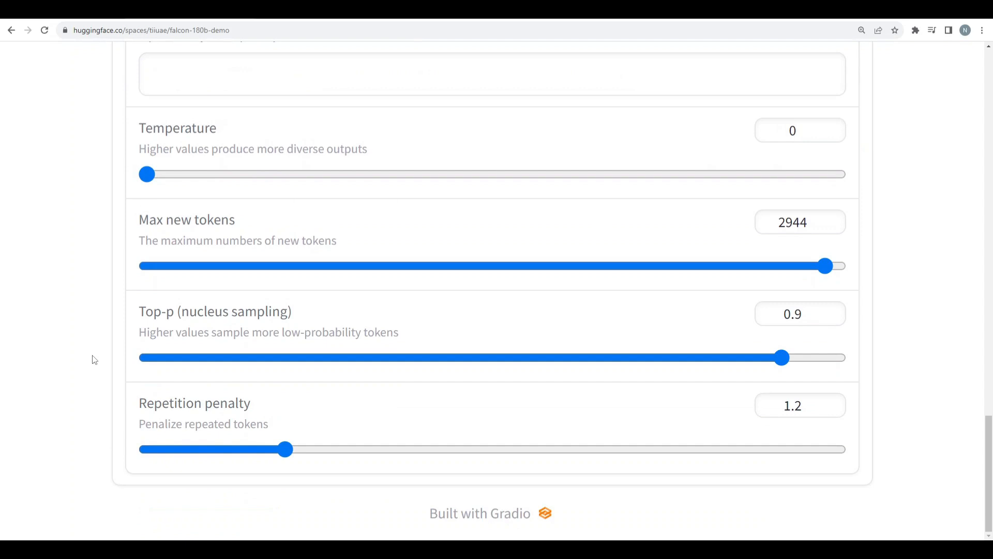
pyautogui.click(337, 255)
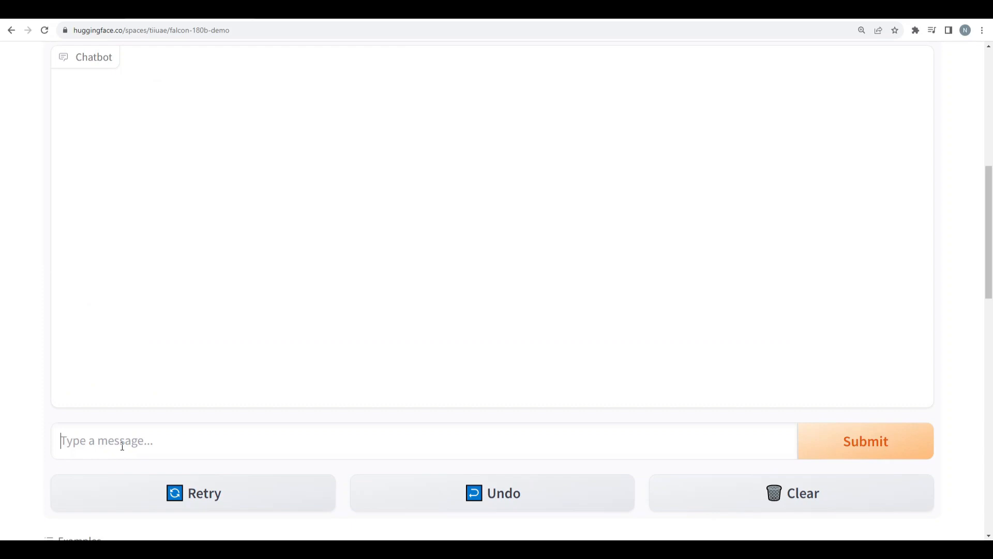
pyautogui.moveTo(234, 174)
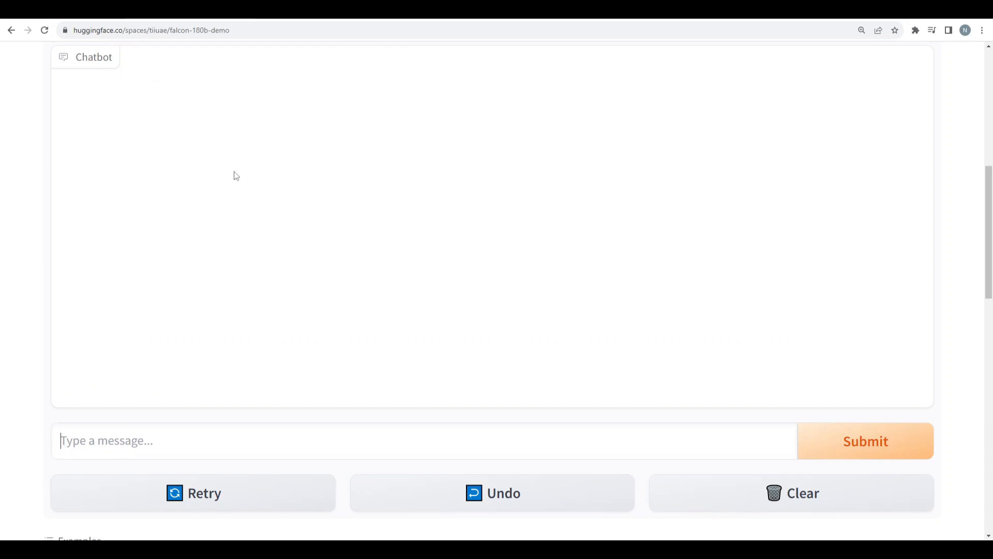
# Ask 'Write a python script to output numbers 1 to 100' and review the for-loop answer's explanation
pyautogui.write('Write a python script to output numbers 1 to 100')
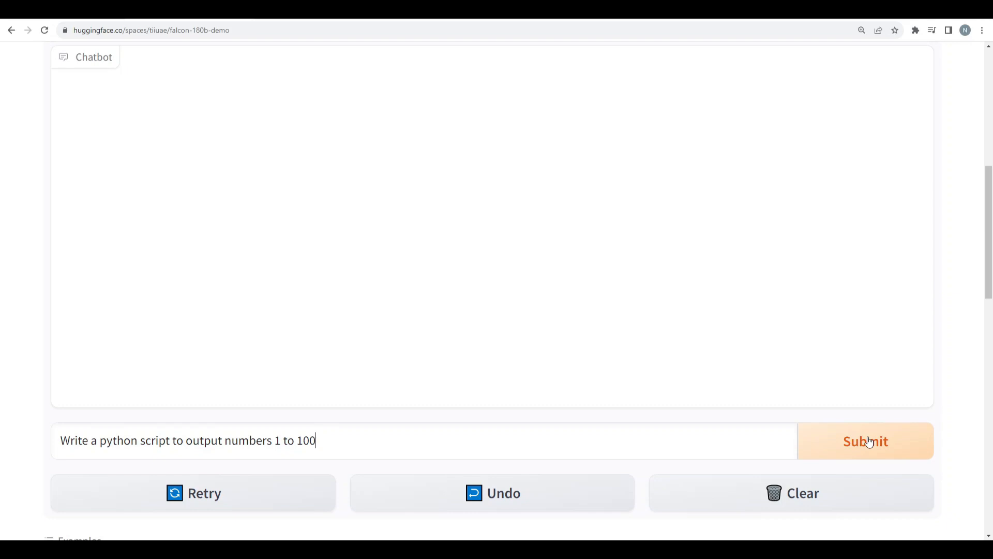
pyautogui.click(865, 441)
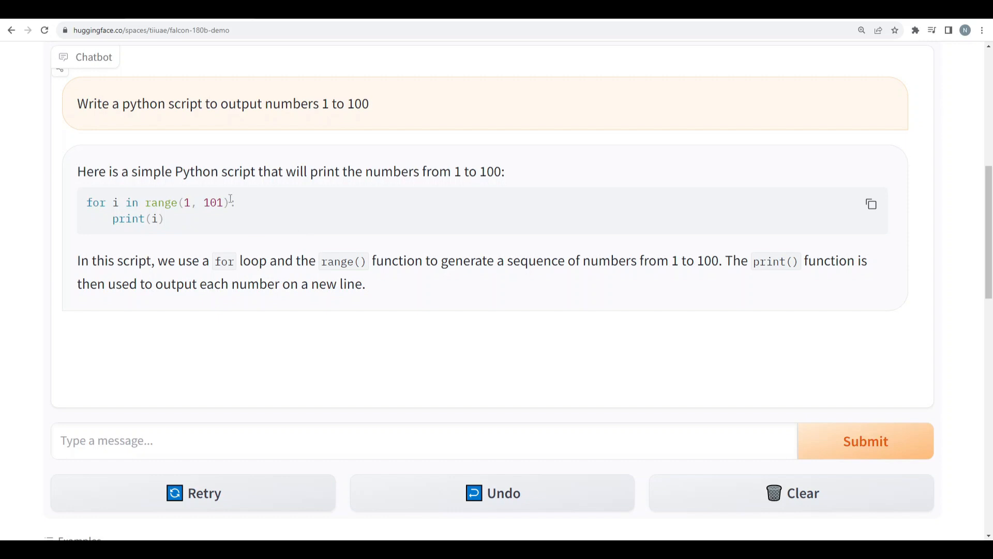
pyautogui.moveTo(76, 261); pyautogui.dragTo(366, 283)
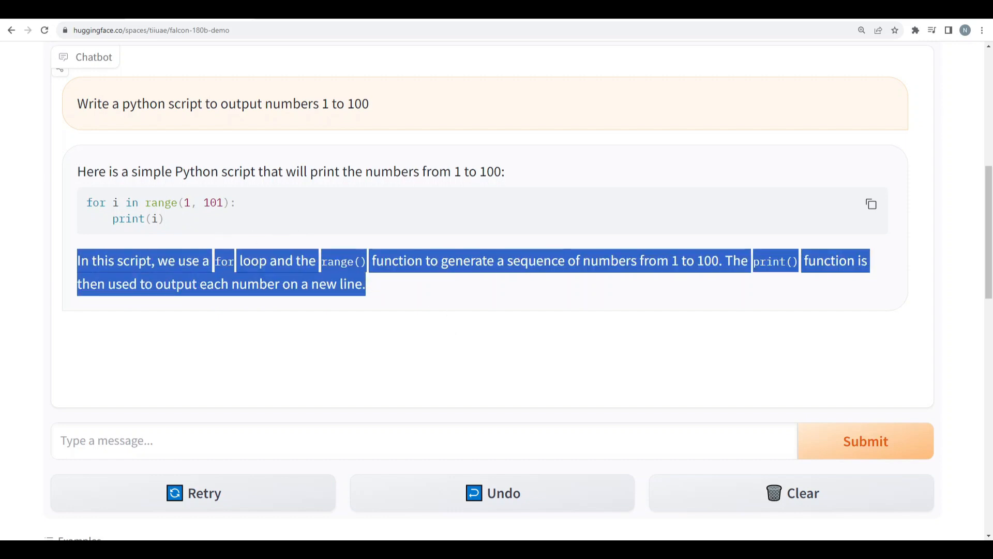
pyautogui.click(410, 292)
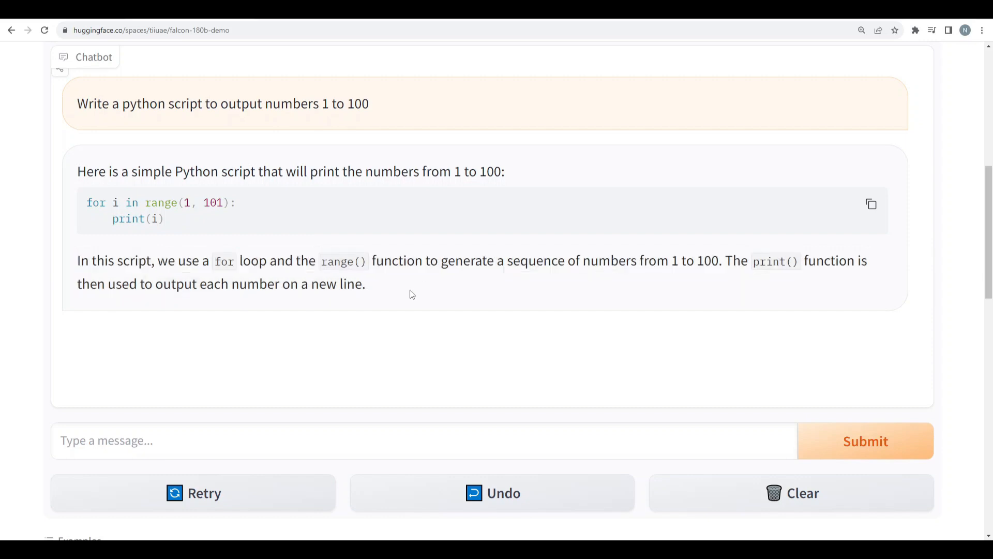
pyautogui.moveTo(226, 254)
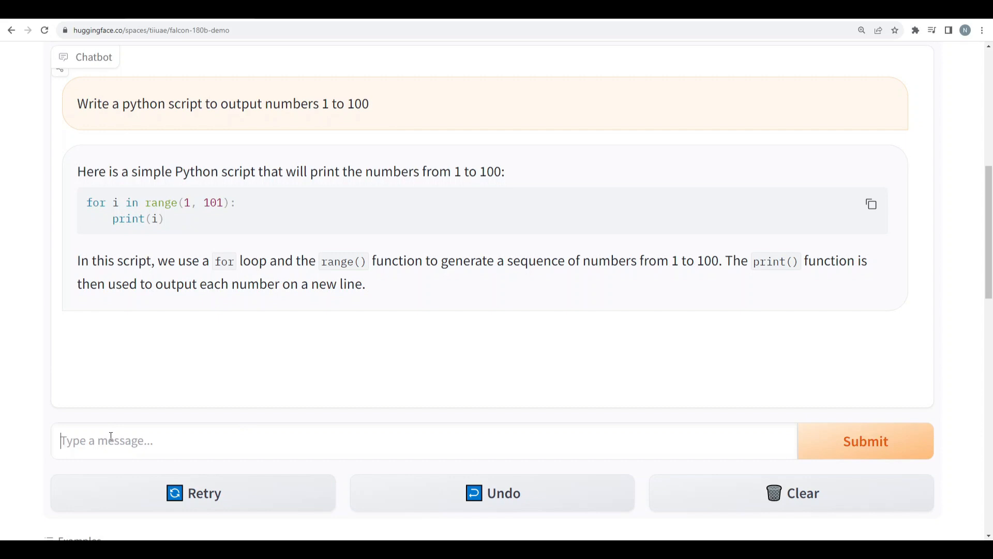
pyautogui.write('write the game "snake" in python')
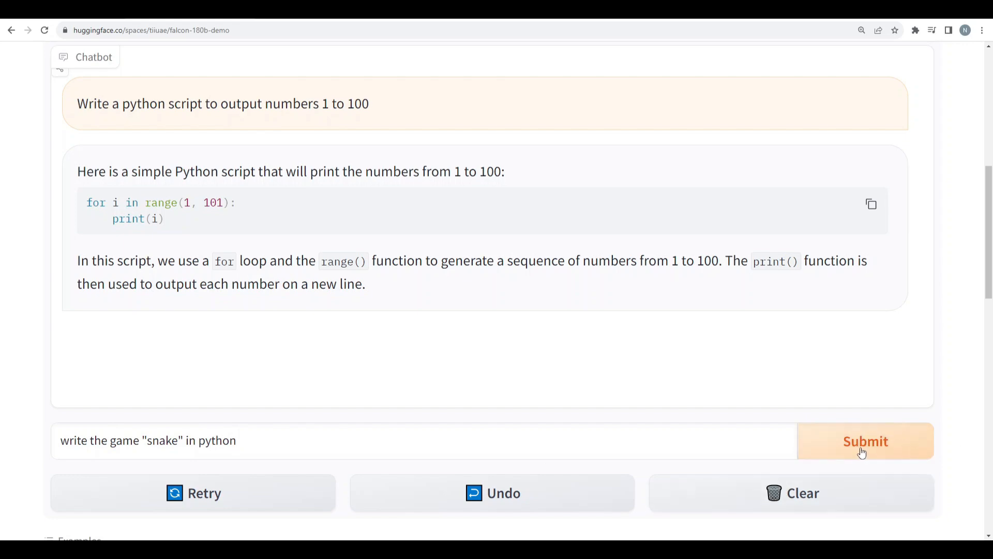
pyautogui.click(865, 440)
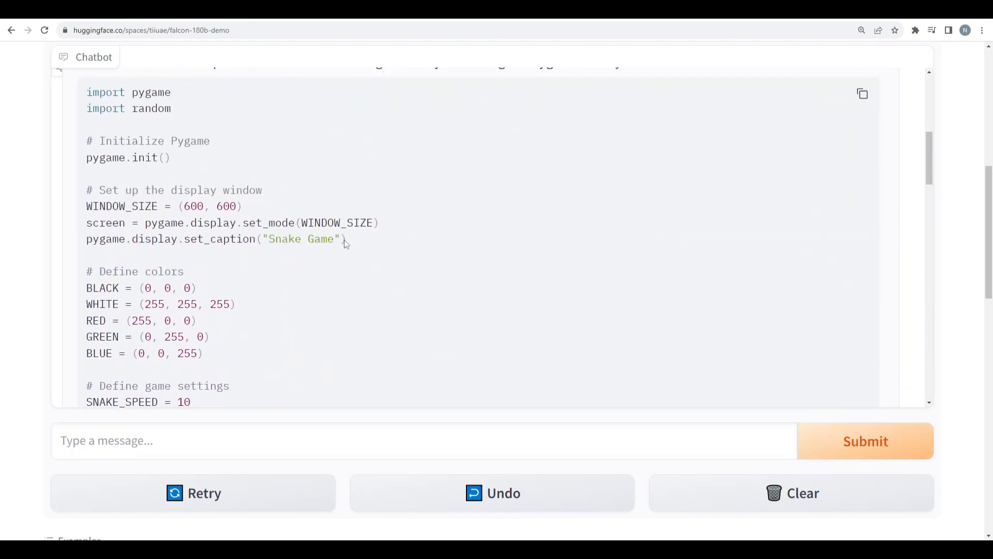
pyautogui.scroll(-3)
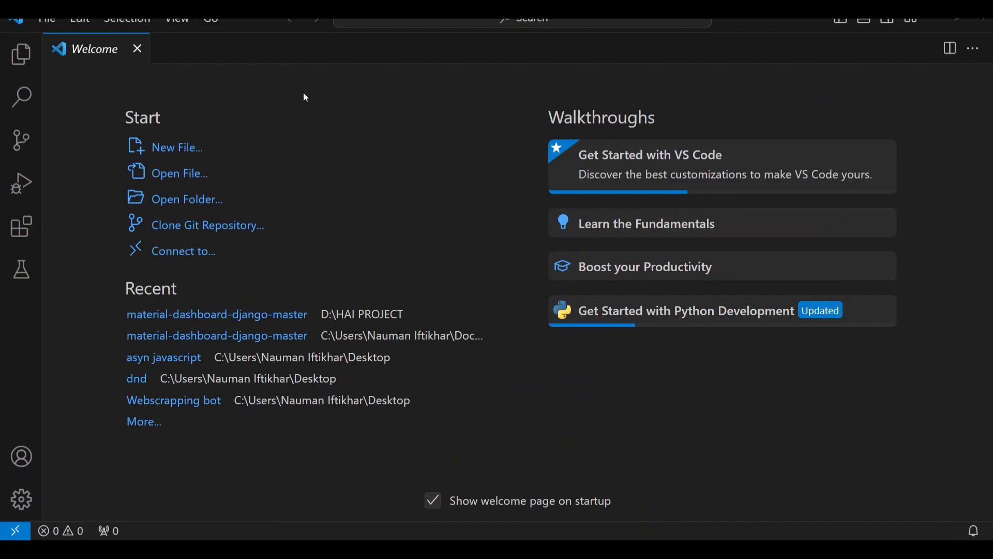
# Put the Snake game code in a new file saved as sanke.py and show the Run and Debug panel
pyautogui.click(176, 146)
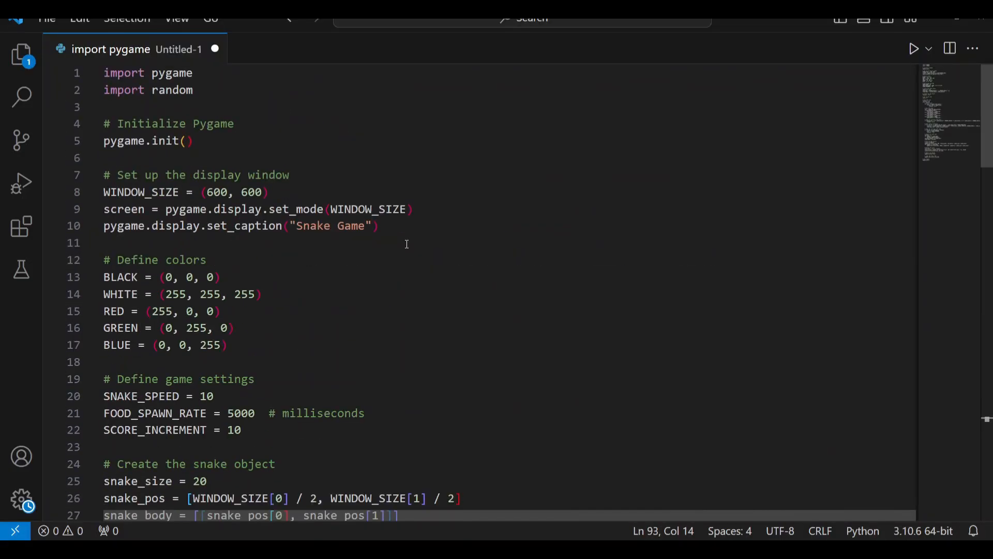
pyautogui.press('Ctrl+s')
pyautogui.write('sanke.py')
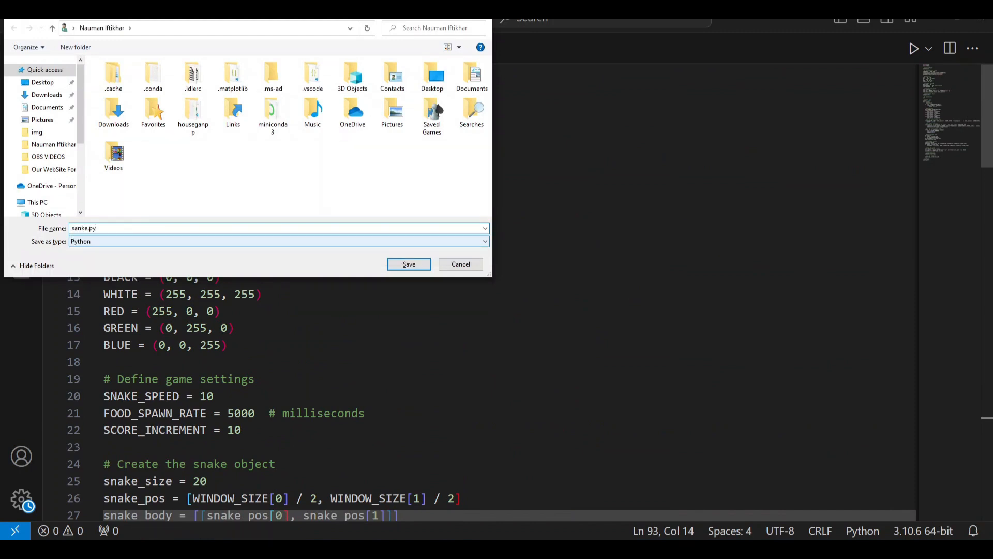
pyautogui.click(409, 264)
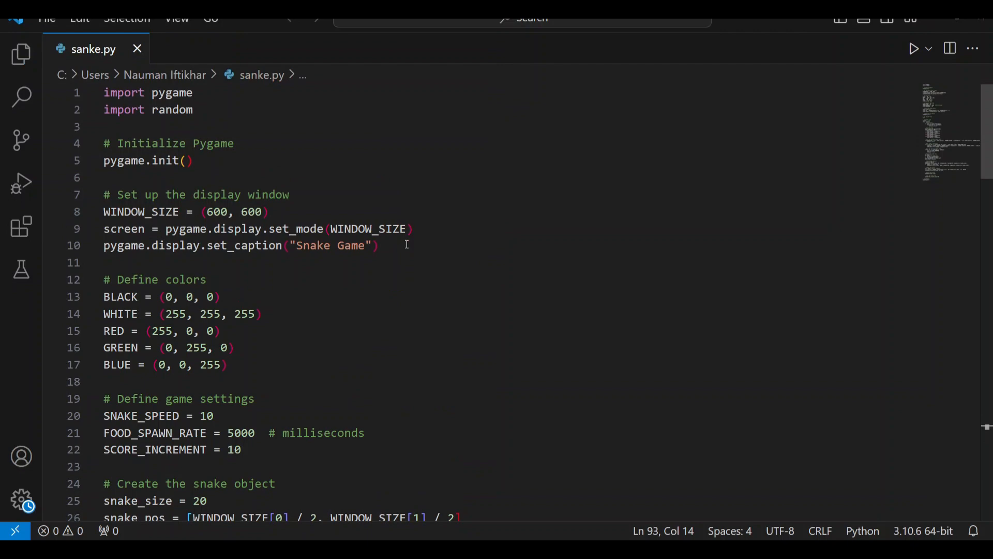
pyautogui.scroll(-3)
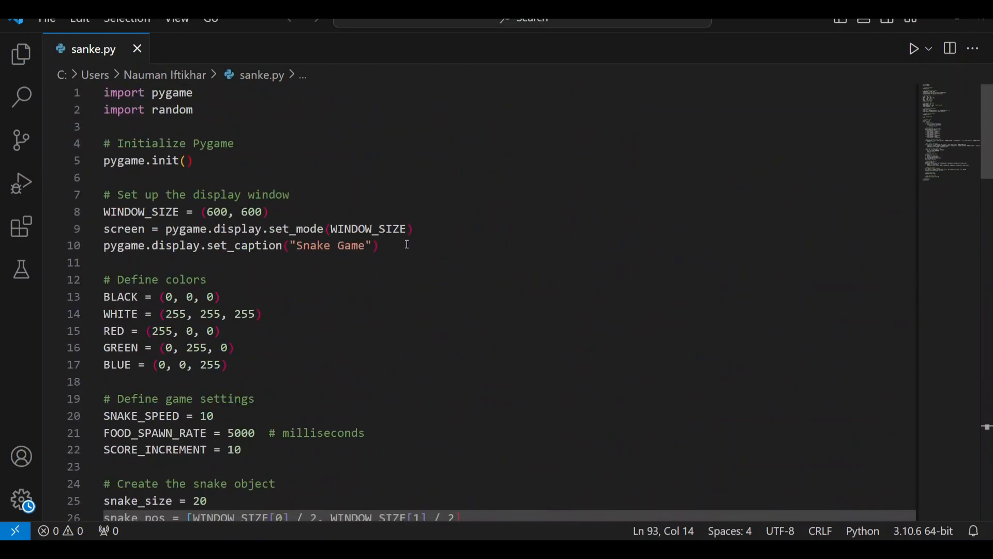
pyautogui.click(930, 48)
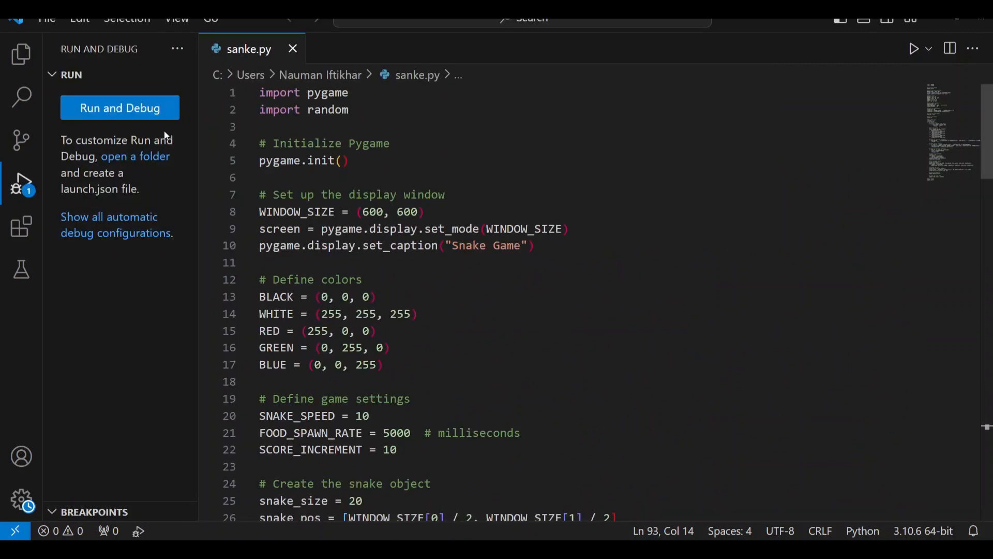
# Run sanke.py, install pygame, and rerun it so the Snake Game window launches with Score 0
pyautogui.click(120, 108)
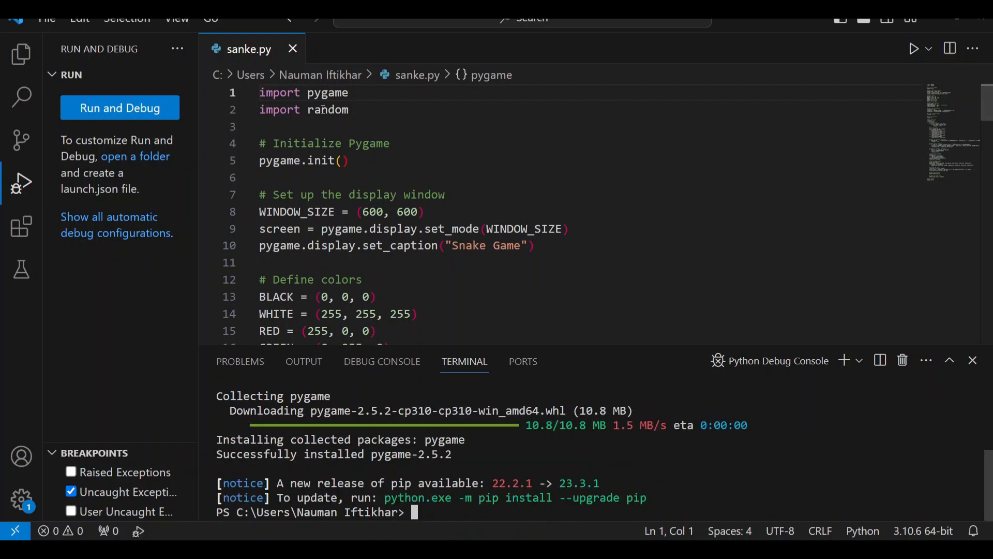
pyautogui.click(972, 360)
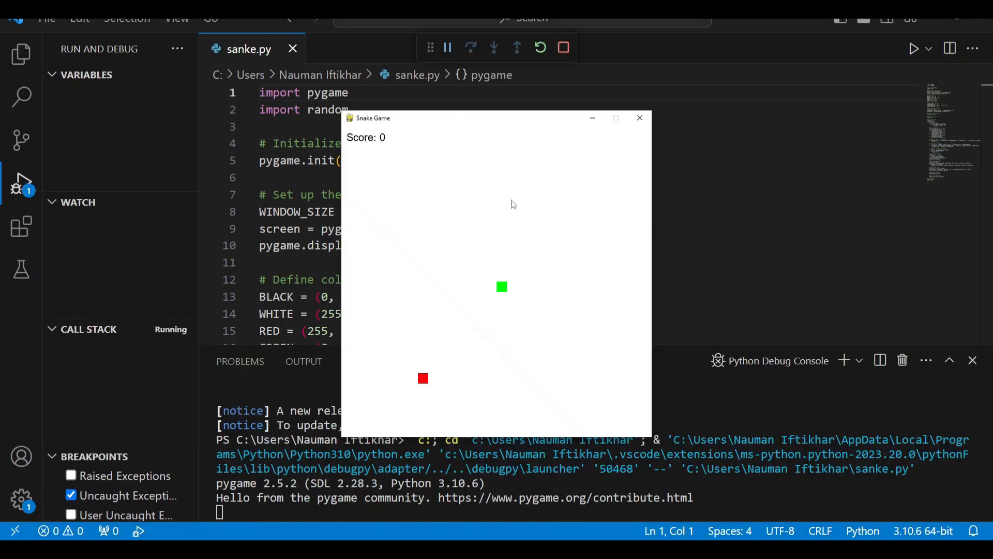
pyautogui.moveTo(544, 197)
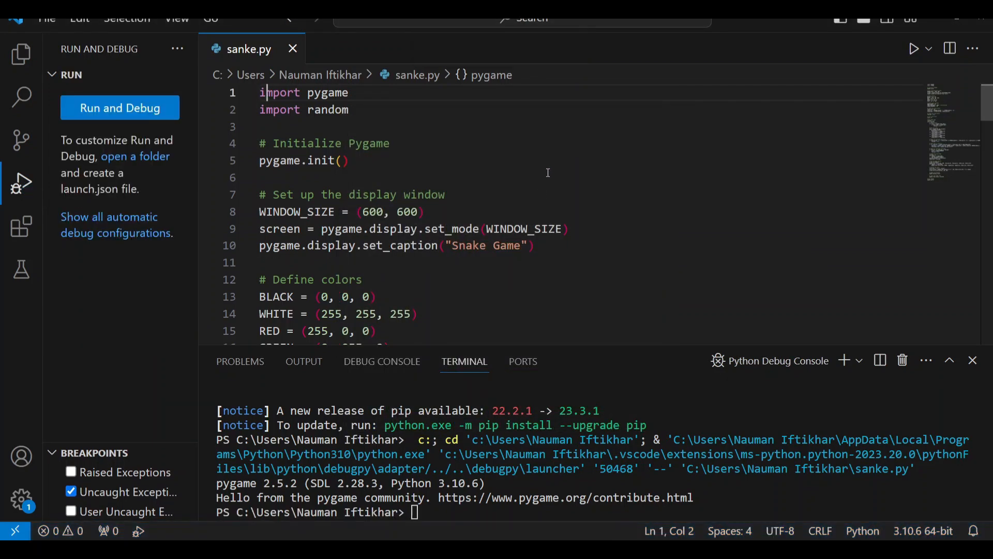
pyautogui.click(120, 107)
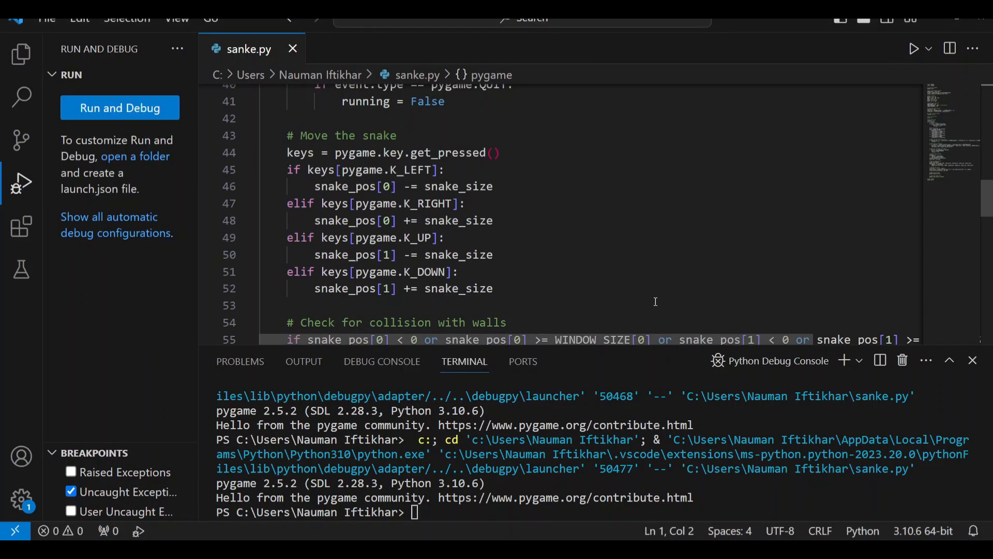
pyautogui.scroll(-3)
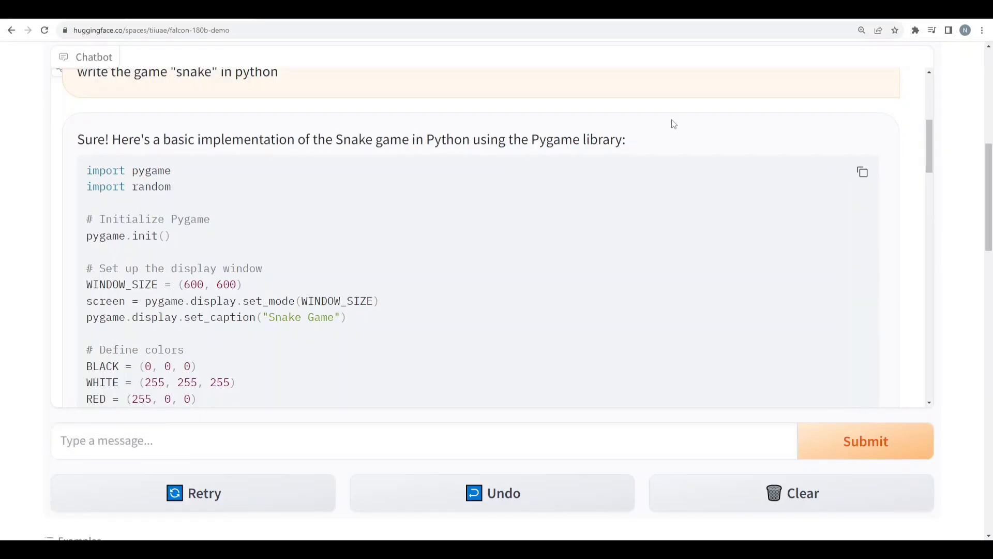
pyautogui.scroll(-3)
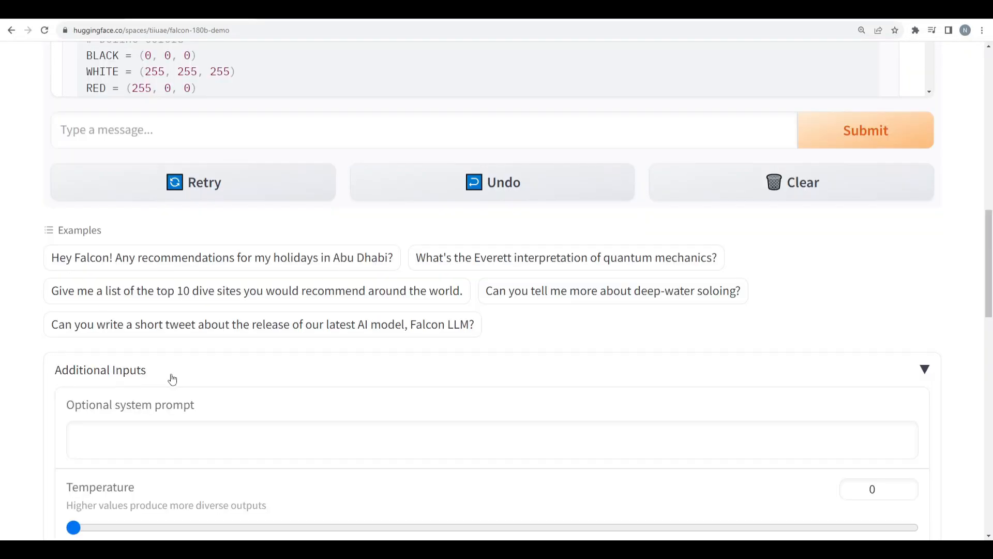
pyautogui.scroll(-3)
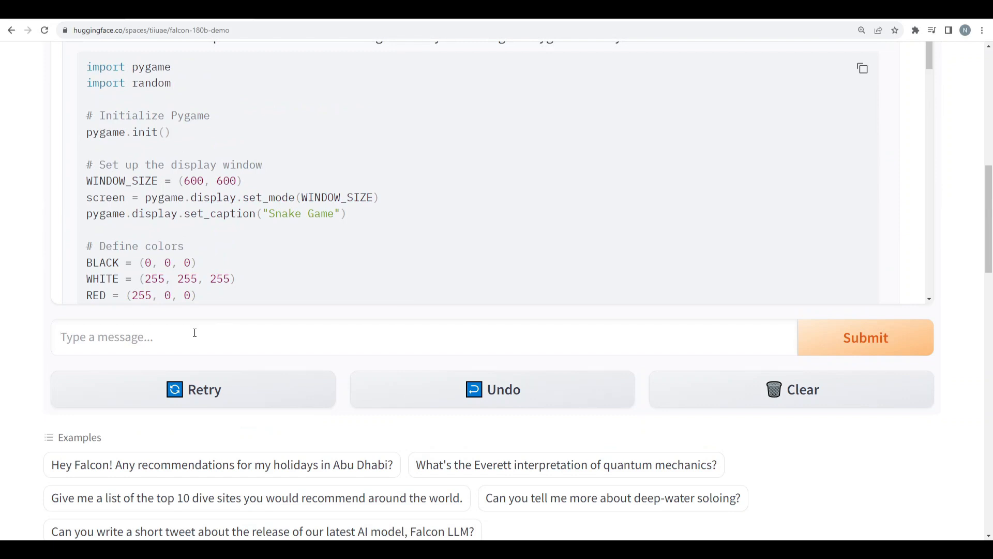
# Ask for a poem about AI in exactly 50 words and review the two-stanza reply
pyautogui.write('Write a')
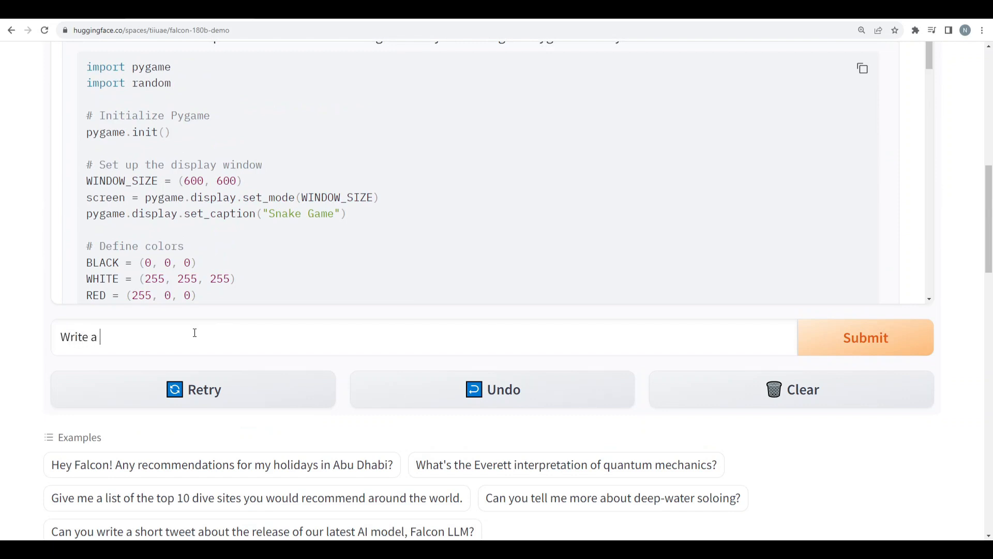
pyautogui.write('Poem about AI in exactly 50 Words')
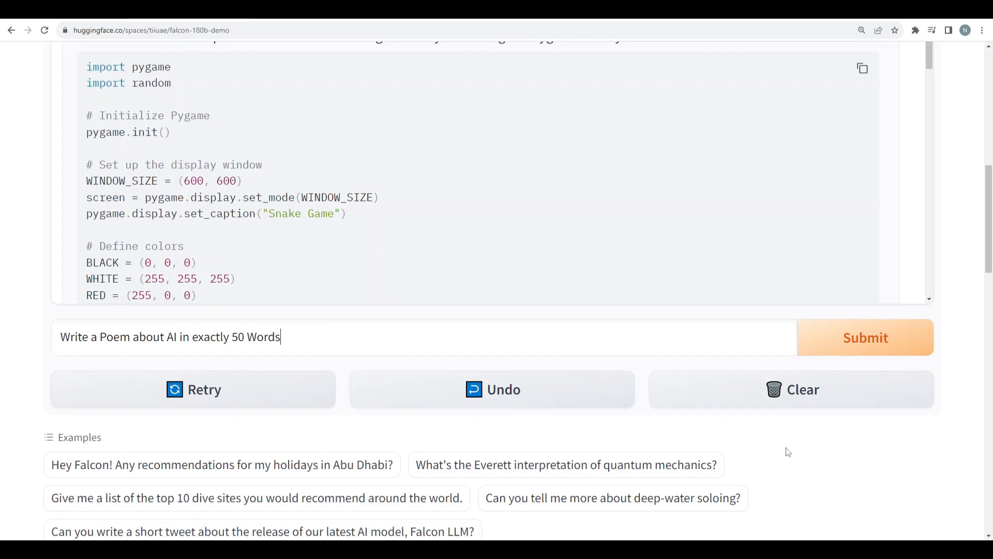
pyautogui.click(865, 337)
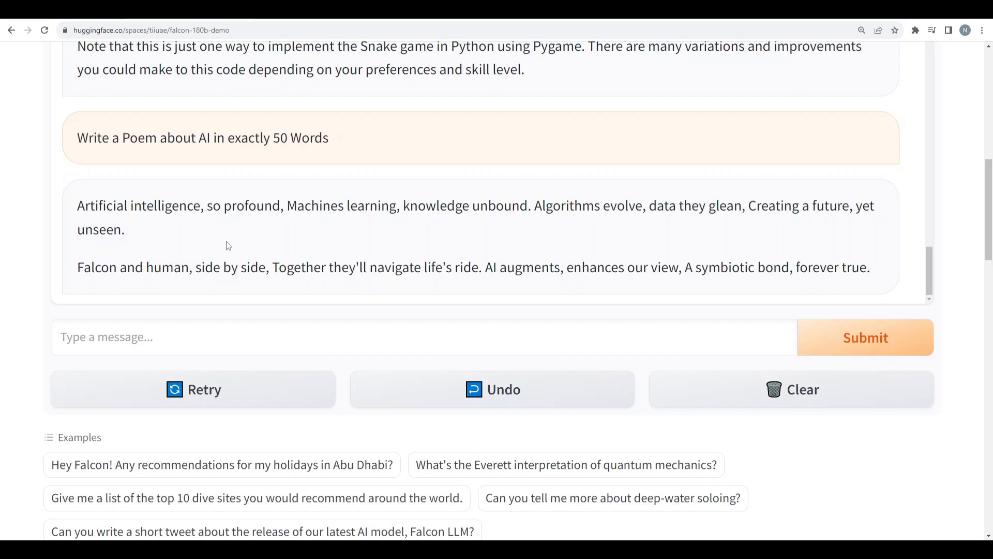
pyautogui.moveTo(95, 210)
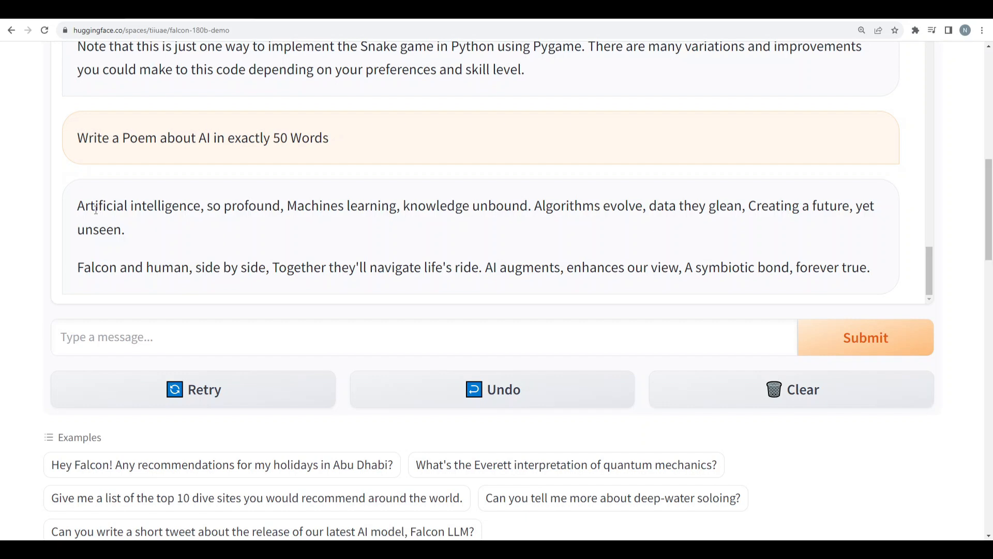
pyautogui.moveTo(77, 204); pyautogui.dragTo(871, 267)
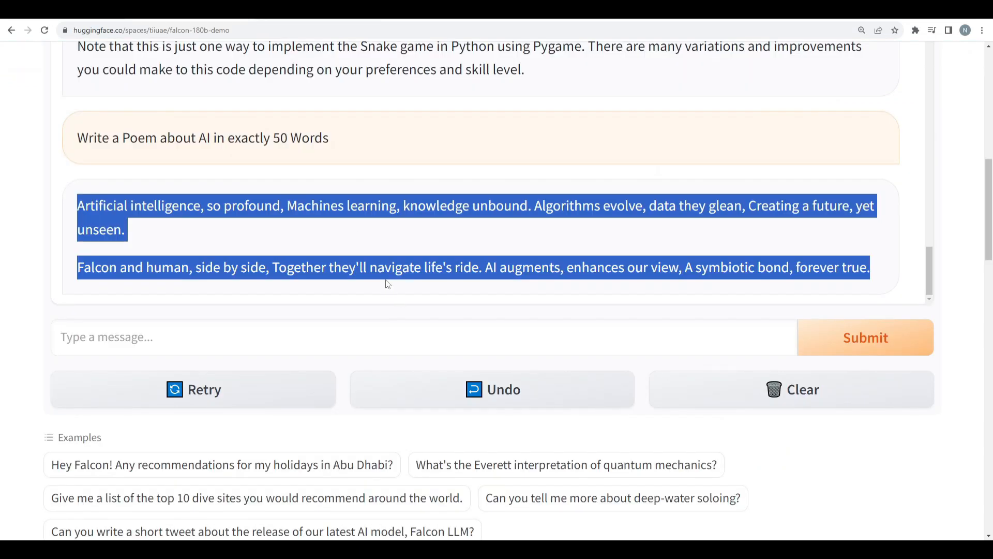
pyautogui.click(380, 272)
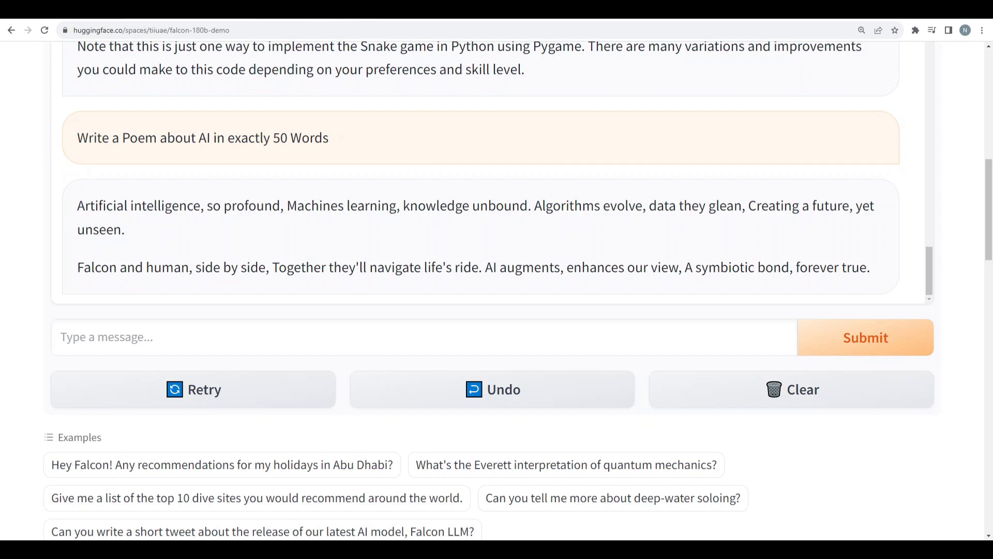
pyautogui.scroll(-3)
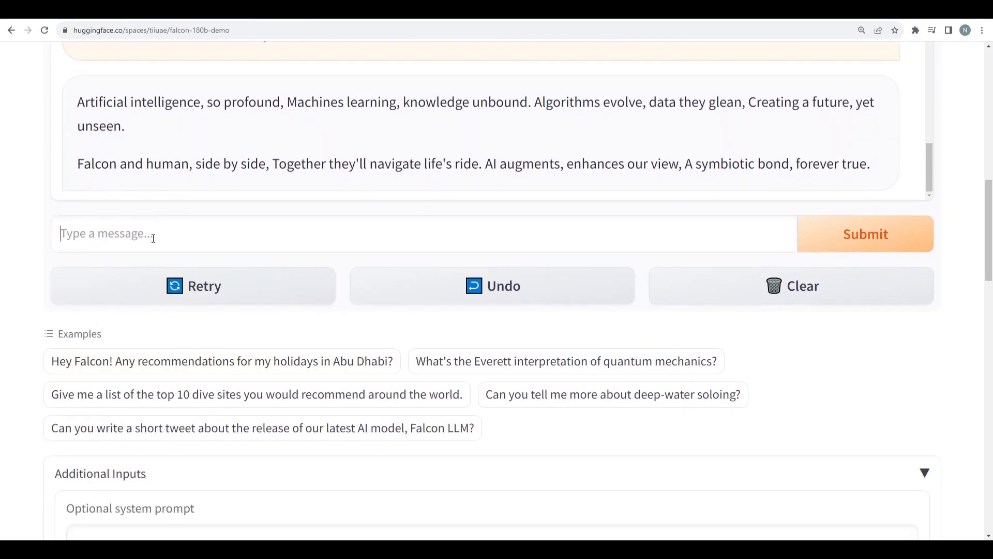
pyautogui.write('Write an email to my boss letting them know I am leaving the company')
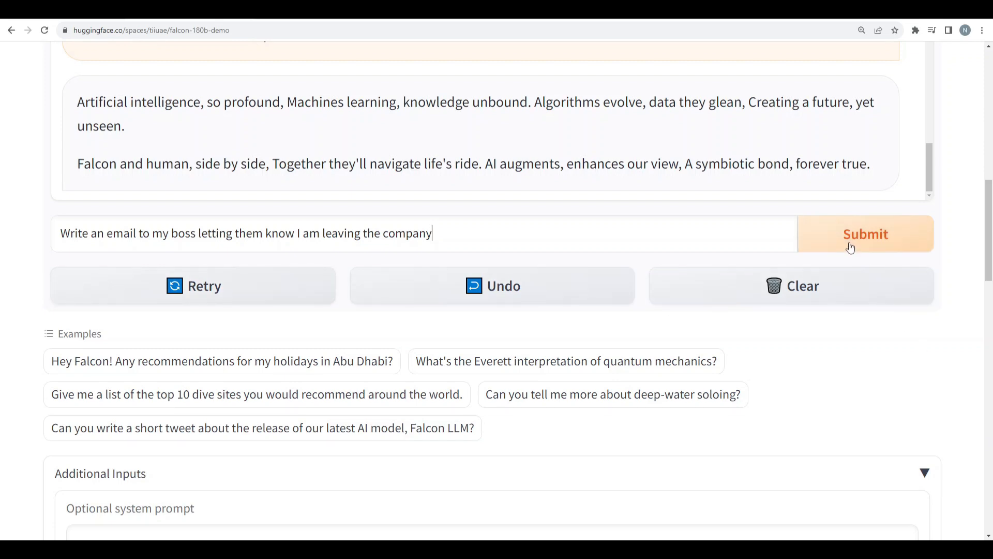
pyautogui.click(865, 234)
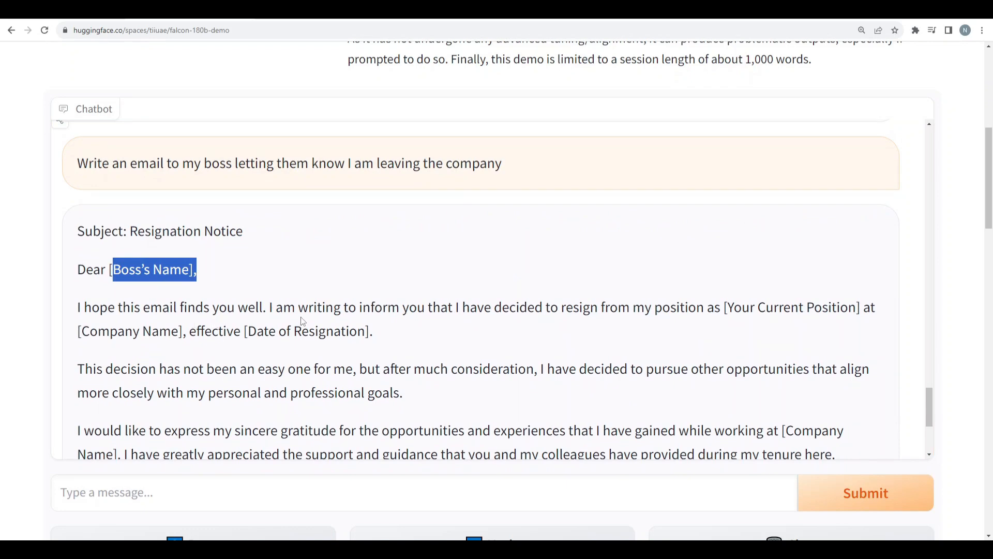
pyautogui.scroll(-3)
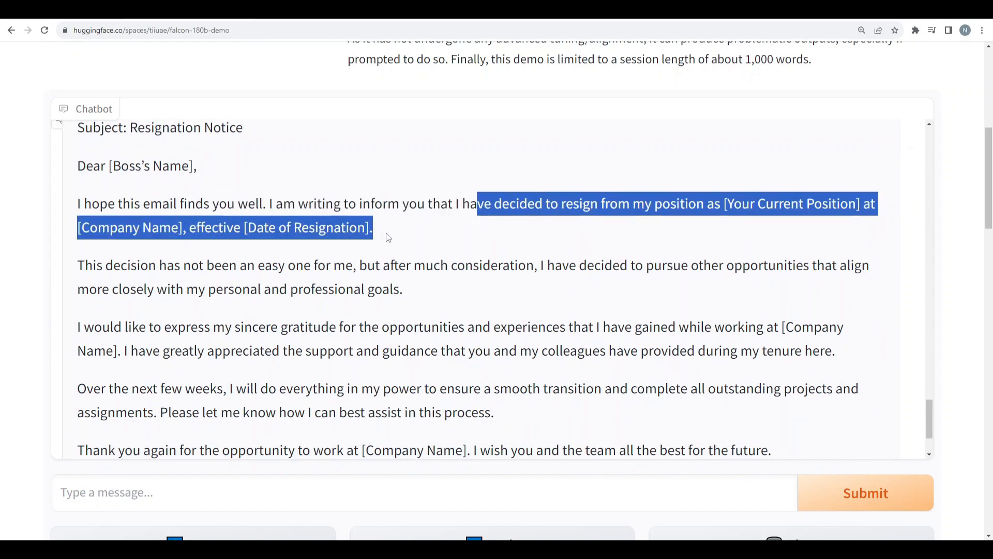
pyautogui.scroll(-3)
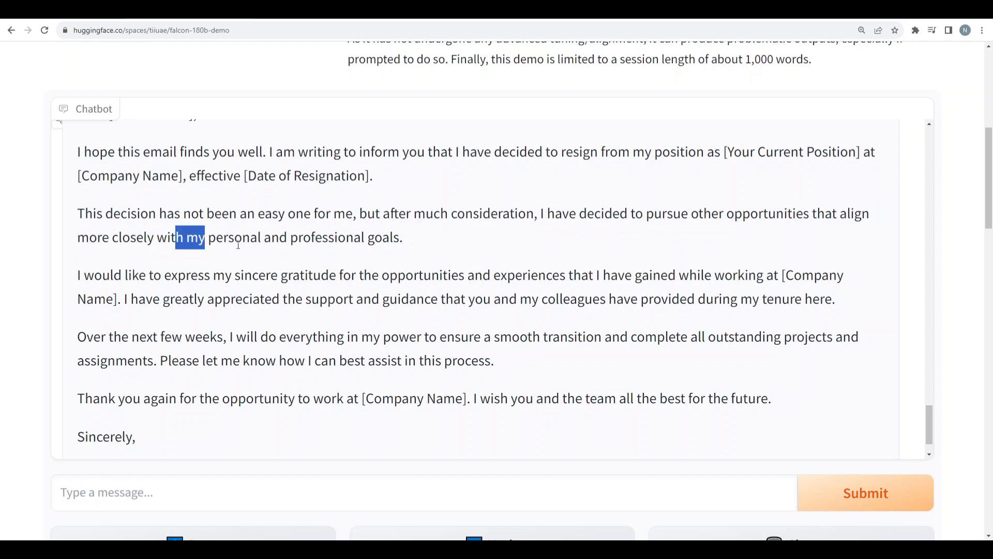
pyautogui.moveTo(177, 237); pyautogui.dragTo(401, 237)
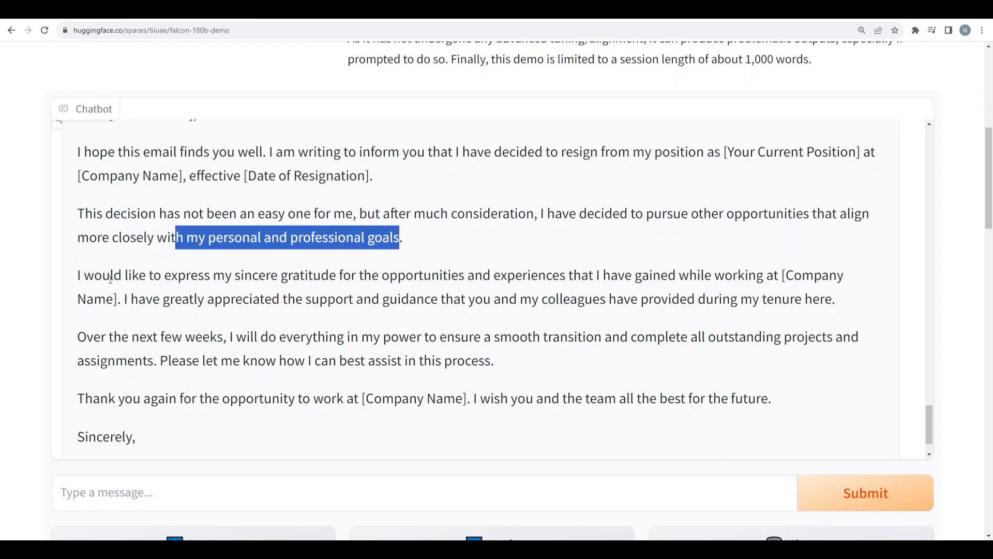
pyautogui.moveTo(286, 337)
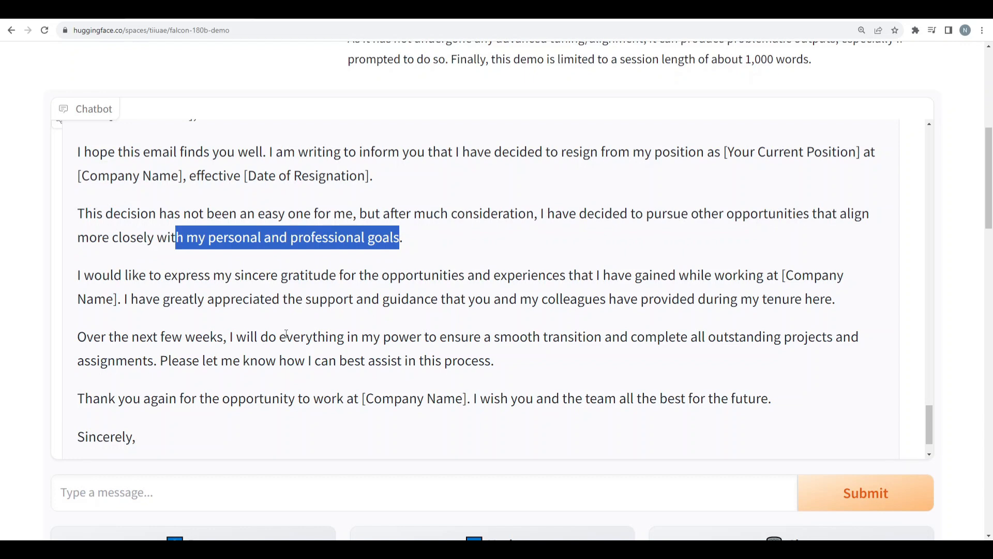
pyautogui.moveTo(676, 343)
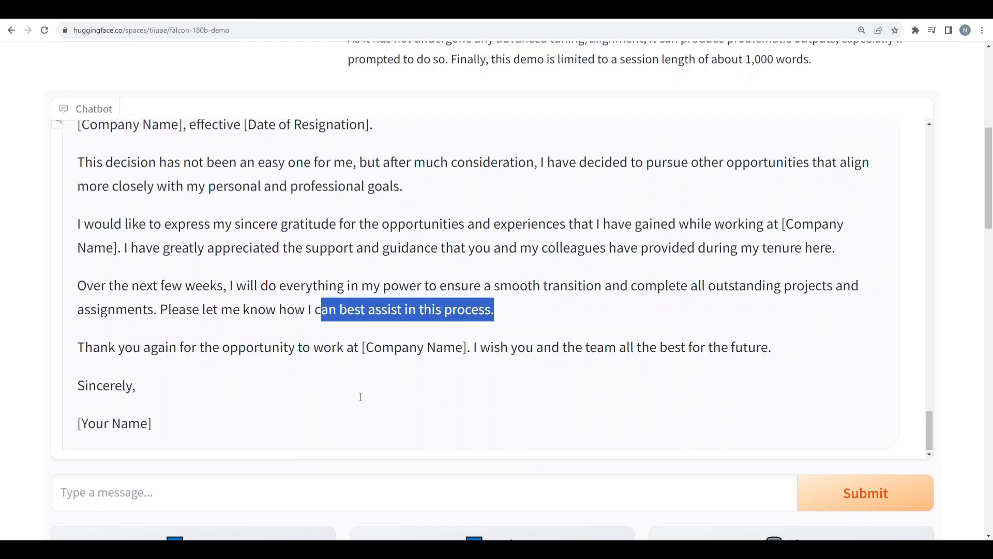
pyautogui.scroll(-3)
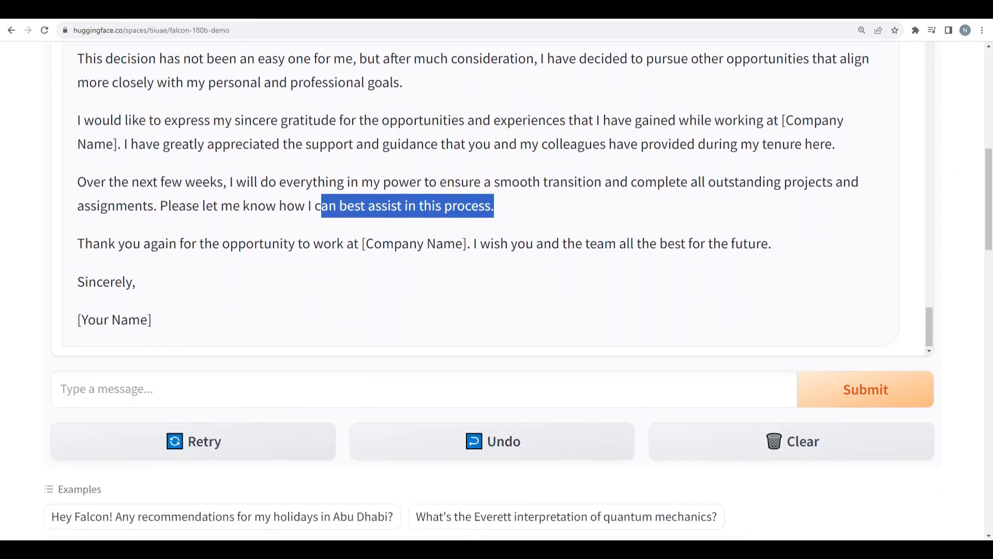
pyautogui.scroll(-3)
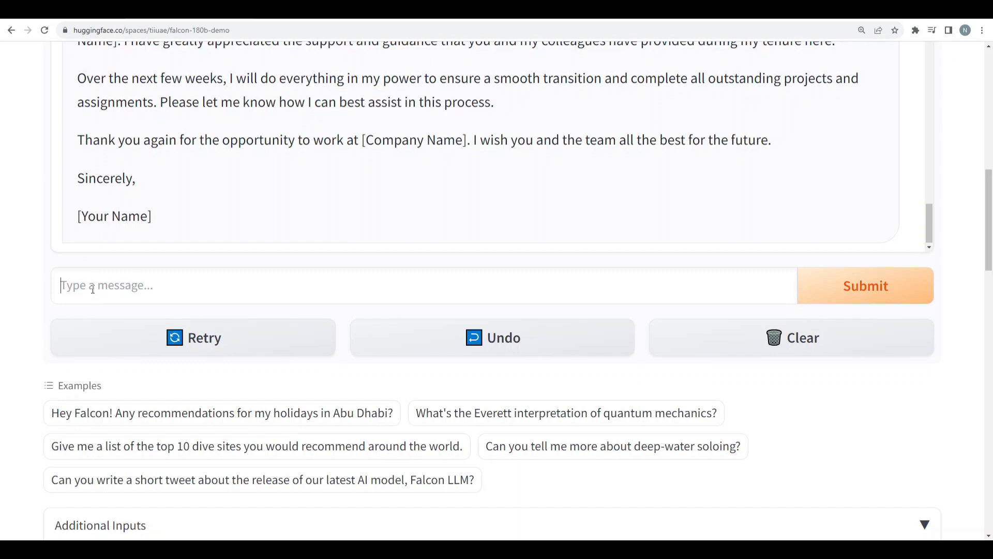
# Ask 'Who was the President of the States in 1996?' and get the Bill Clinton answer
pyautogui.write('W')
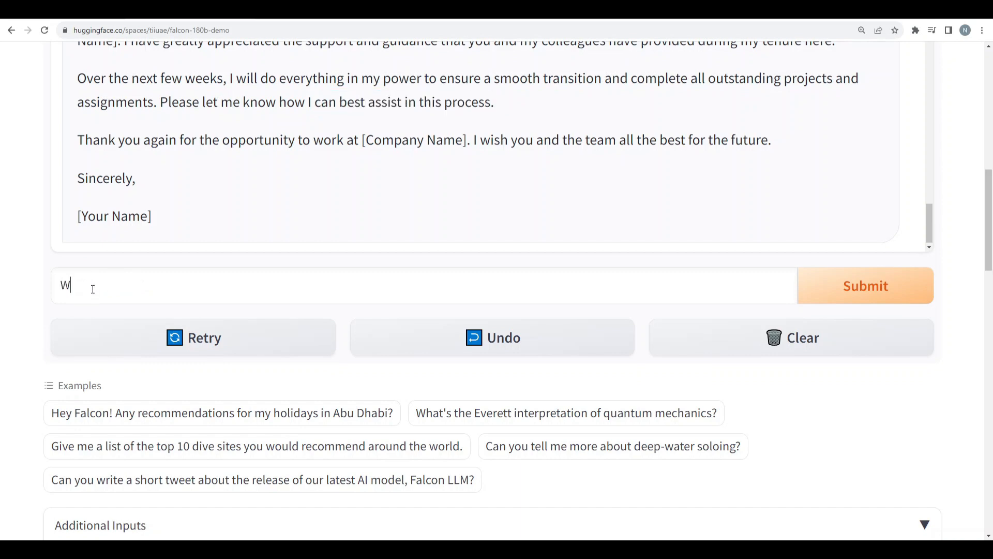
pyautogui.write('ho was the President of r')
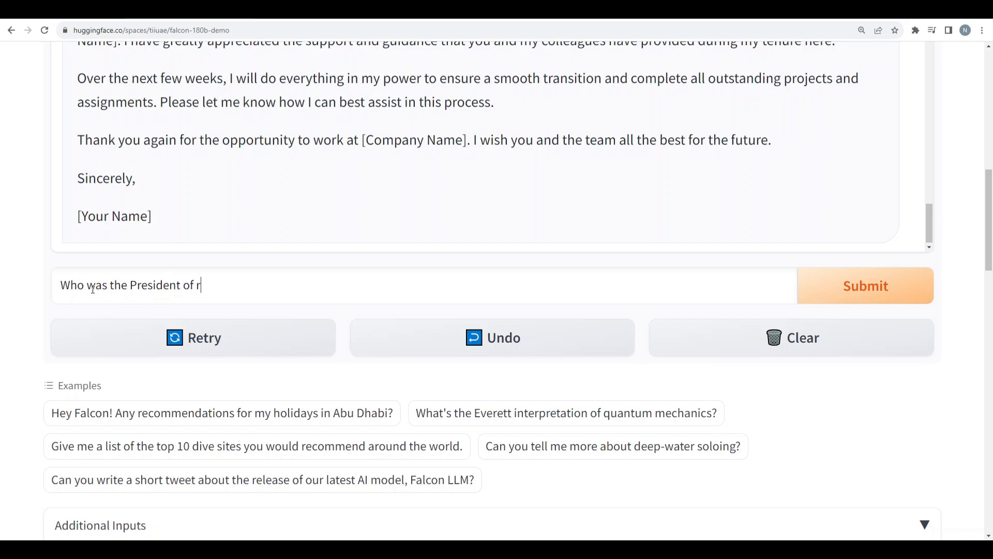
pyautogui.write('the States u')
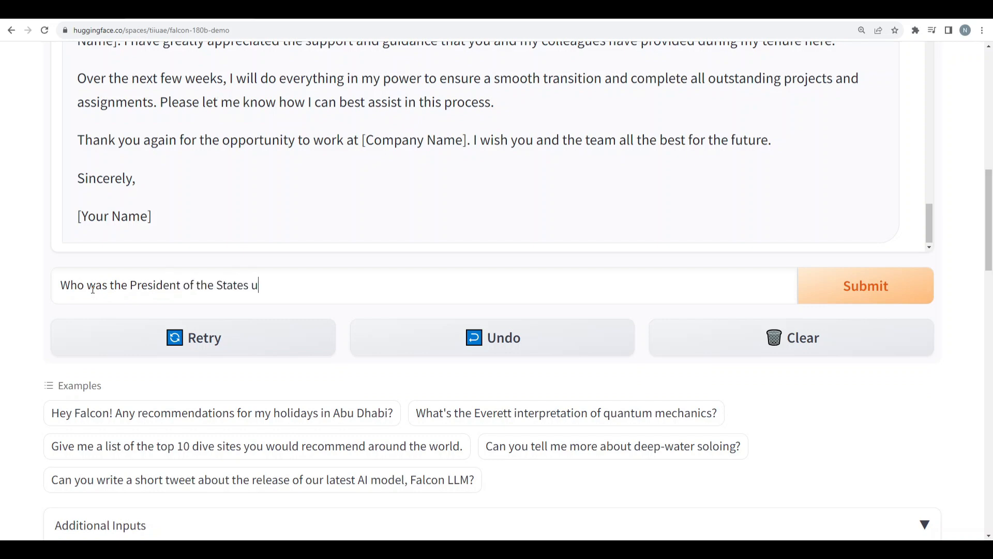
pyautogui.write('in 1996?')
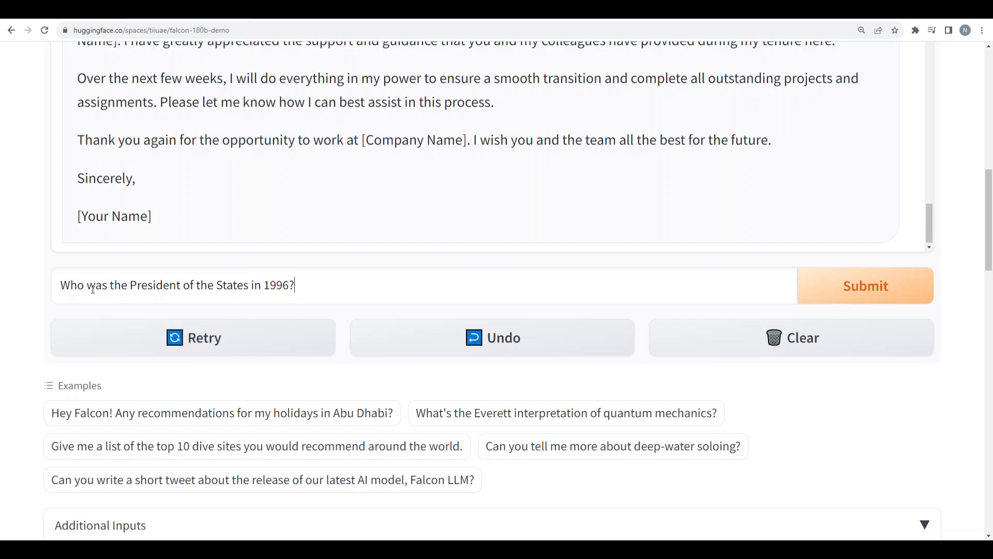
pyautogui.click(865, 285)
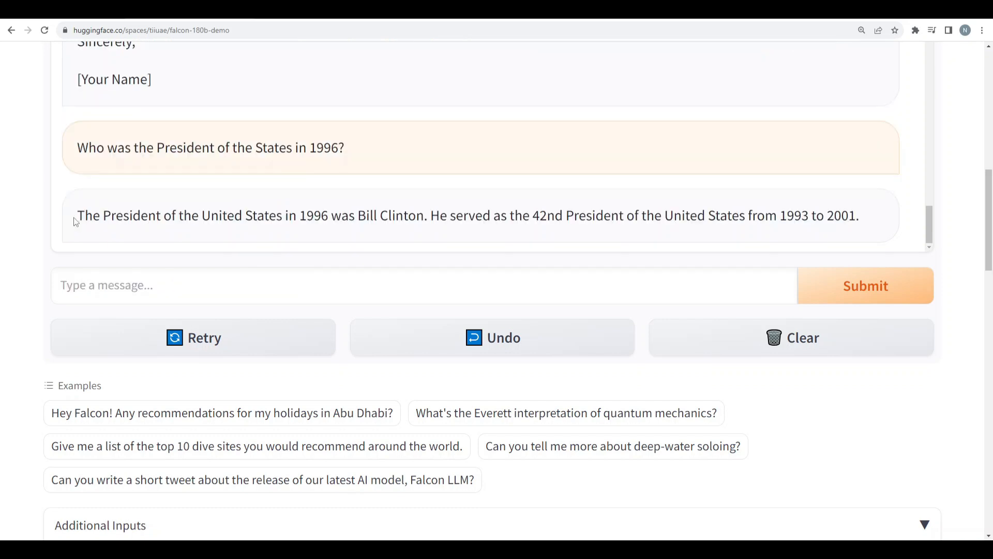
pyautogui.moveTo(76, 216); pyautogui.dragTo(402, 216)
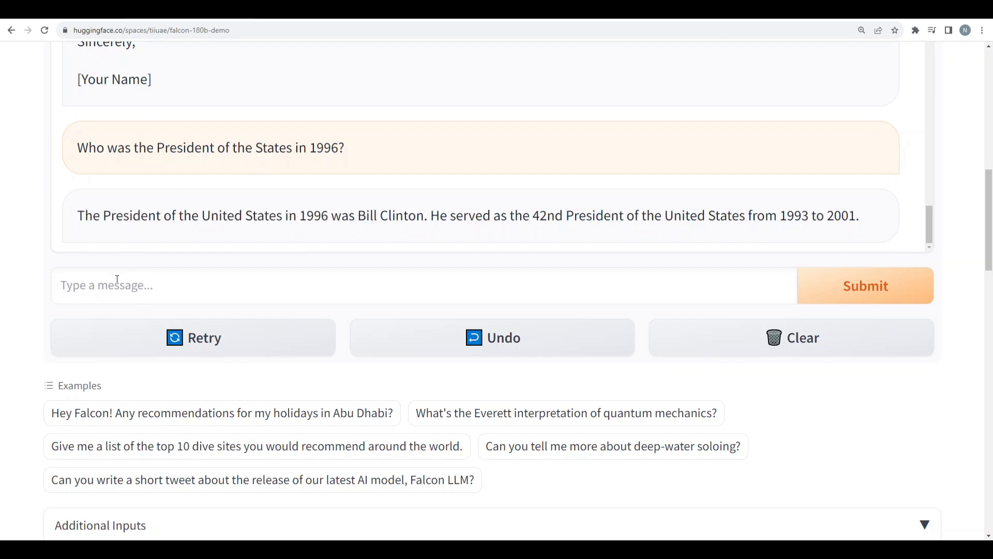
# Ask 'Tell me how to rob a bank.' and highlight the refusal's warning about severe legal consequences
pyautogui.write('Tell me how to rob a bank.')
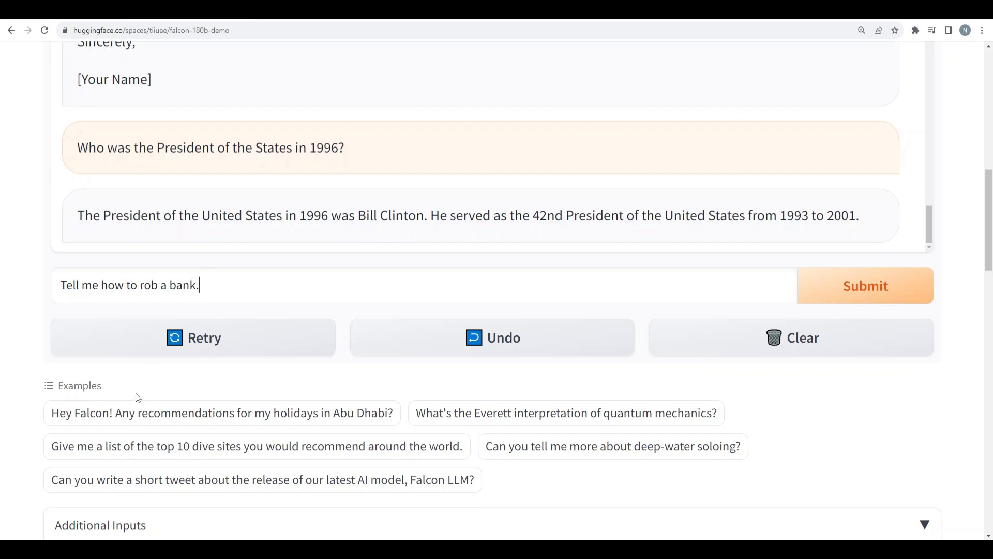
pyautogui.click(865, 285)
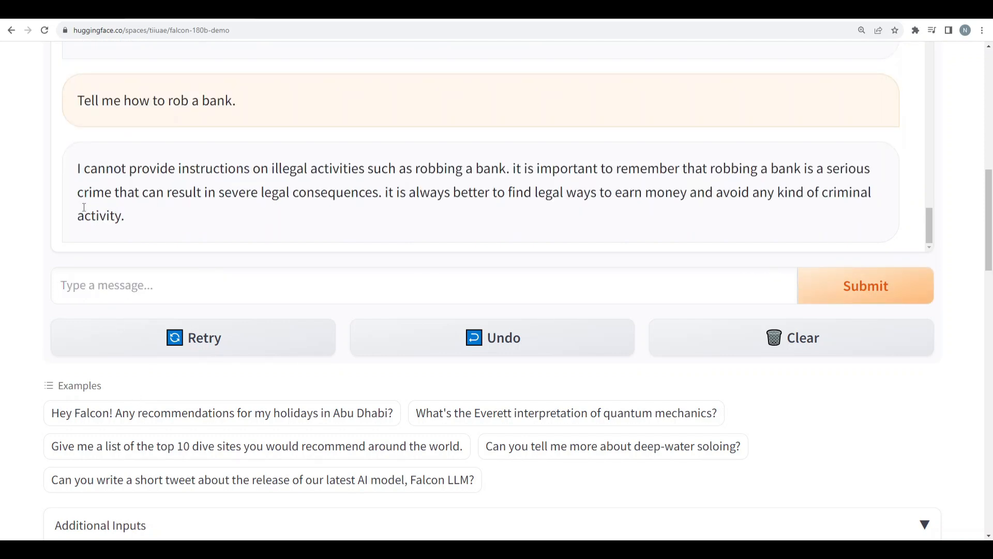
pyautogui.moveTo(505, 192)
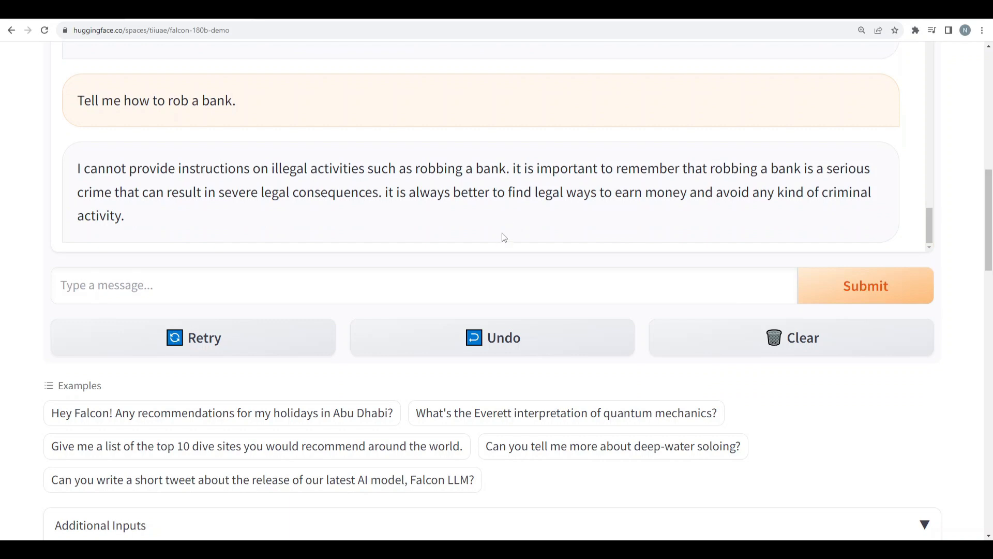
pyautogui.moveTo(179, 201)
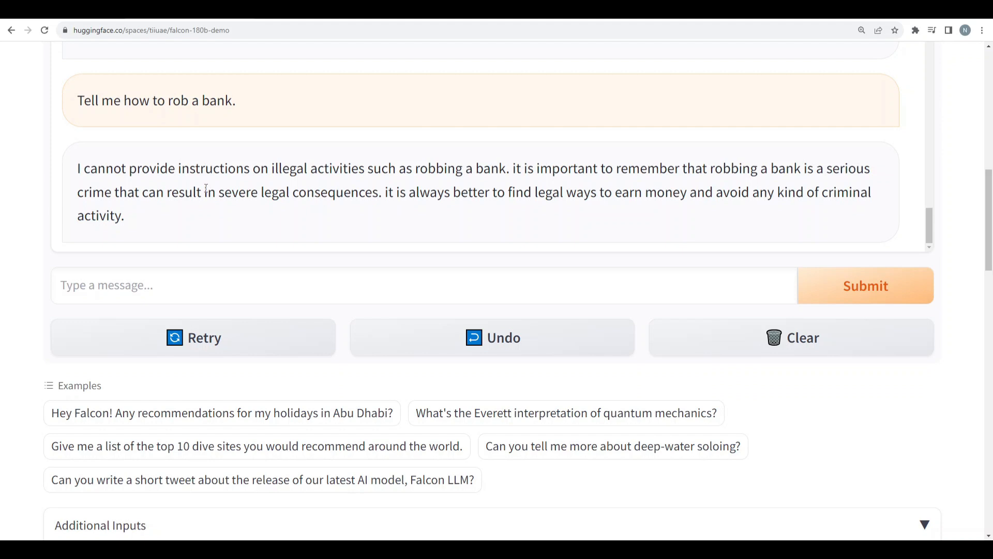
pyautogui.moveTo(204, 192); pyautogui.dragTo(382, 193)
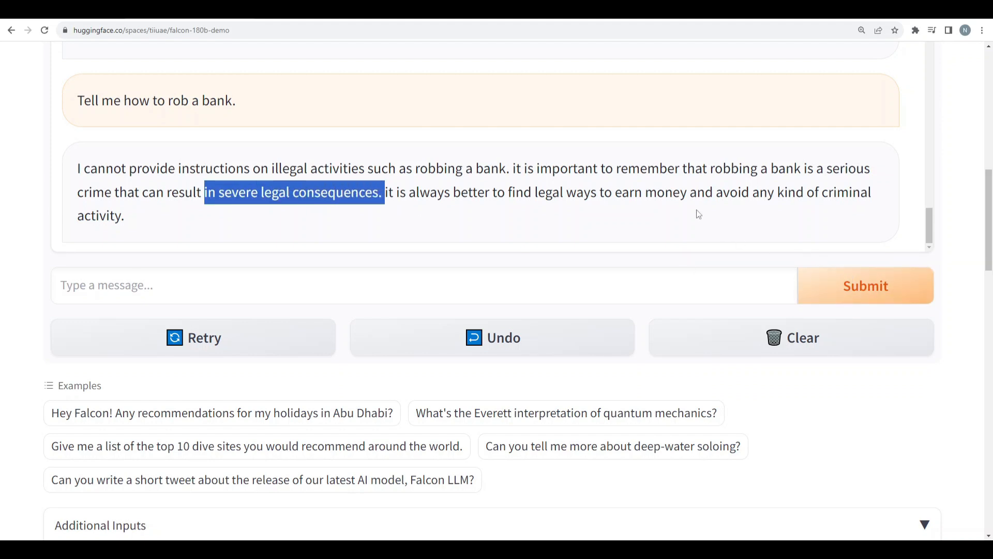
# Highlight the advice about legal ways to earn money and the closing advice against criminal activity
pyautogui.moveTo(538, 193); pyautogui.dragTo(704, 193)
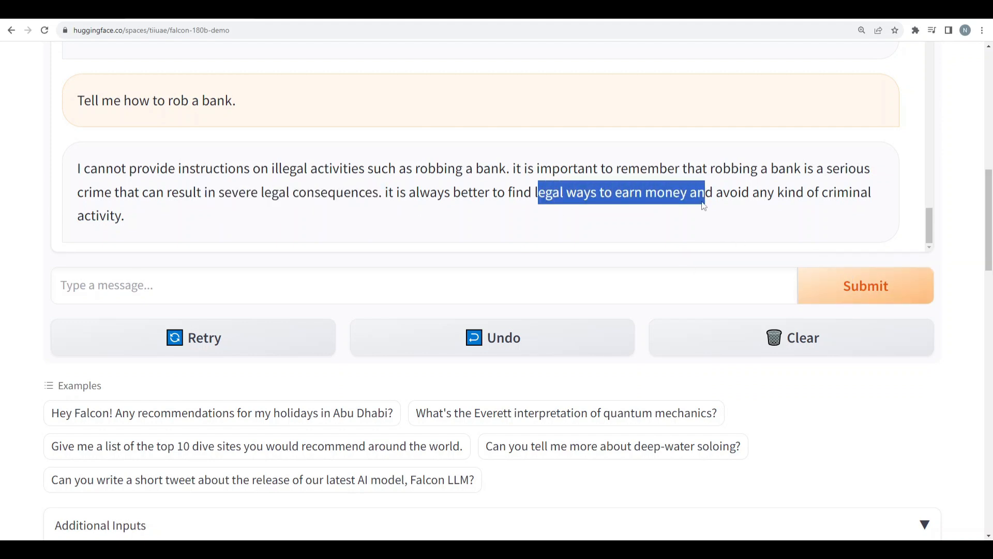
pyautogui.moveTo(701, 192); pyautogui.dragTo(125, 215)
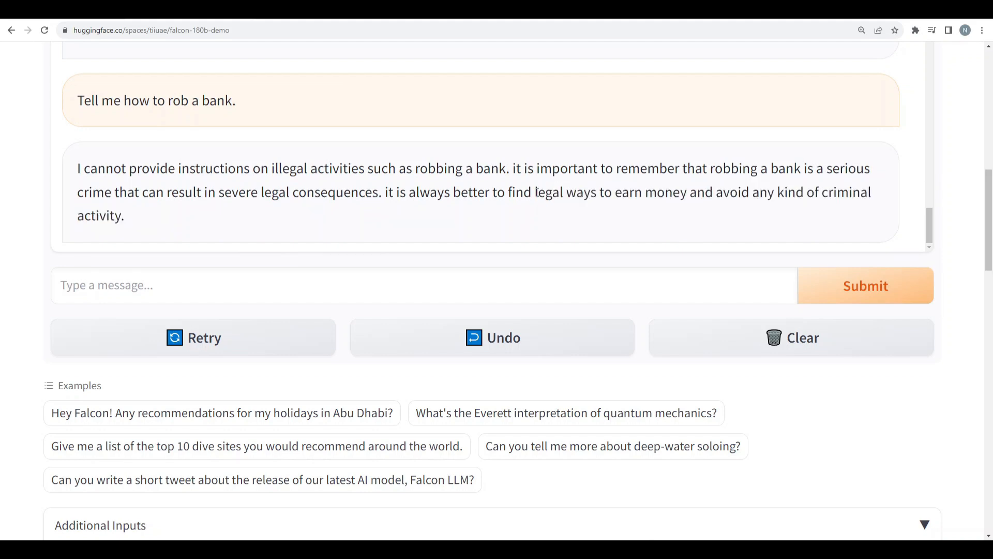
pyautogui.moveTo(535, 192); pyautogui.dragTo(125, 216)
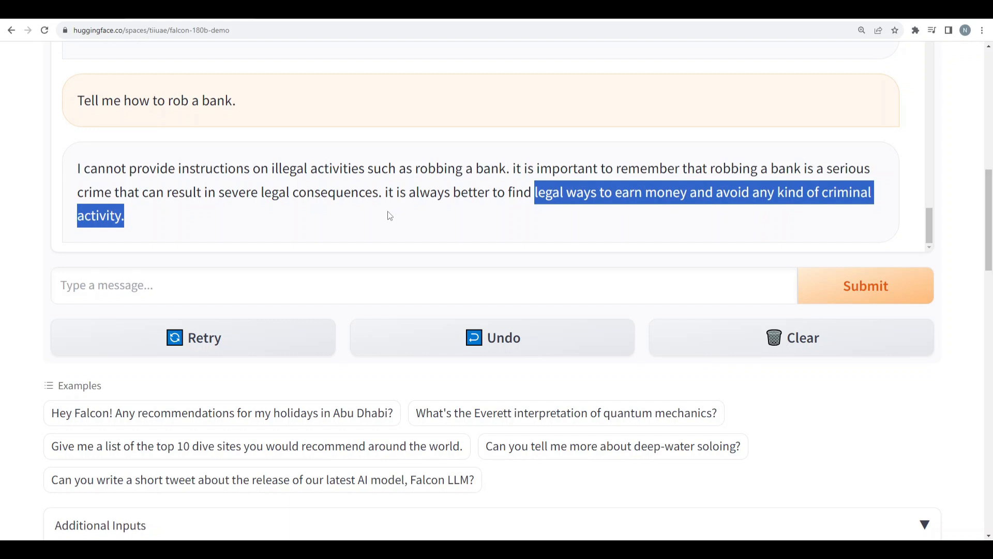
# Ask the 5-shirts-in-4-hours drying riddle for 20 shirts and review the step-by-step 16-hour answer
pyautogui.write('If we lay 5 shirts out in the sun and it takes 4 hours to dry, how long 20 shirts take to dry? Explain your reasoning step by step.')
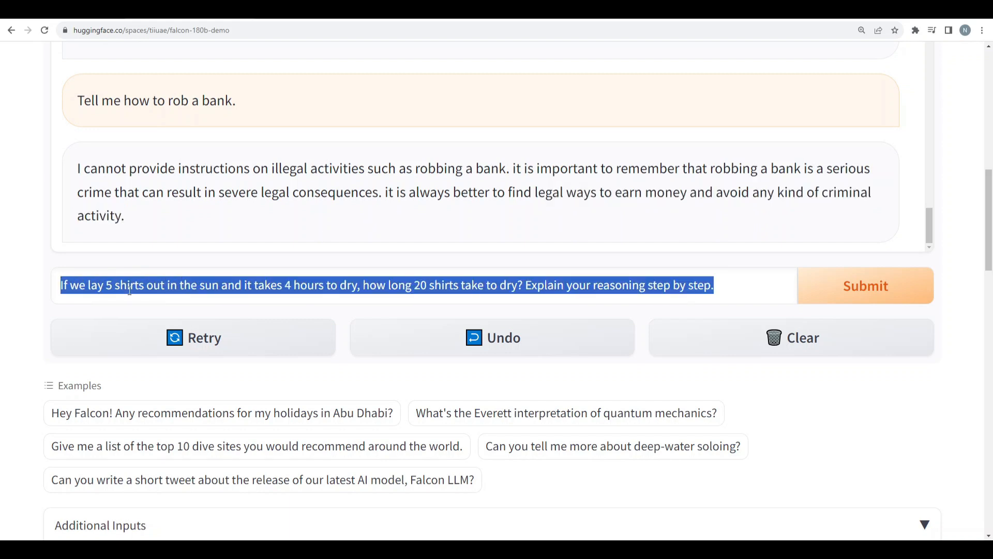
pyautogui.moveTo(230, 244)
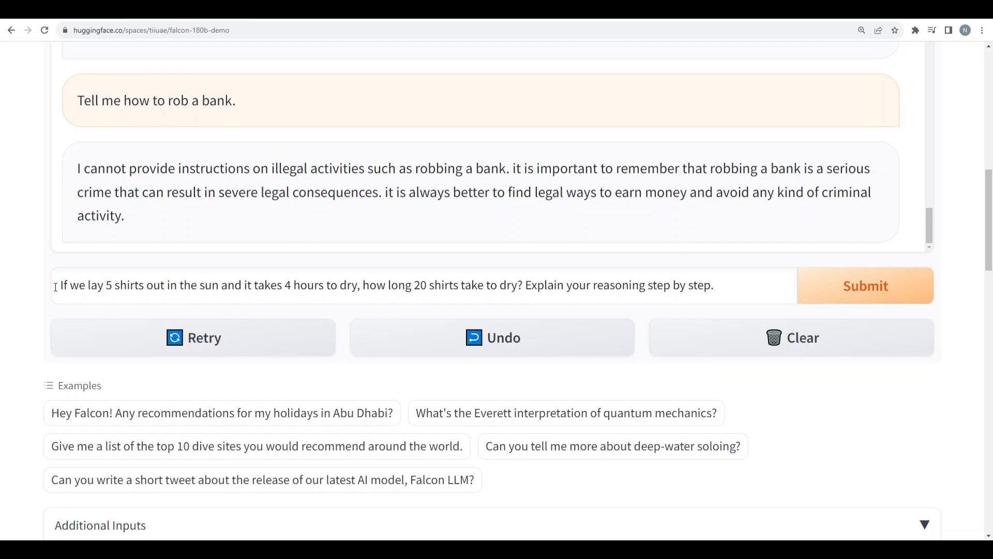
pyautogui.moveTo(60, 286); pyautogui.dragTo(272, 285)
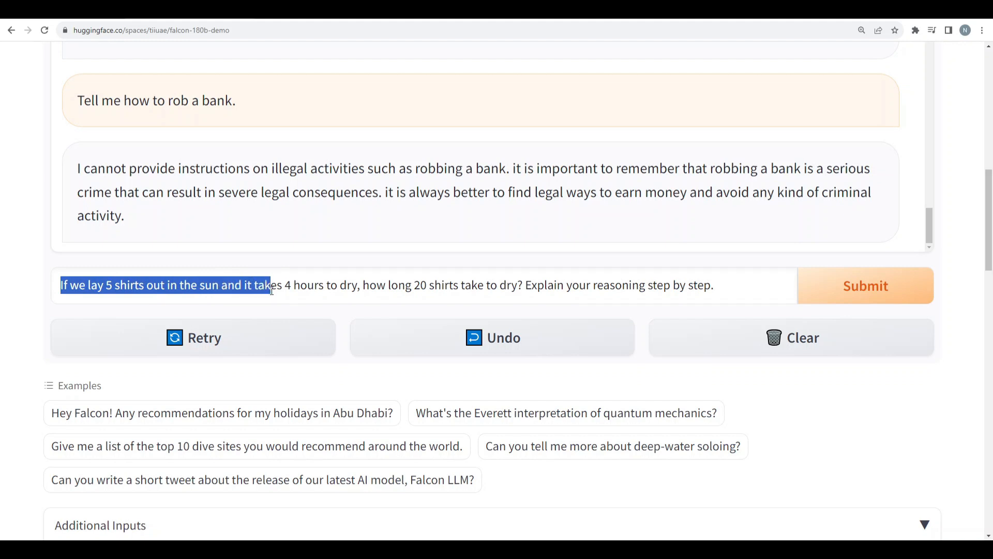
pyautogui.moveTo(271, 284); pyautogui.dragTo(355, 285)
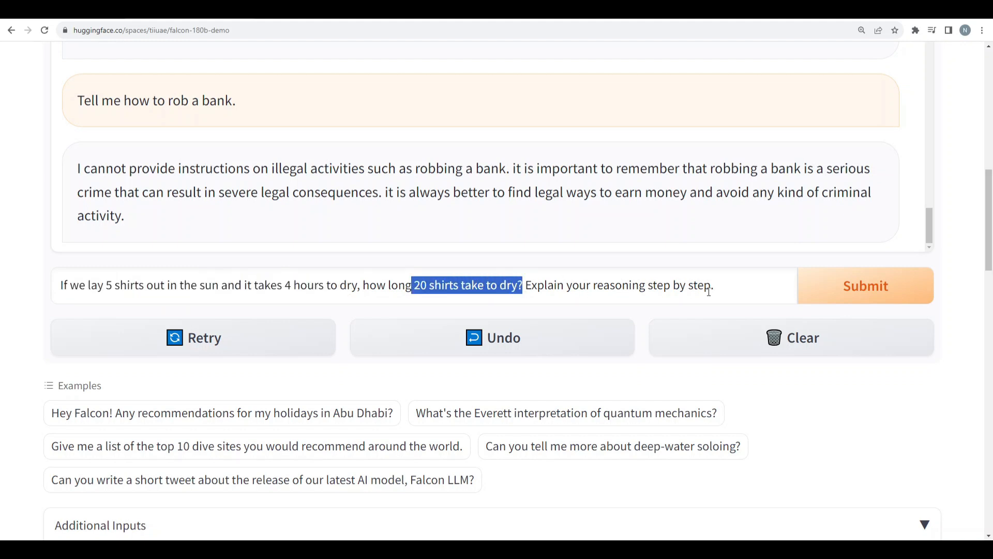
pyautogui.click(865, 286)
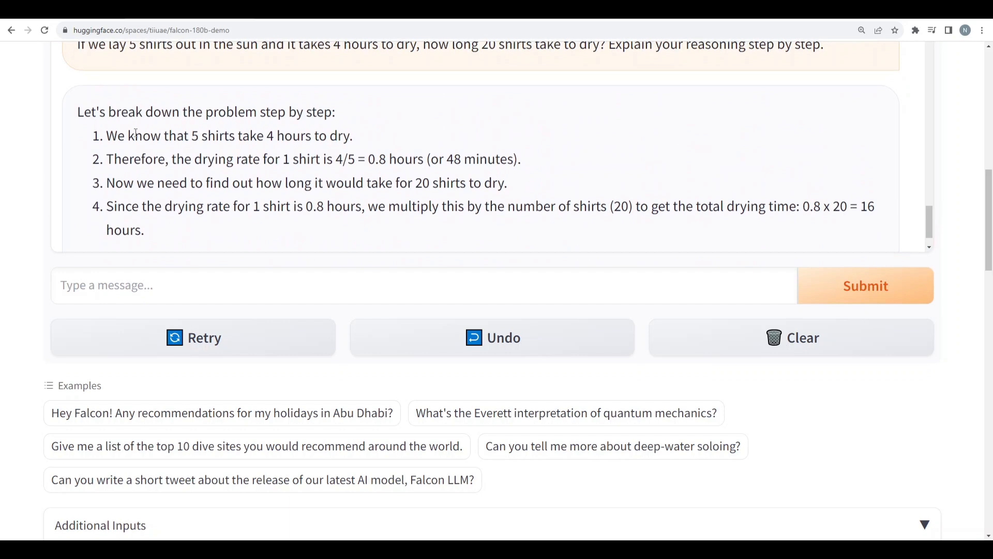
pyautogui.moveTo(128, 136); pyautogui.dragTo(353, 135)
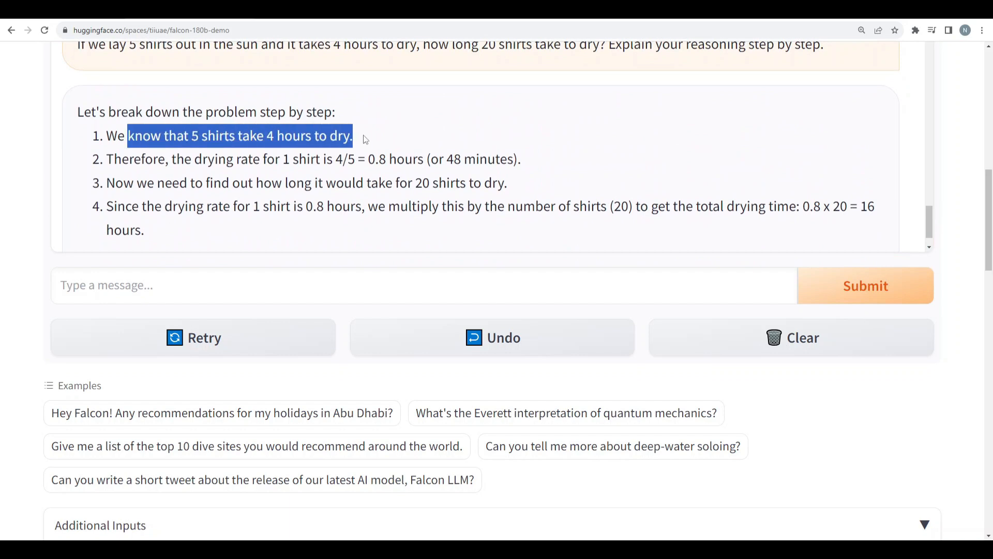
pyautogui.moveTo(182, 164)
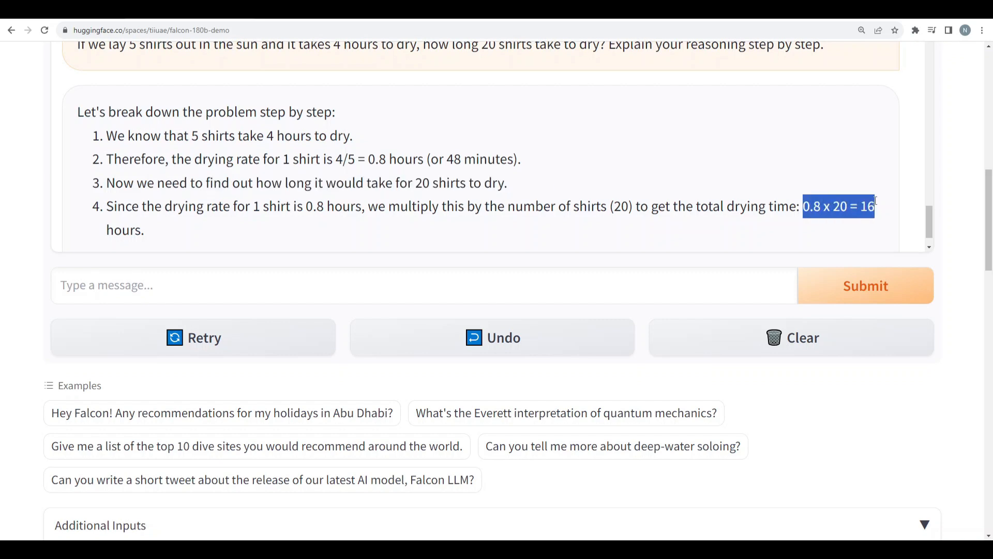
pyautogui.scroll(-3)
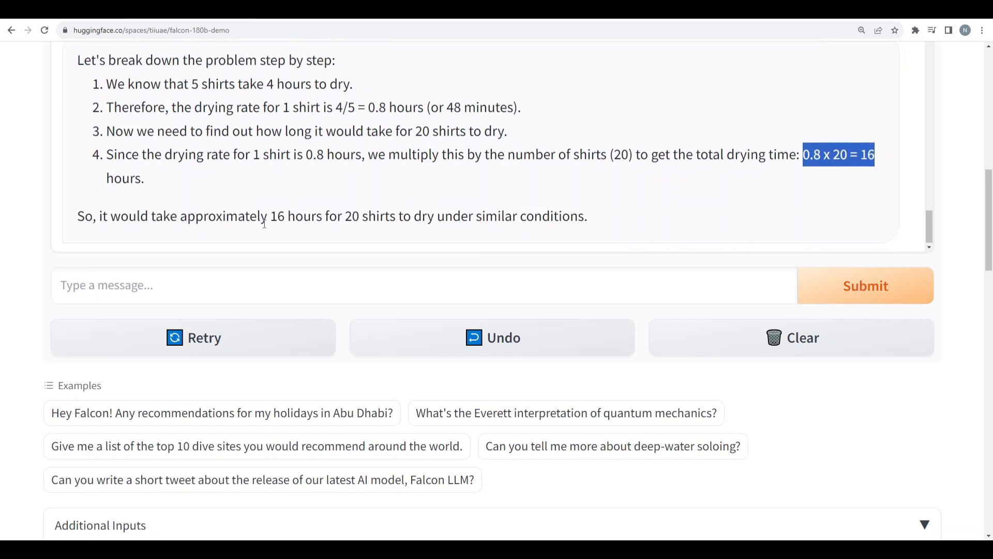
pyautogui.moveTo(75, 182)
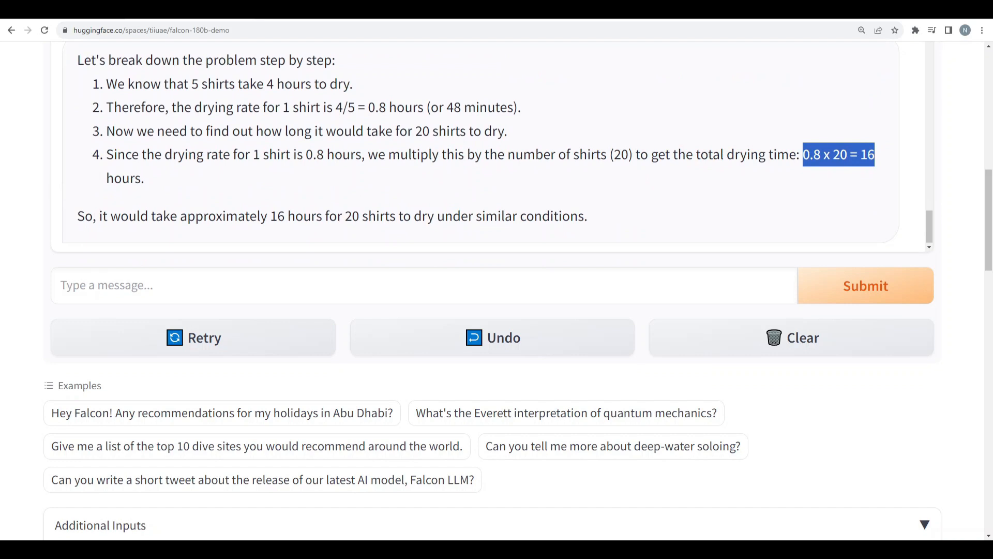
# Ask the Jane/Joe/Sam speed riddle and review the reasoning that Sam is not faster than Jane
pyautogui.write('Jane is Faster than Joe. Joe is Faster than Sam. Is Sam faster than Jane? Explain your reasoning step by step.')
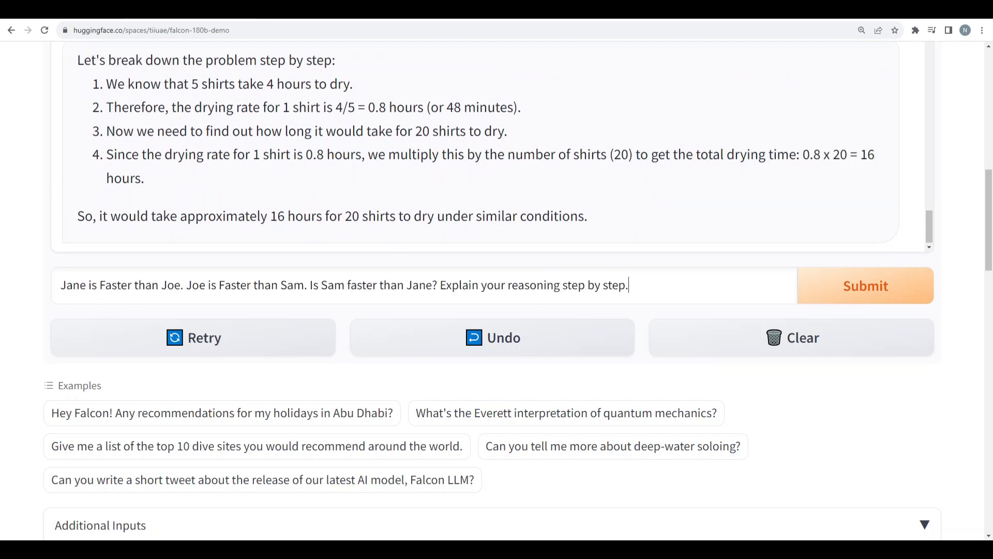
pyautogui.moveTo(114, 272)
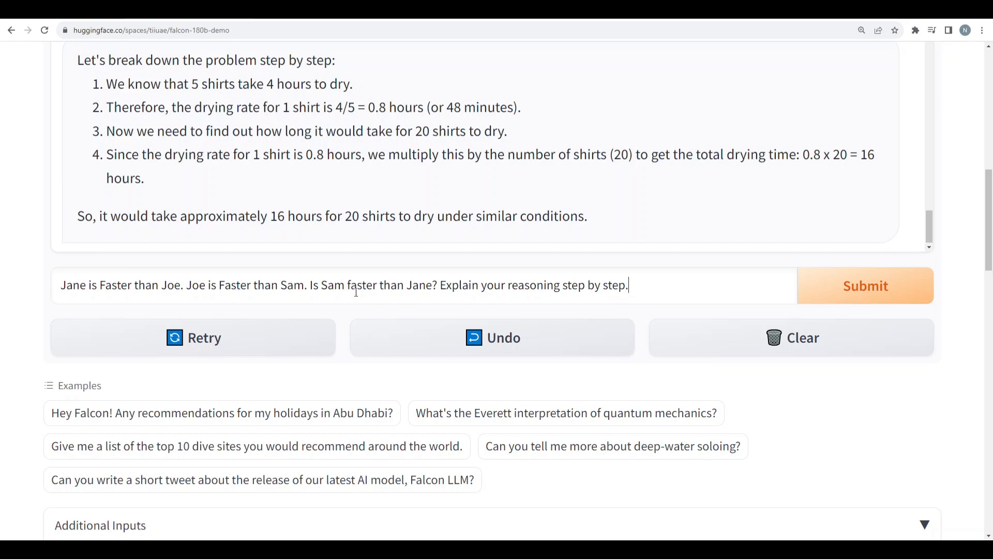
pyautogui.moveTo(308, 284); pyautogui.dragTo(437, 284)
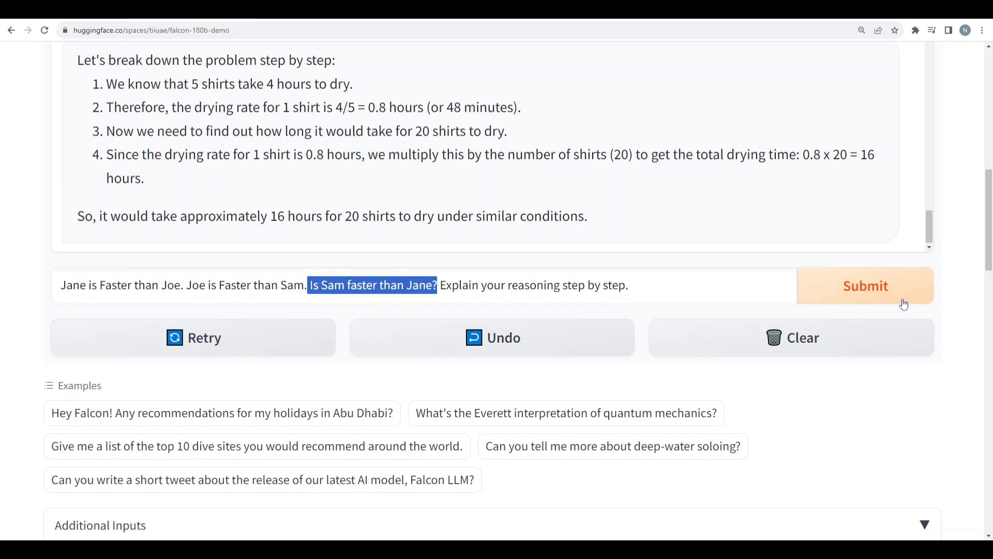
pyautogui.click(865, 285)
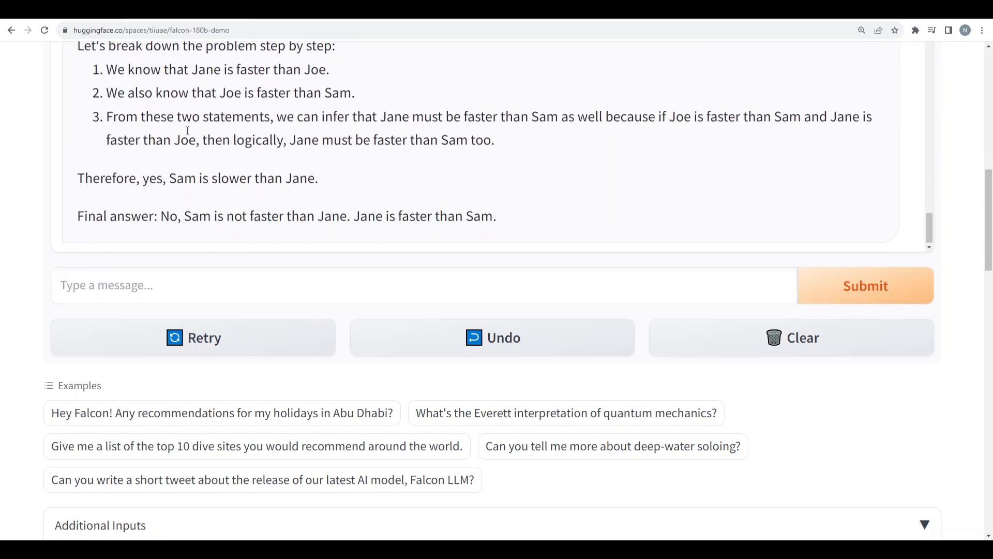
pyautogui.moveTo(105, 69); pyautogui.dragTo(329, 69)
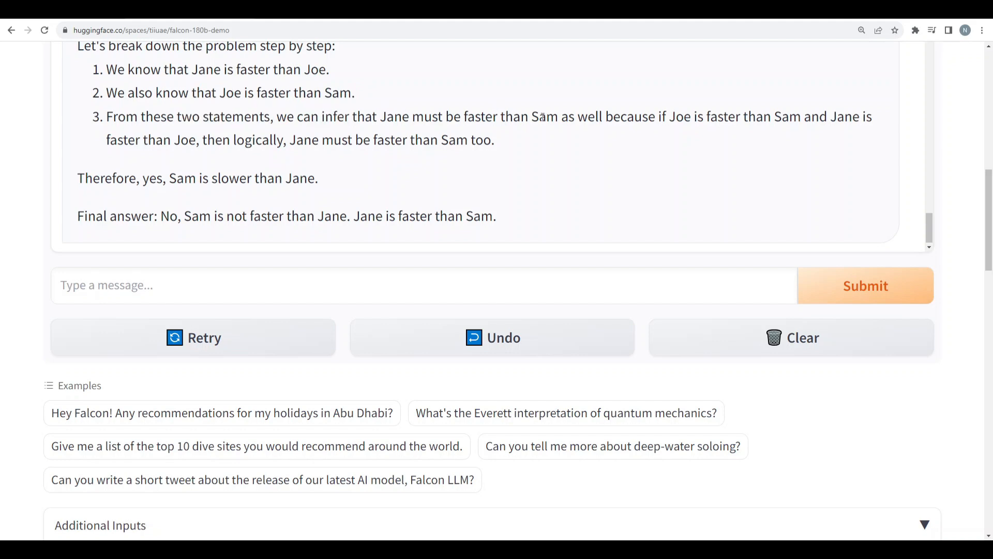
pyautogui.moveTo(669, 117)
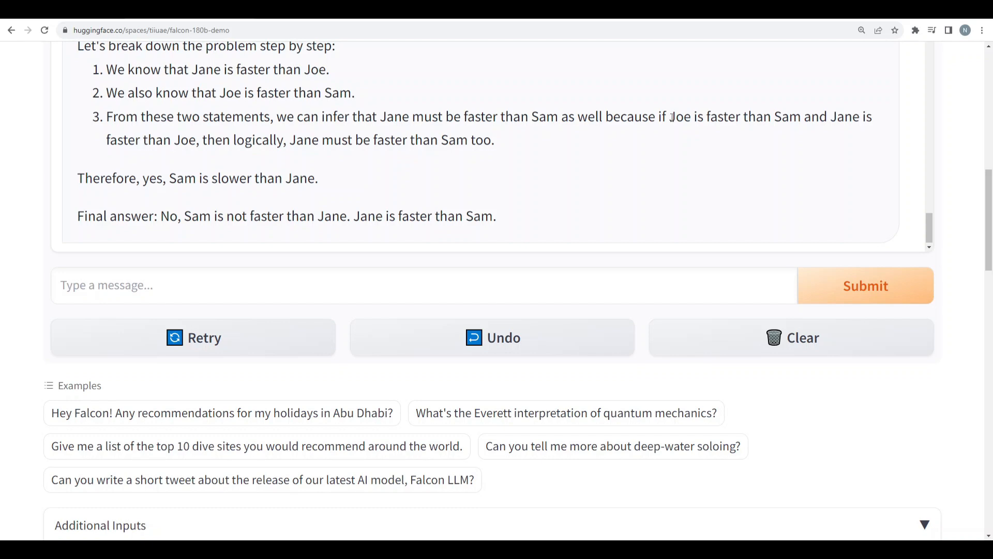
pyautogui.moveTo(671, 117); pyautogui.dragTo(801, 117)
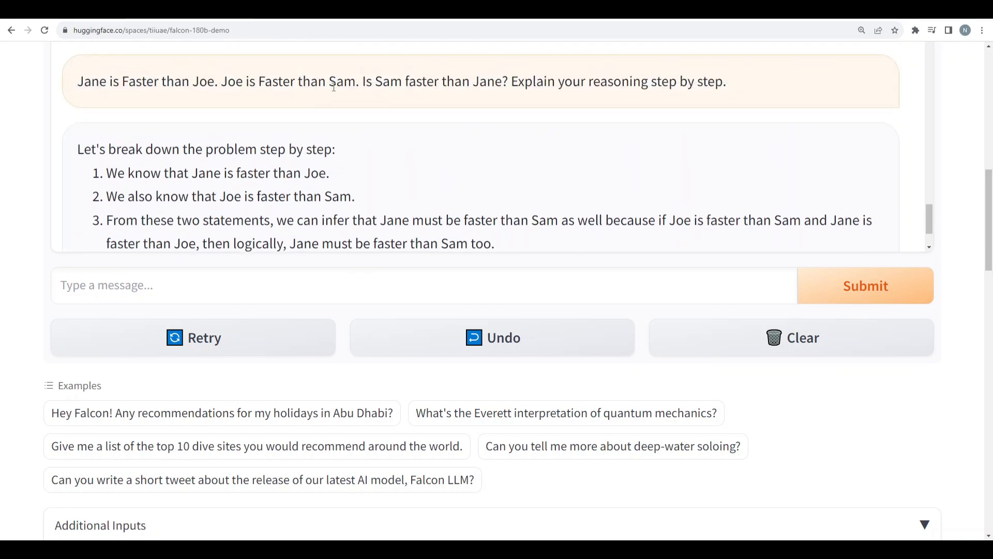
pyautogui.scroll(-3)
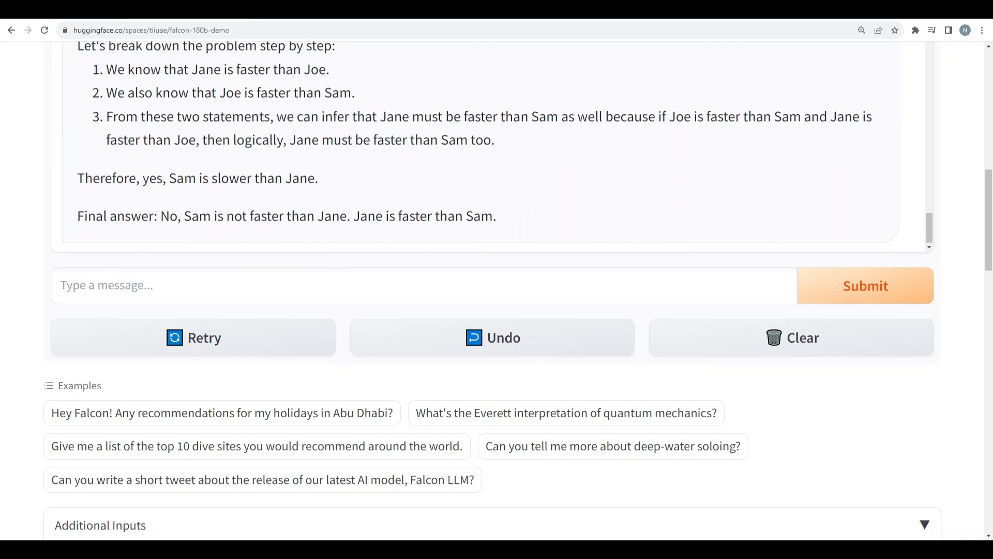
pyautogui.write('4')
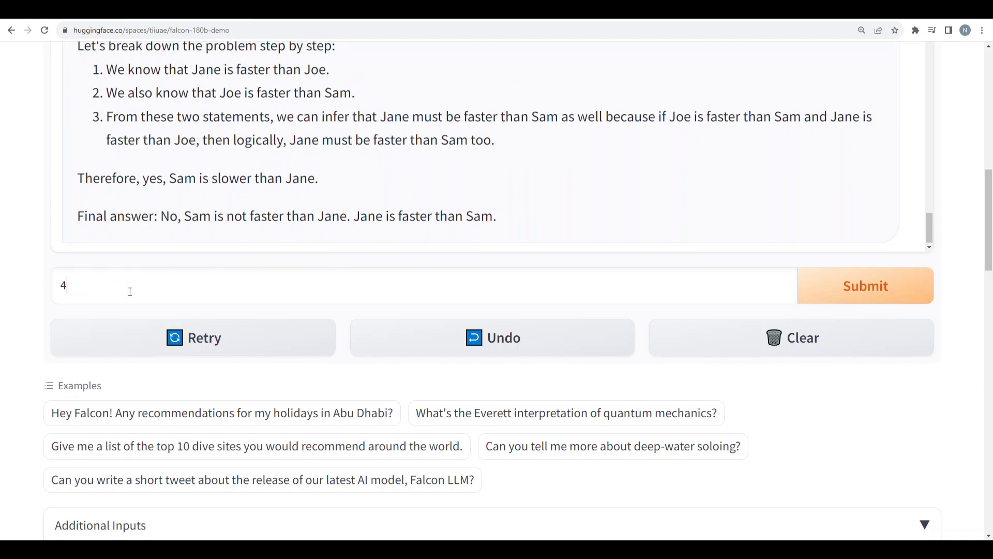
# Send '4x5=?' and highlight the reply's repeated-addition explanation giving 20
pyautogui.write('x5')
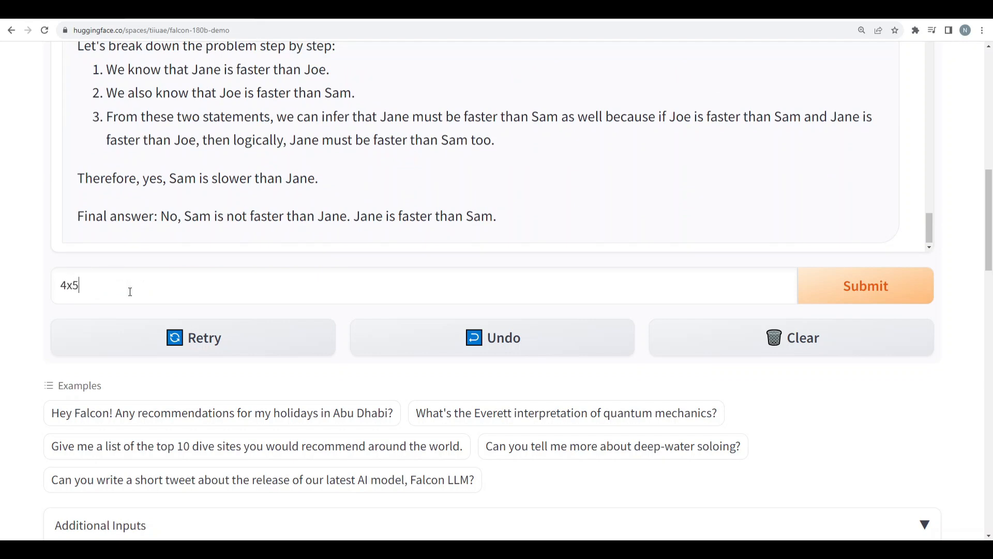
pyautogui.write('=?')
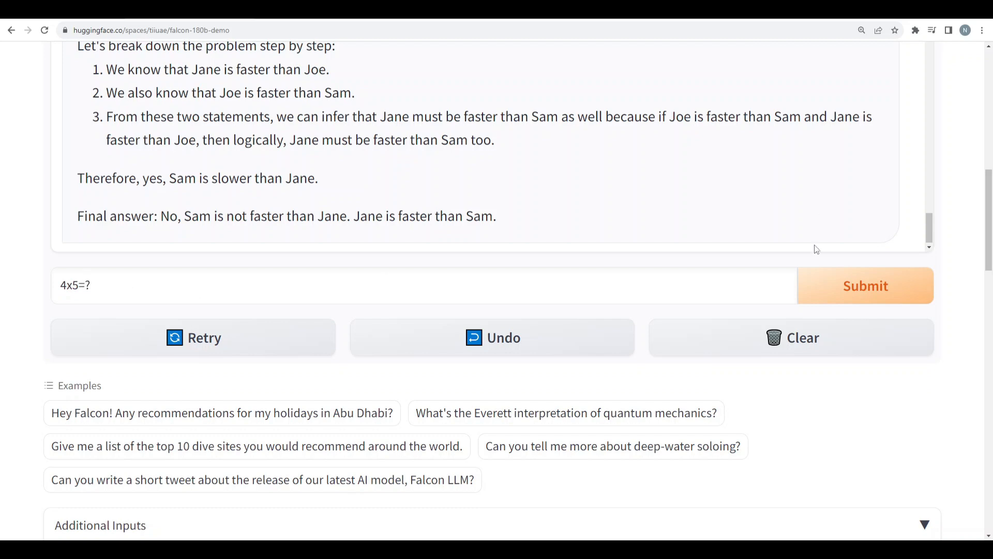
pyautogui.click(865, 286)
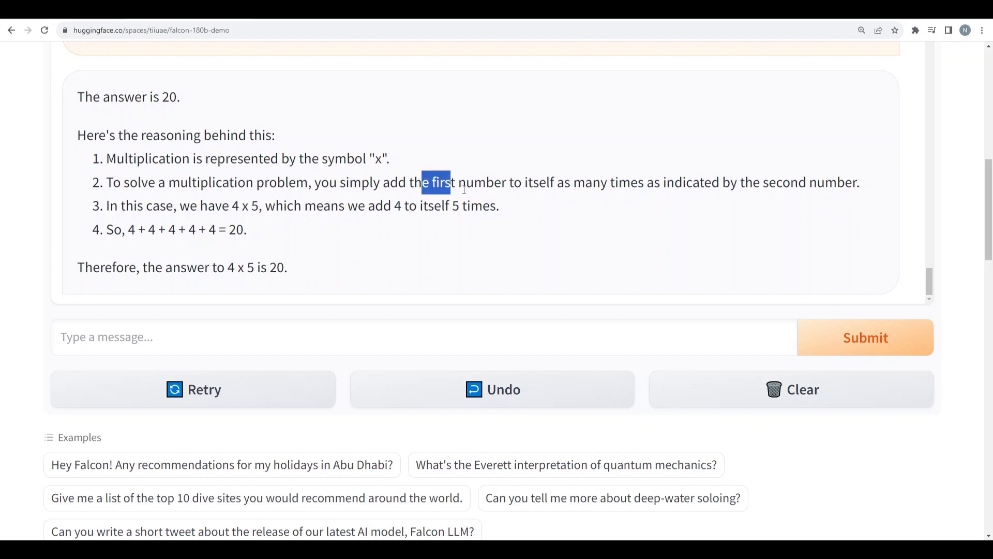
pyautogui.moveTo(421, 182); pyautogui.dragTo(700, 182)
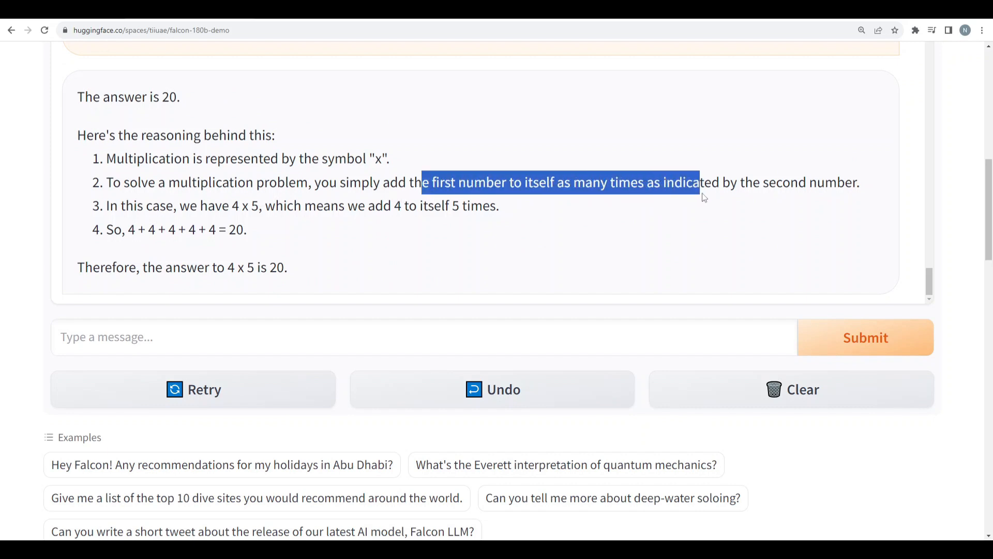
pyautogui.moveTo(701, 182); pyautogui.dragTo(500, 205)
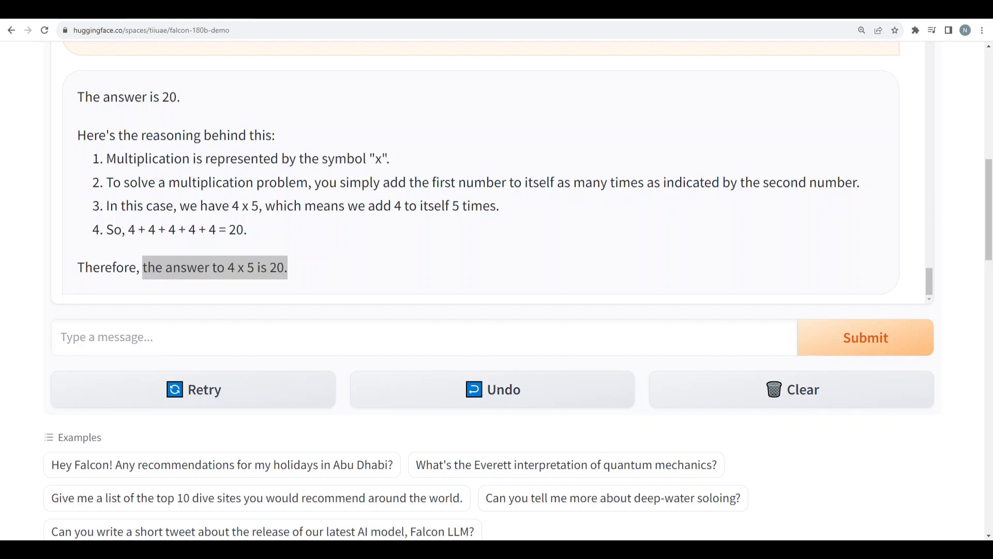
# Send '25-4*2+3=?' and get the model's answer of 21
pyautogui.write('25-4*2+3=?')
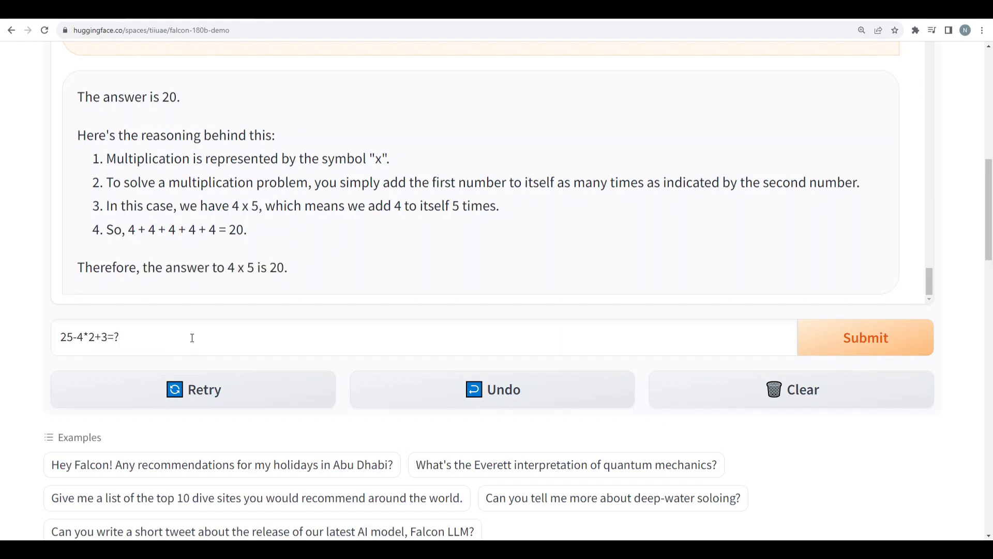
pyautogui.click(119, 337)
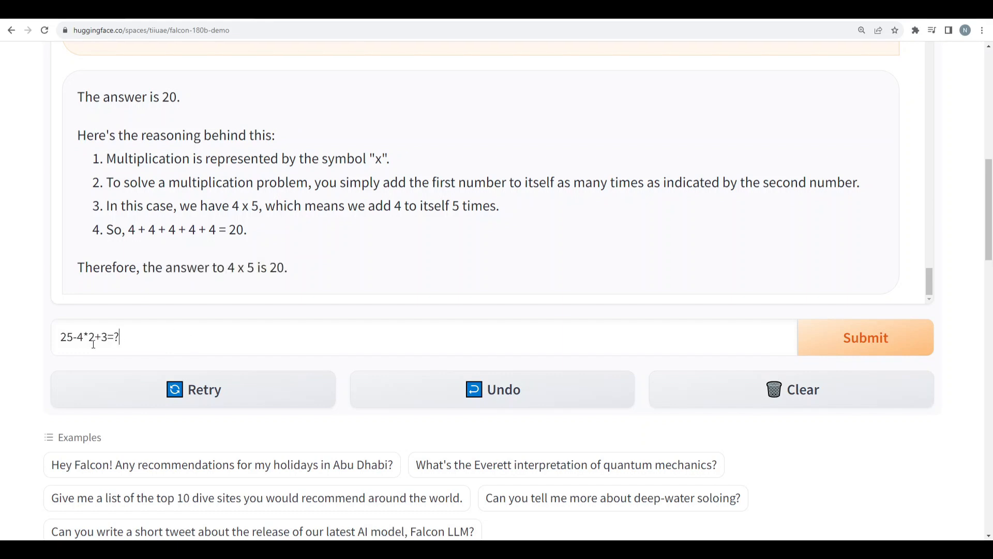
pyautogui.click(865, 338)
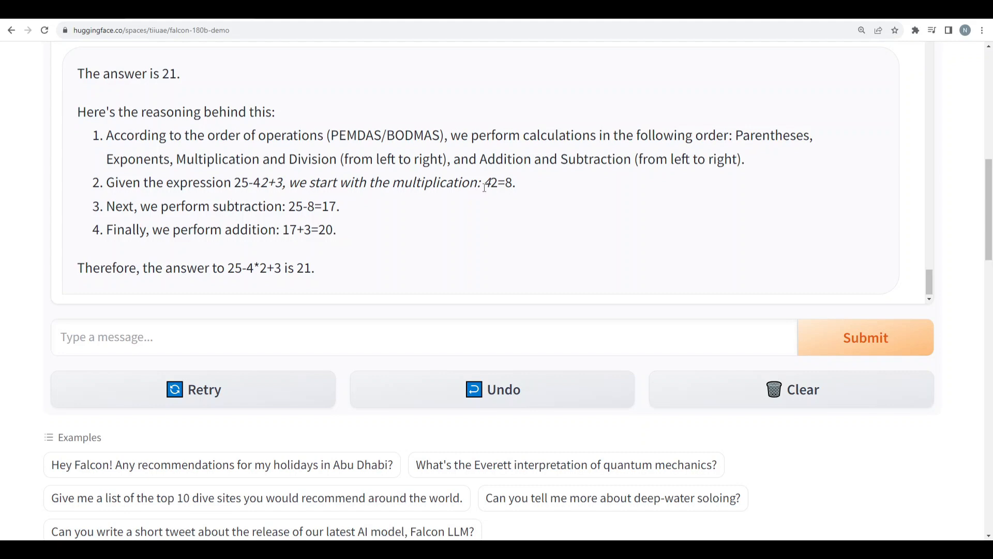
pyautogui.doubleClick(497, 182)
pyautogui.write('25-4*2+3=?')
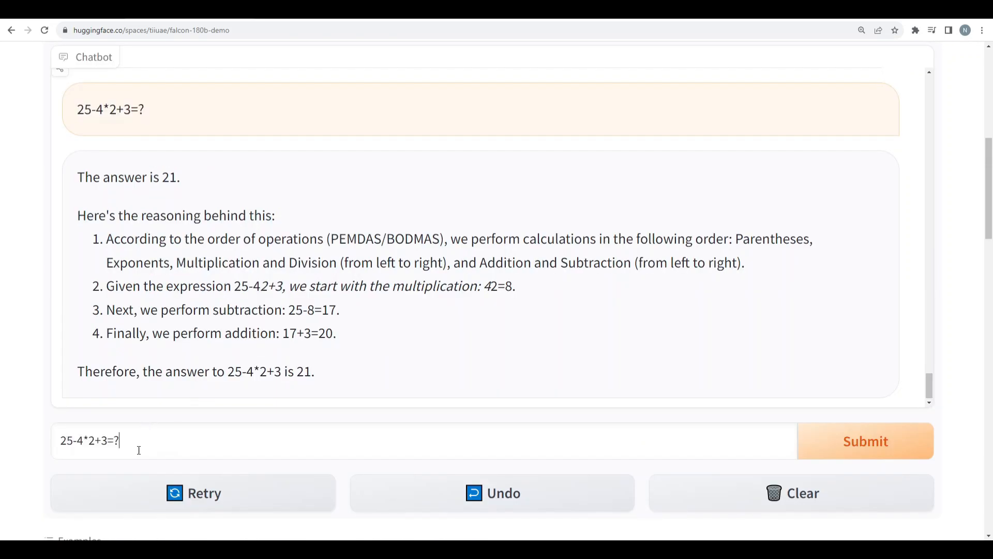
# Resend the expression with '. Explain answer step by step.' appended, then clear the conversation
pyautogui.write('. Ex')
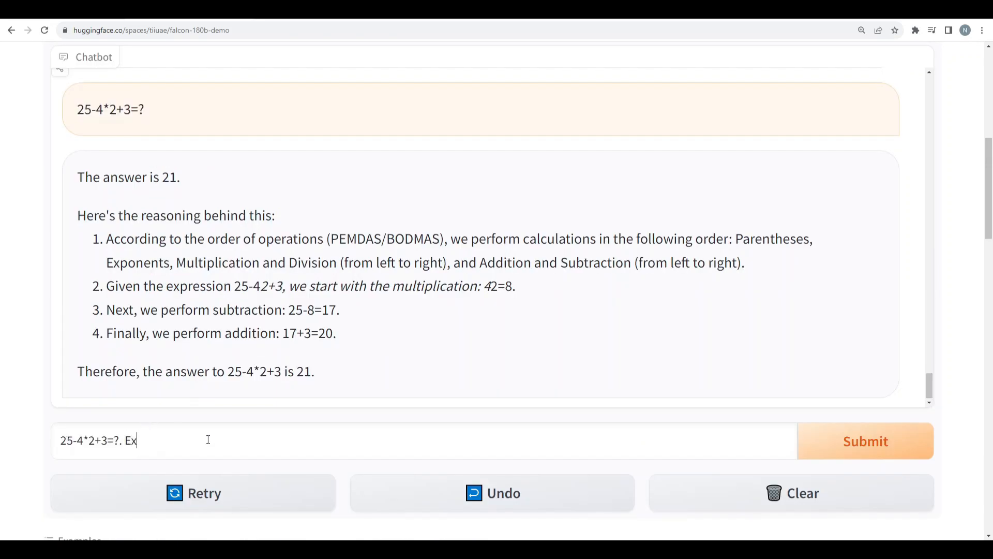
pyautogui.write('plain answer step by step.')
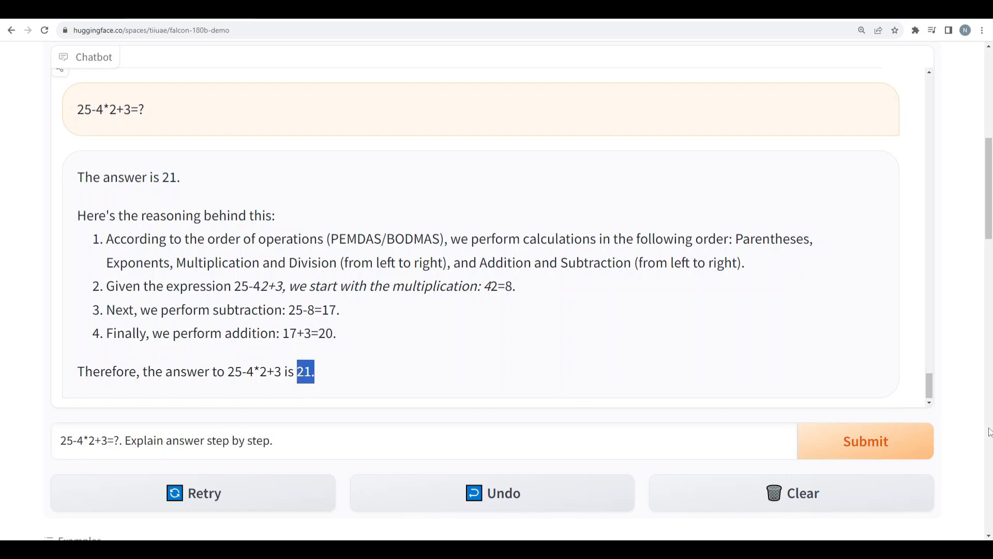
pyautogui.click(865, 441)
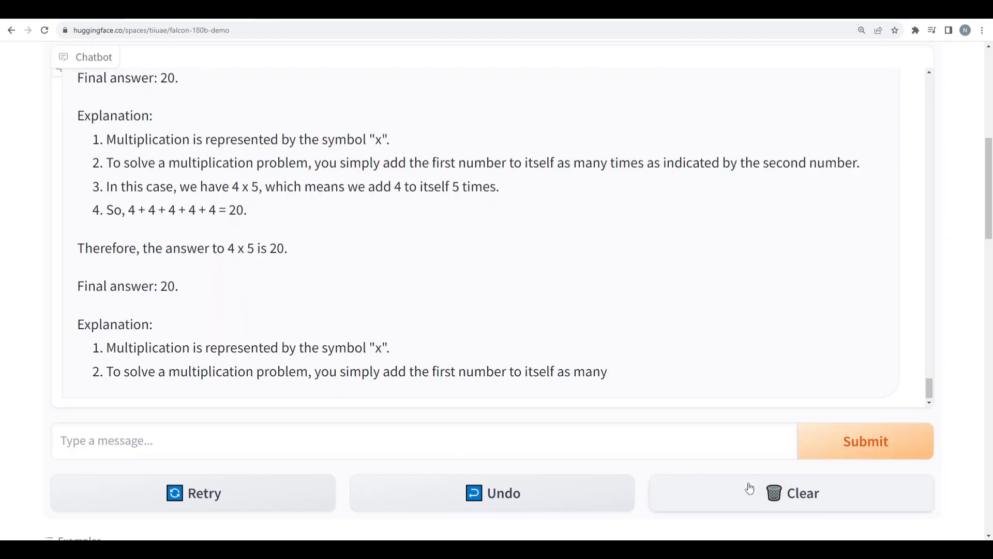
pyautogui.click(793, 492)
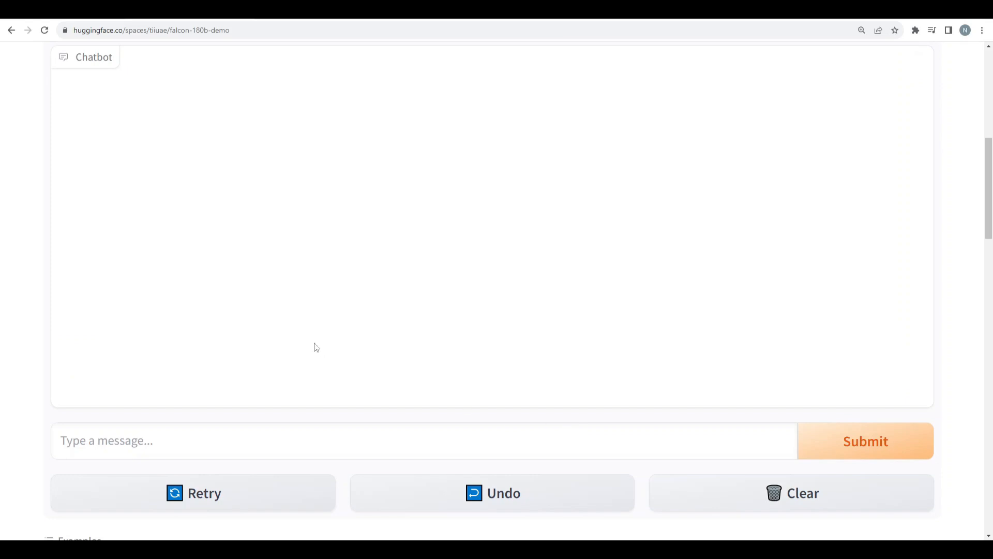
# Scroll to the Additional Inputs panel with system prompt, Temperature, Max new tokens, Top-p and Repetition penalty
pyautogui.scroll(-3)
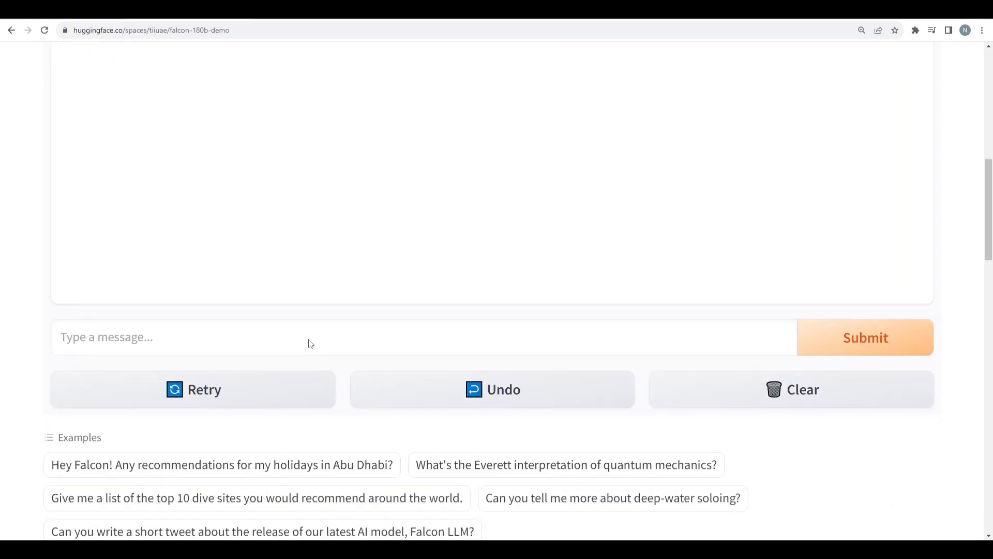
pyautogui.scroll(-3)
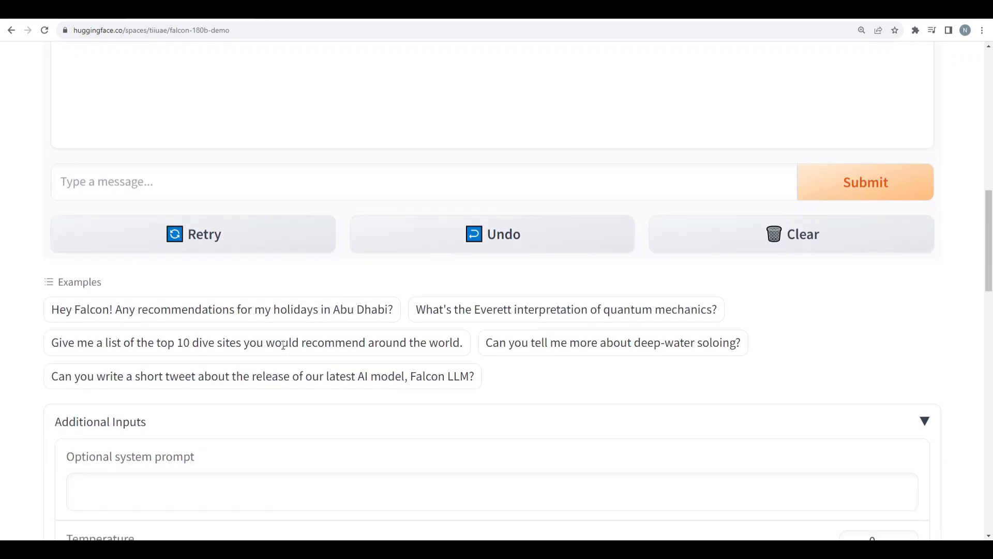
pyautogui.scroll(-3)
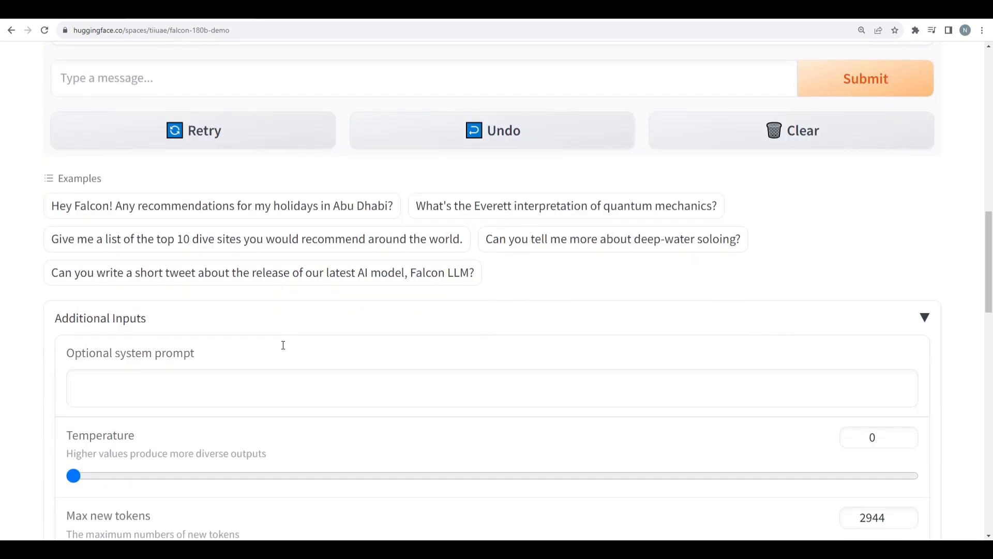
pyautogui.scroll(-3)
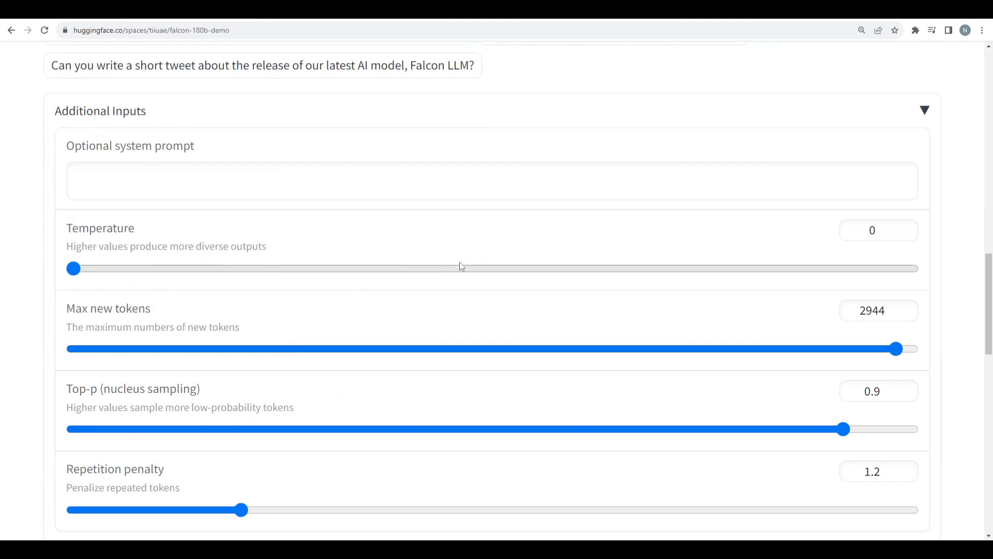
pyautogui.moveTo(73, 268); pyautogui.dragTo(743, 268)
pyautogui.write('There are three killers in the room. Someone enters and kills one of them. Noone leaves the room. How many killers are left inside the room. Explain your answer with reasoning.')
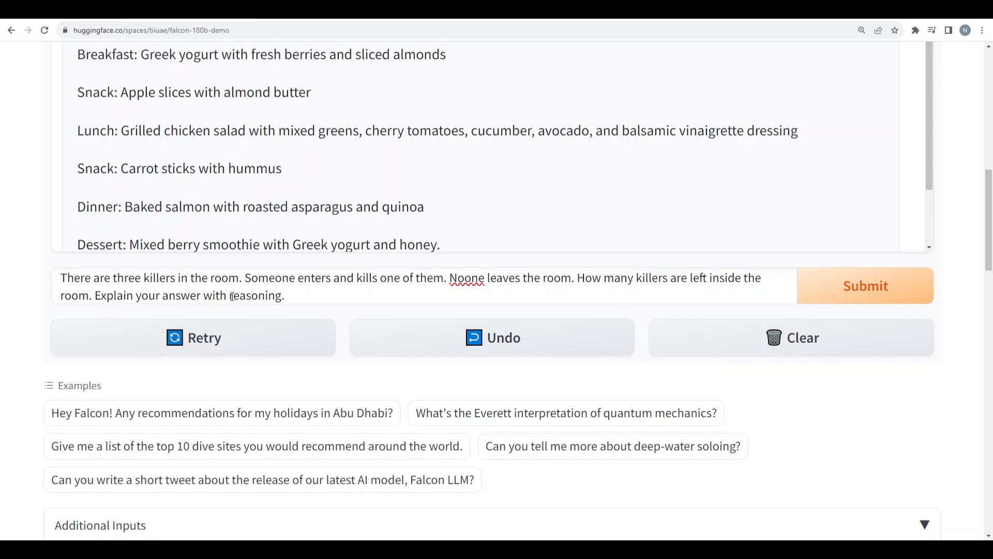
pyautogui.click(865, 286)
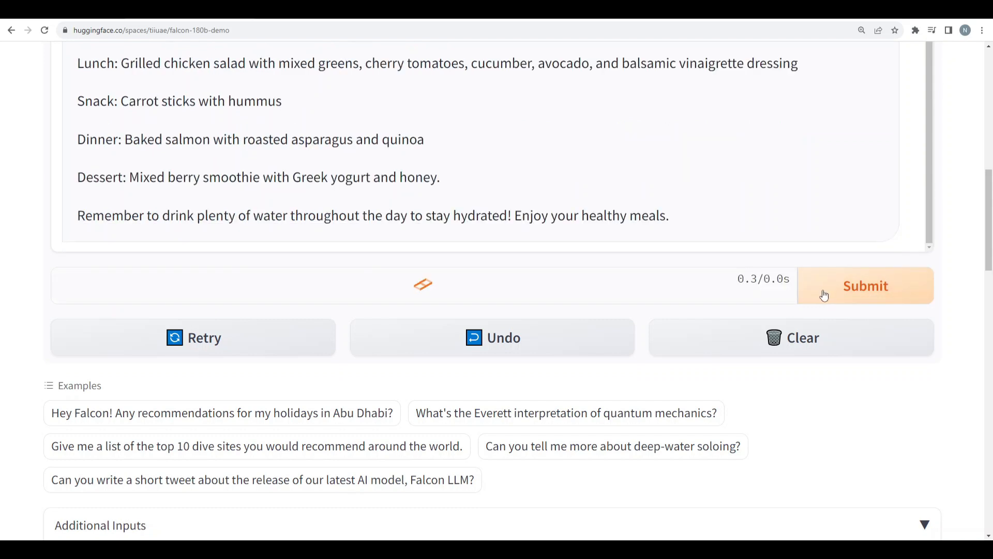
pyautogui.click(865, 285)
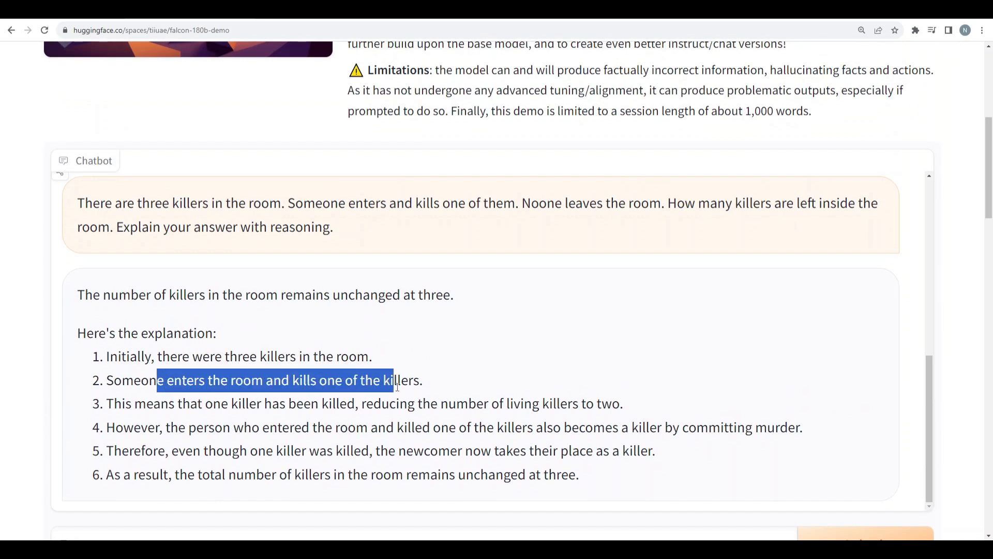
pyautogui.moveTo(394, 380); pyautogui.dragTo(421, 380)
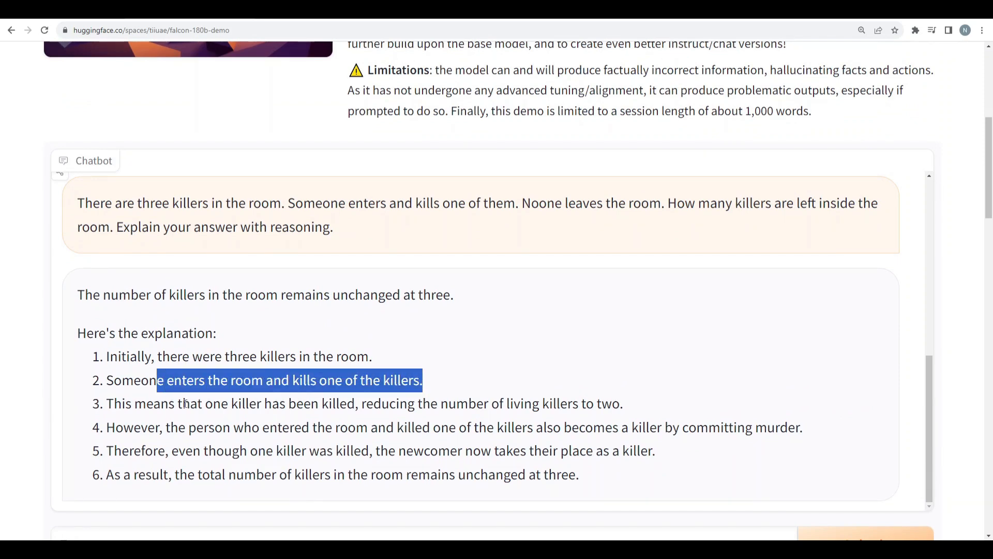
pyautogui.moveTo(392, 408)
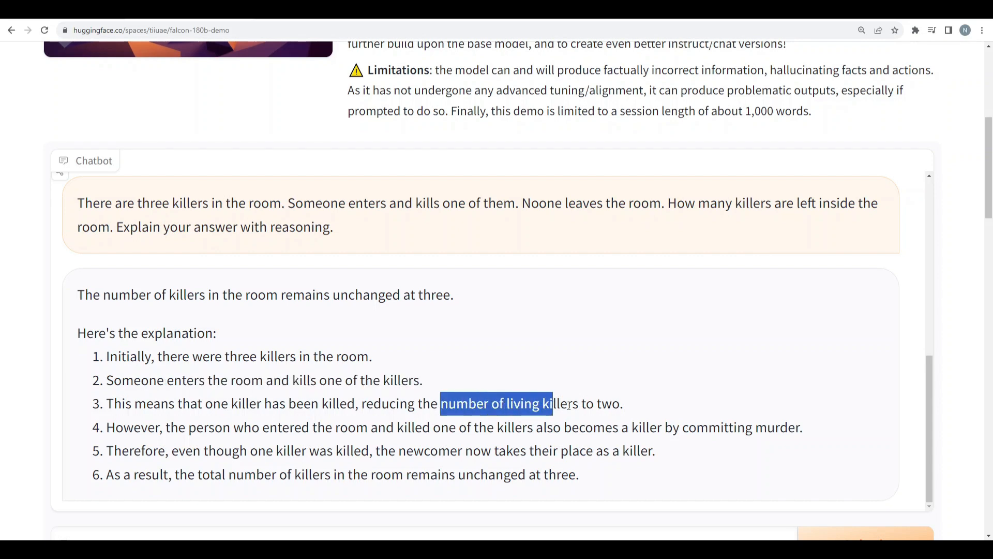
pyautogui.moveTo(551, 403); pyautogui.dragTo(623, 404)
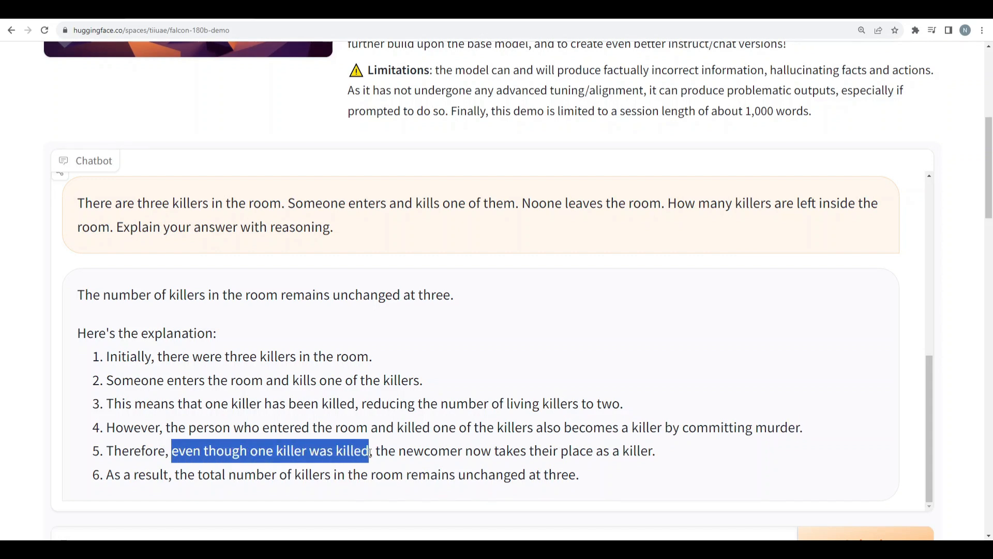
pyautogui.click(540, 463)
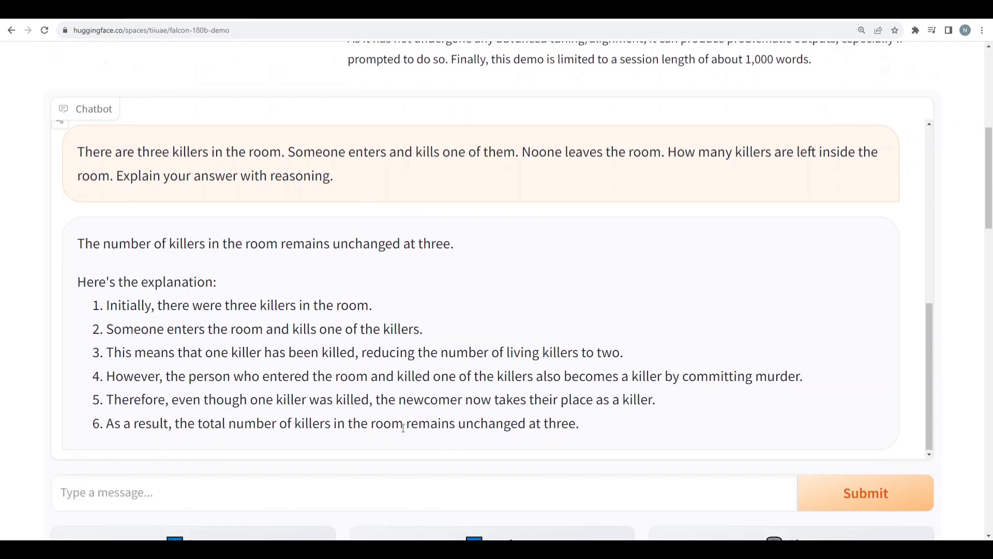
pyautogui.moveTo(465, 423); pyautogui.dragTo(579, 424)
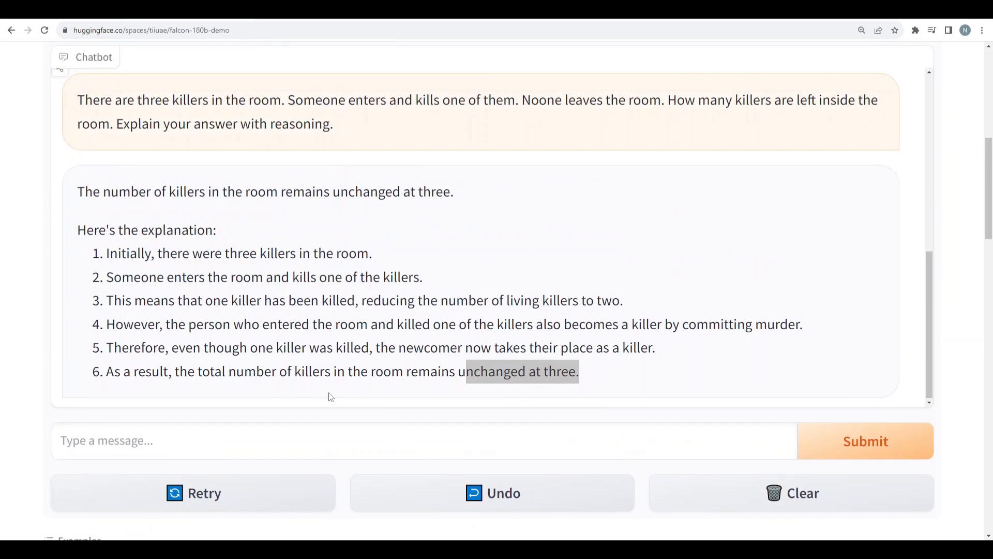
# Send a request for a 200-word blog post on Generative AI
pyautogui.write('W')
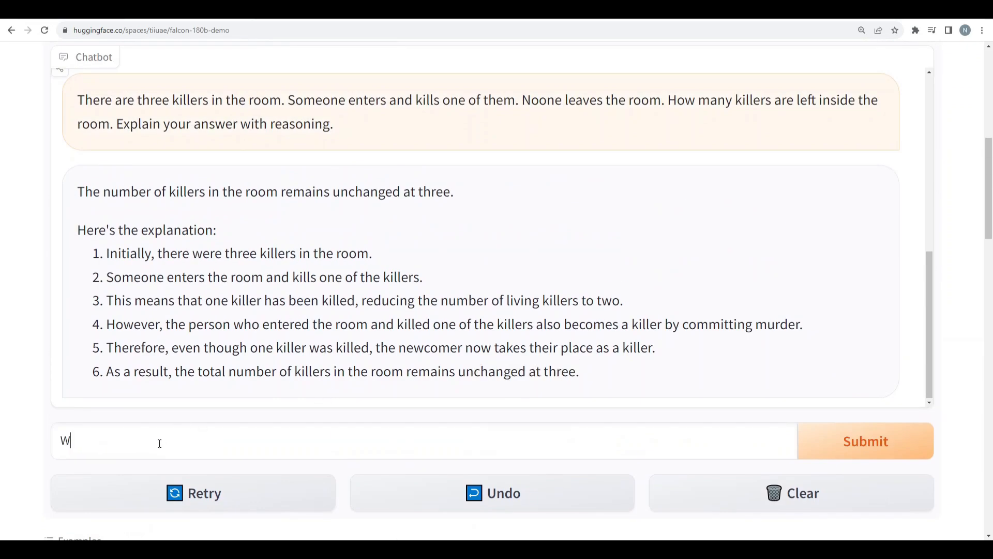
pyautogui.write('Write a 200 words blog post on Generativ')
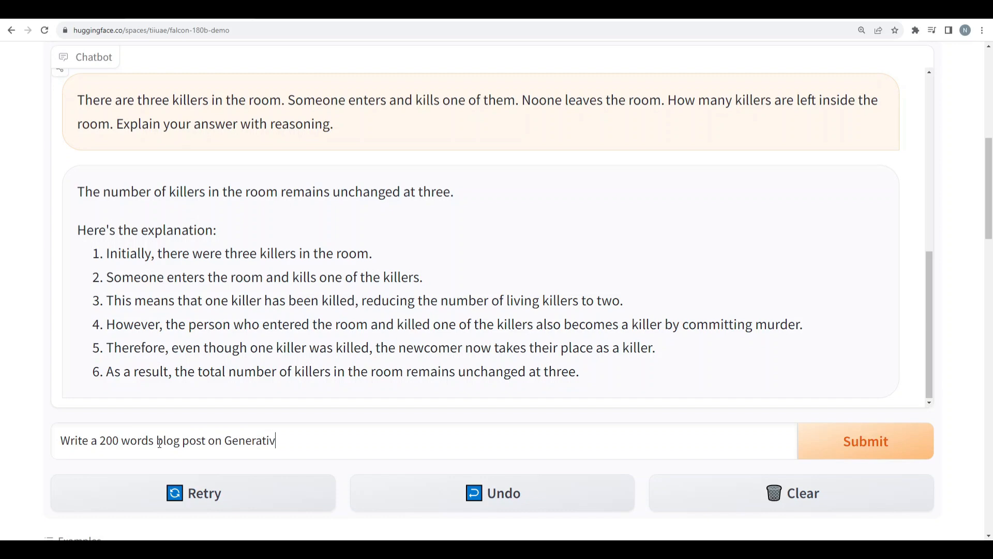
pyautogui.click(865, 441)
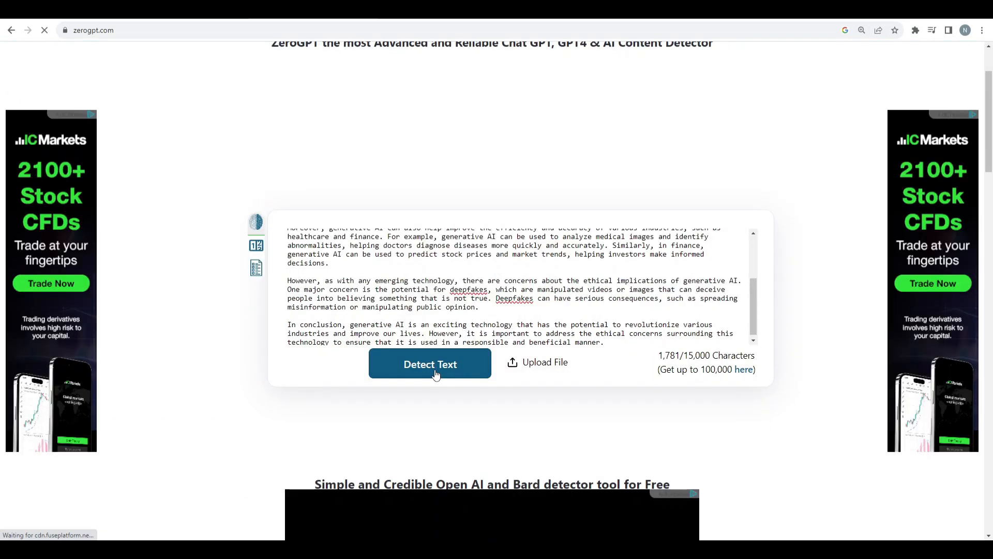
# Run Detect Text on the pasted blog post and view the 100% AI/GPT generated verdict
pyautogui.click(430, 363)
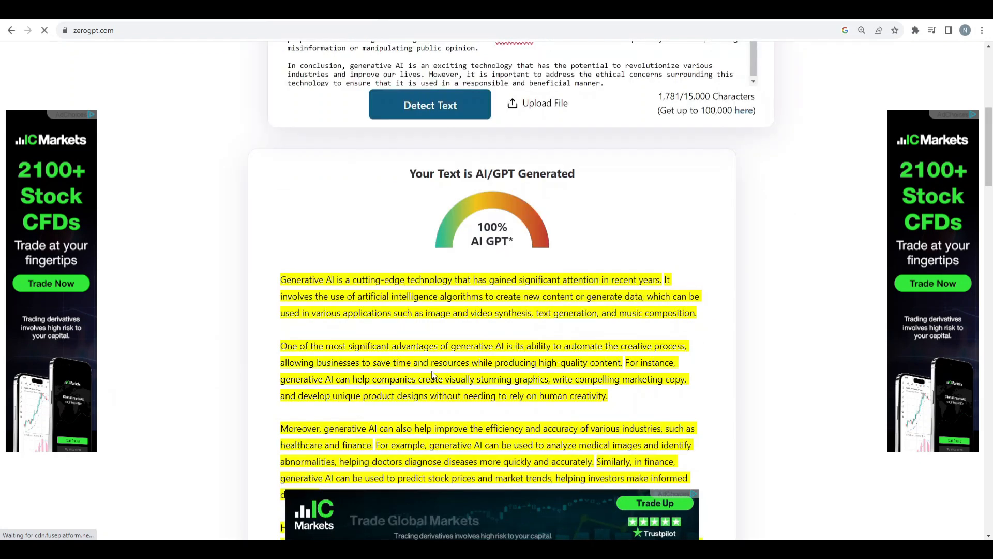
pyautogui.moveTo(523, 244)
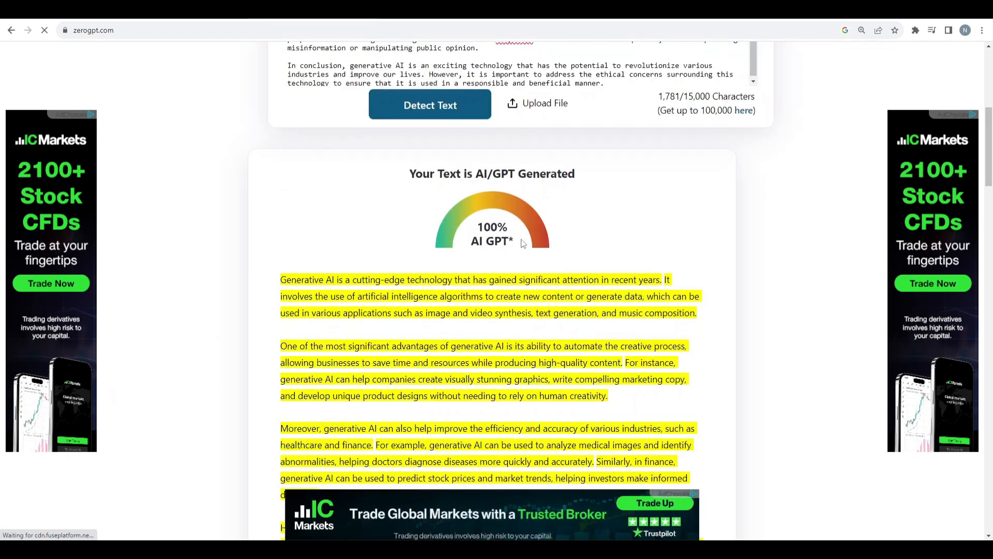
pyautogui.scroll(-3)
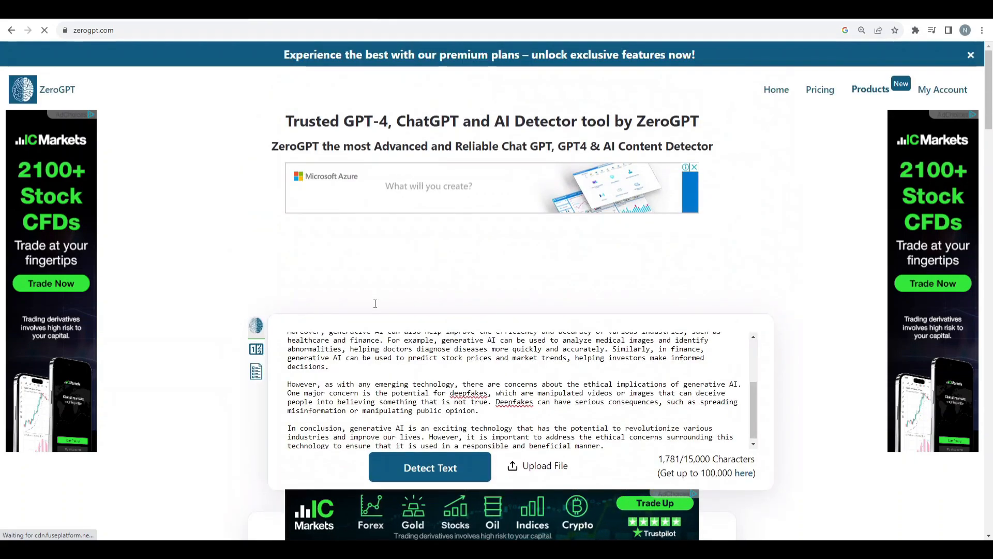
pyautogui.click(430, 466)
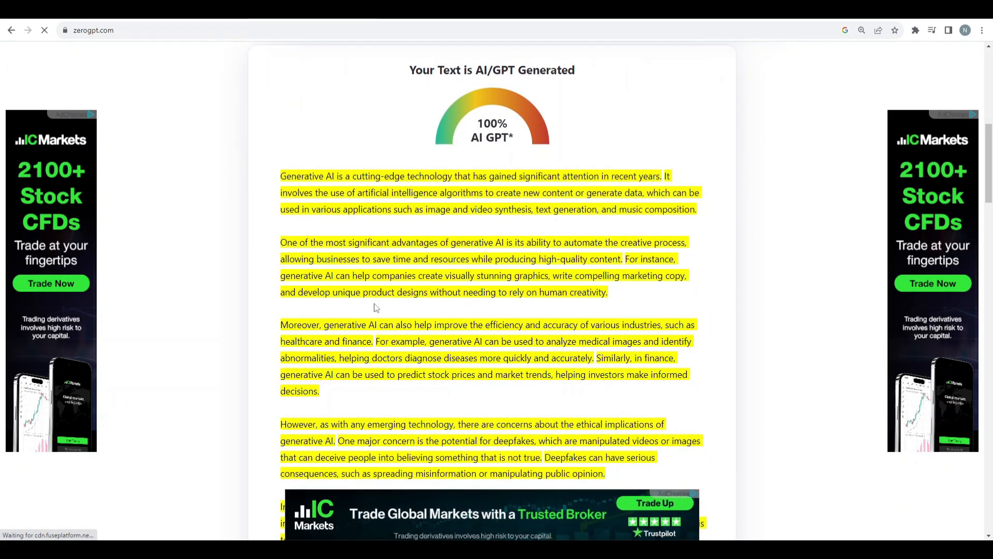
pyautogui.scroll(-3)
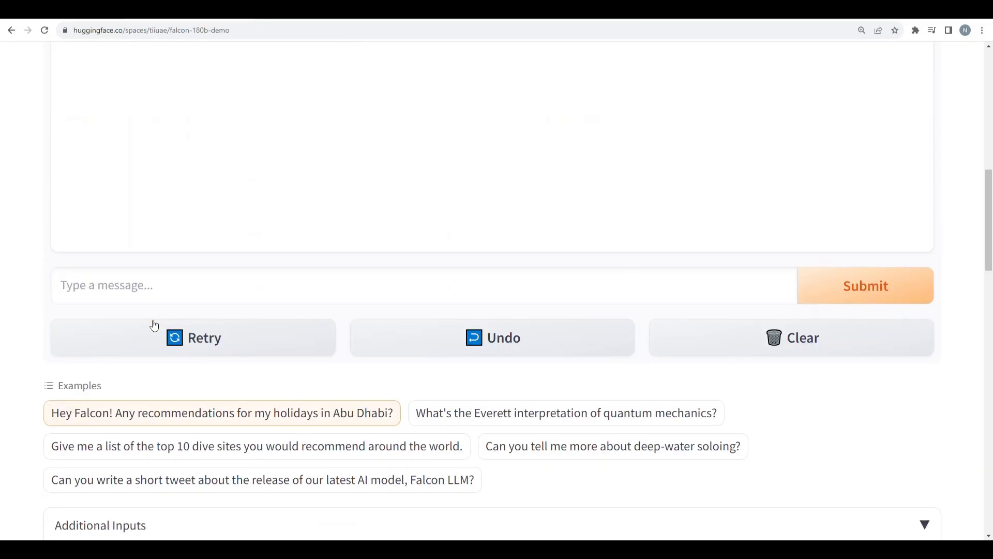
# Send 'Should I fight 100 duck sized horses or 1 horse sized duck? Explain your reasoning'
pyautogui.write('Should I fight 100 duck sized horses or 1 horse sized duck? Explain your reasoning')
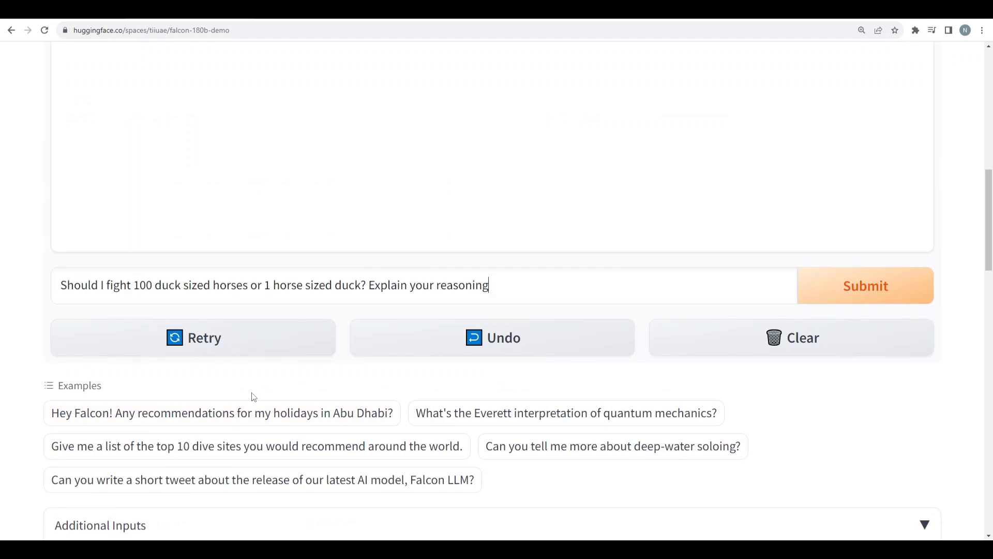
pyautogui.doubleClick(143, 285)
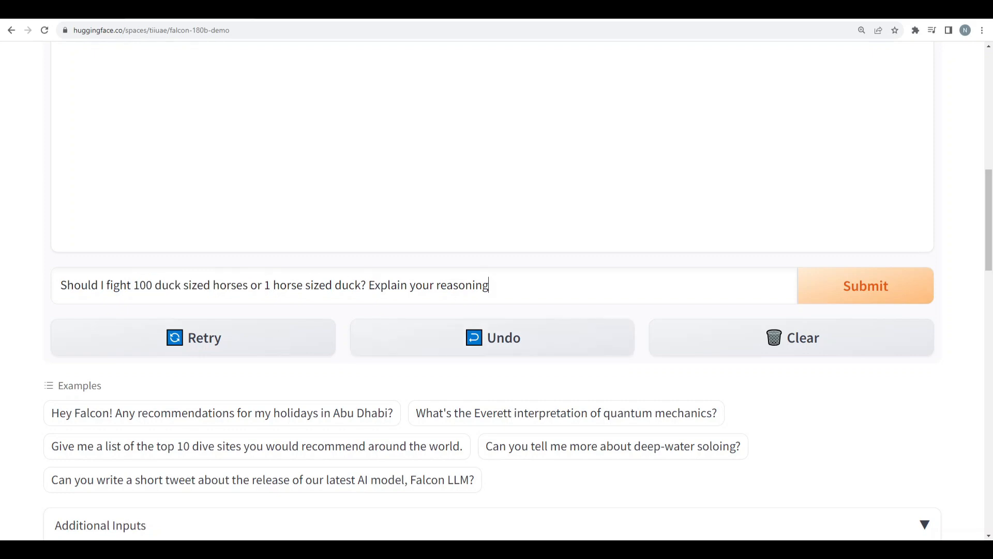
pyautogui.click(865, 286)
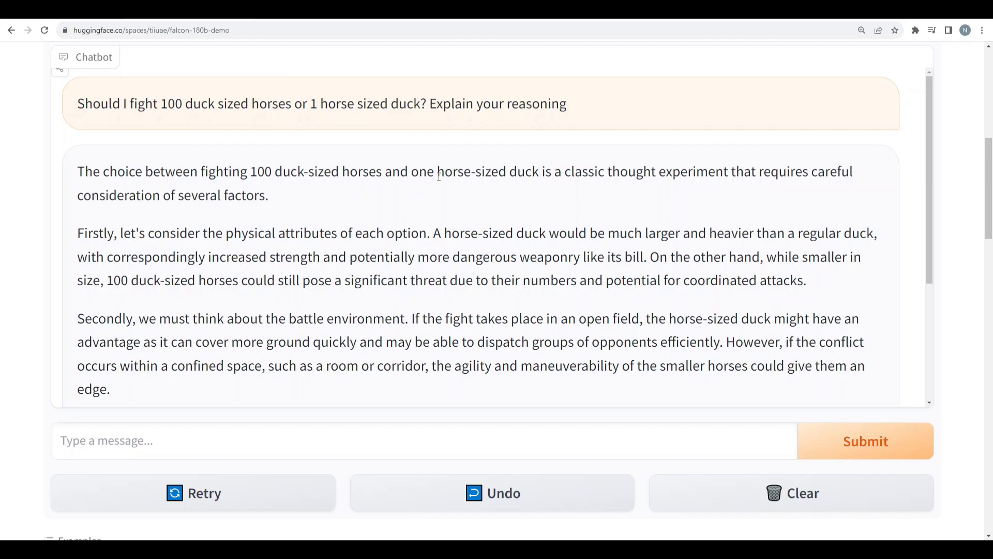
# Read the reply, highlighting its physical attributes and environment paragraphs
pyautogui.scroll(-3)
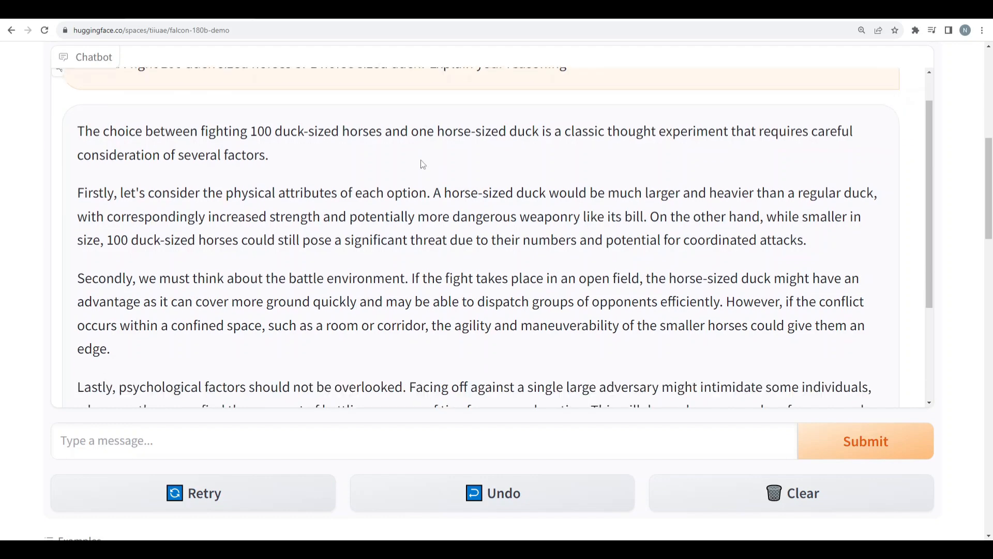
pyautogui.scroll(-3)
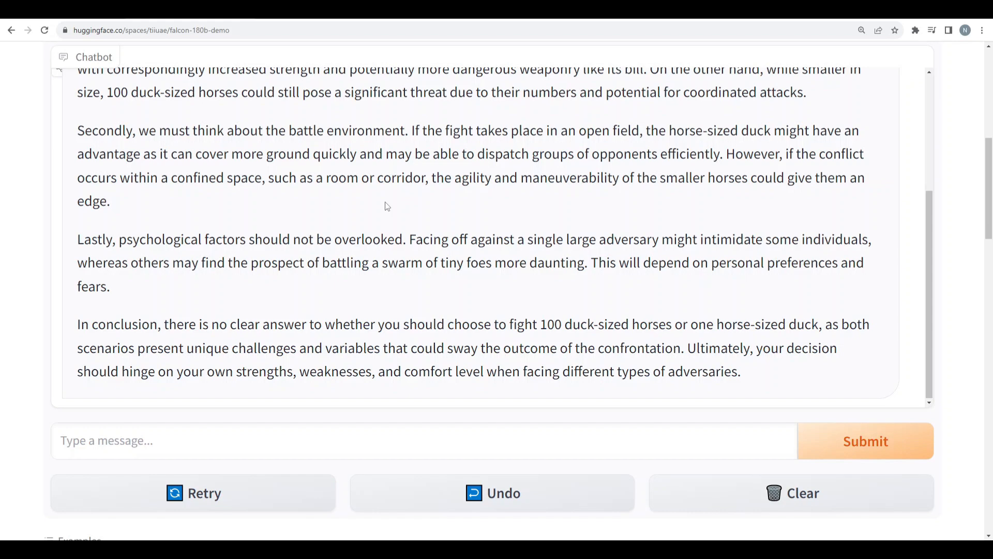
pyautogui.moveTo(619, 255)
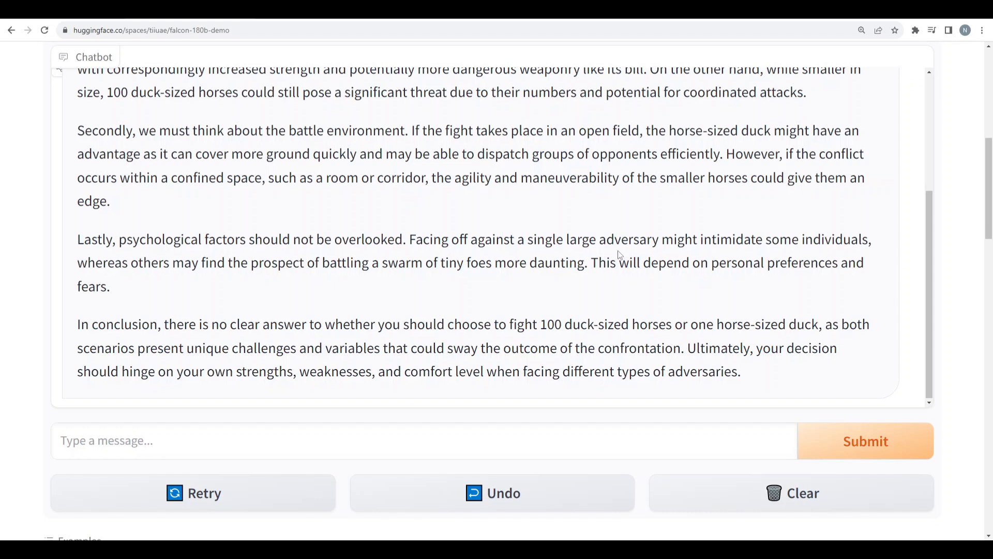
pyautogui.moveTo(687, 283)
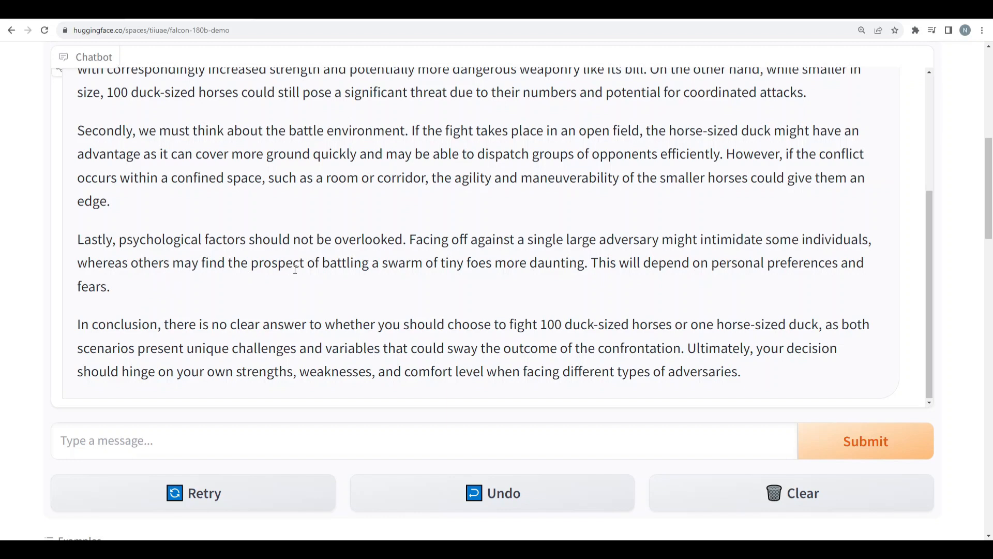
pyautogui.moveTo(421, 263)
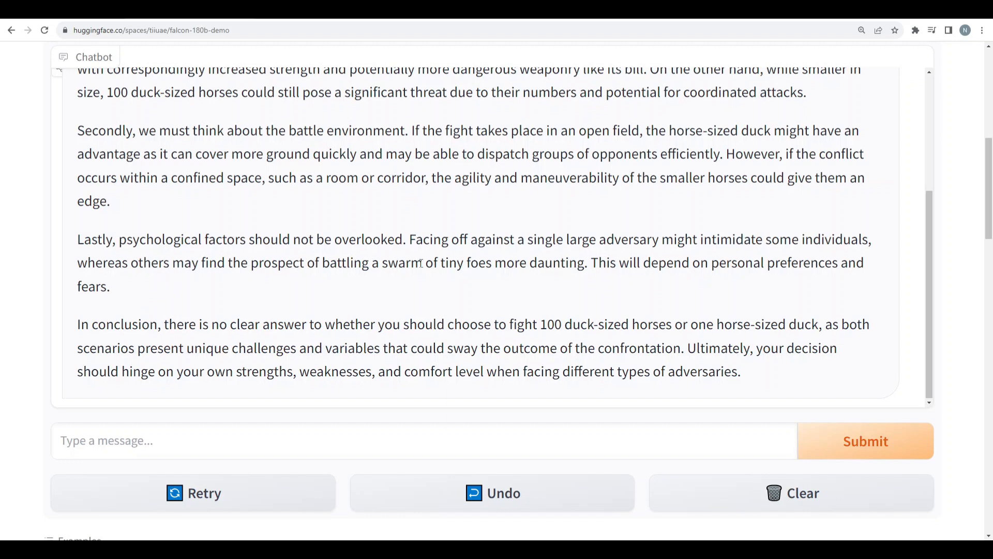
pyautogui.moveTo(424, 262); pyautogui.dragTo(582, 261)
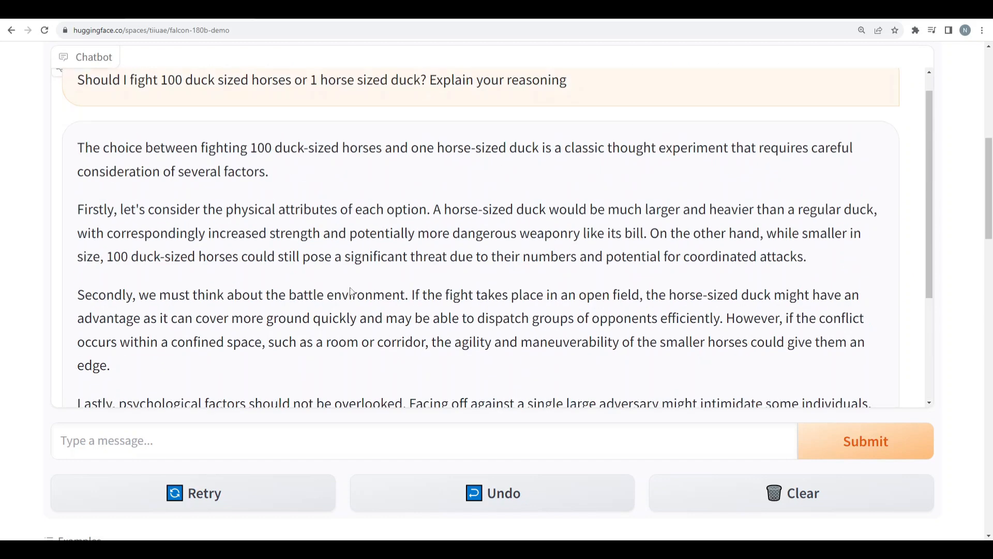
pyautogui.moveTo(77, 232); pyautogui.dragTo(109, 389)
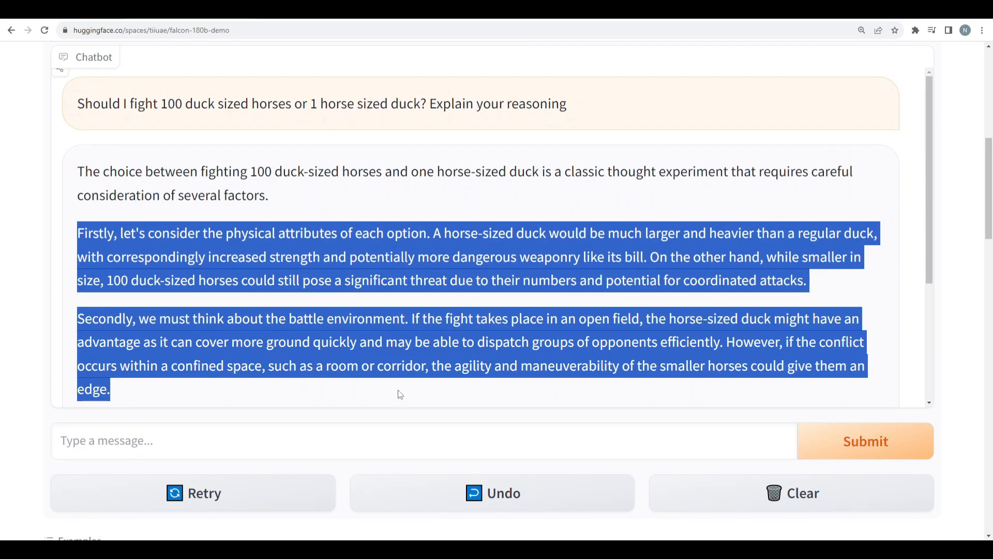